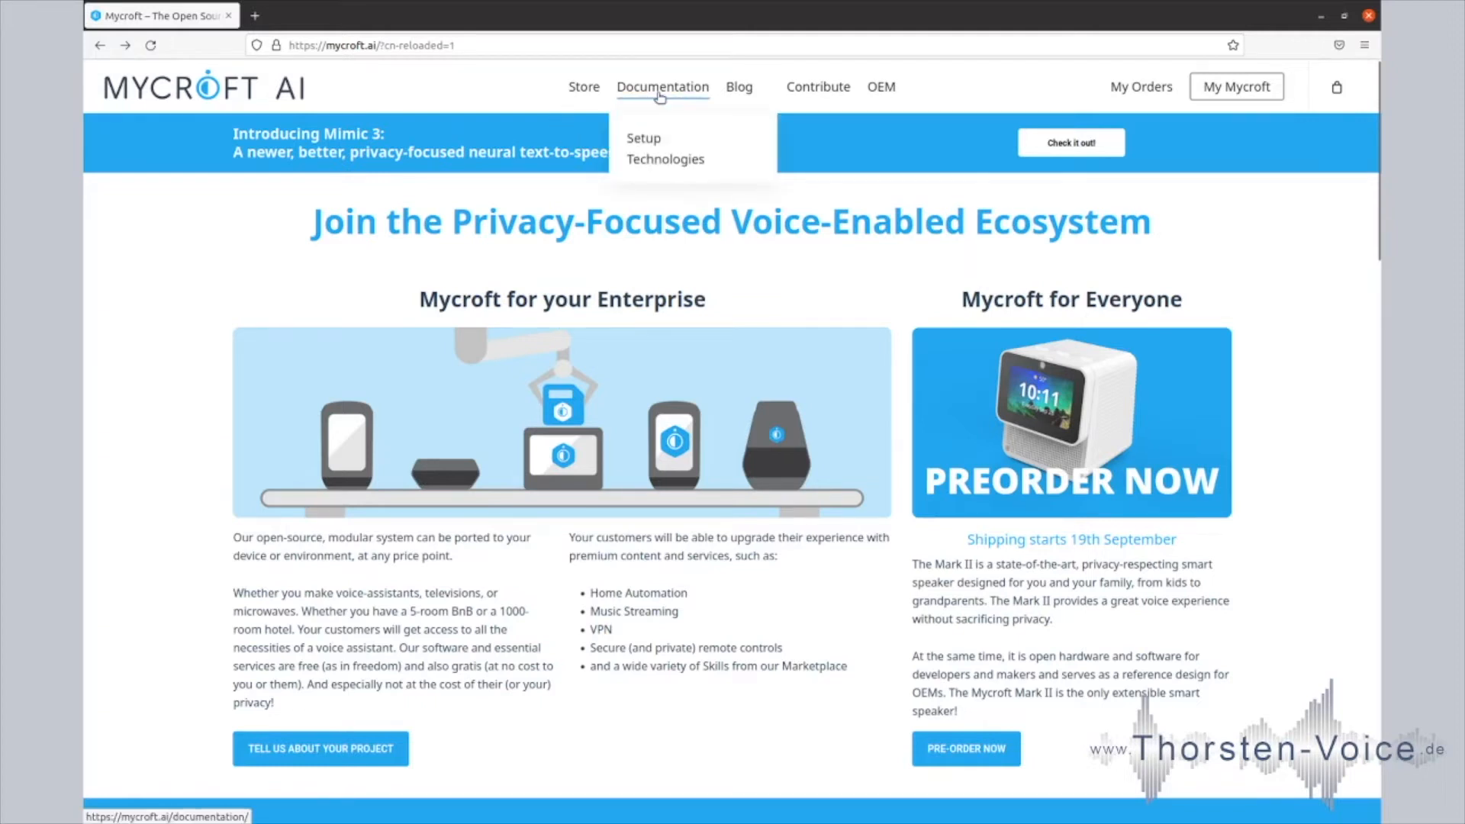
Open the documentation's Get Mycroft page and review the Picroft, Linux, Windows, Mac, Docker and Android downloads
click(661, 86)
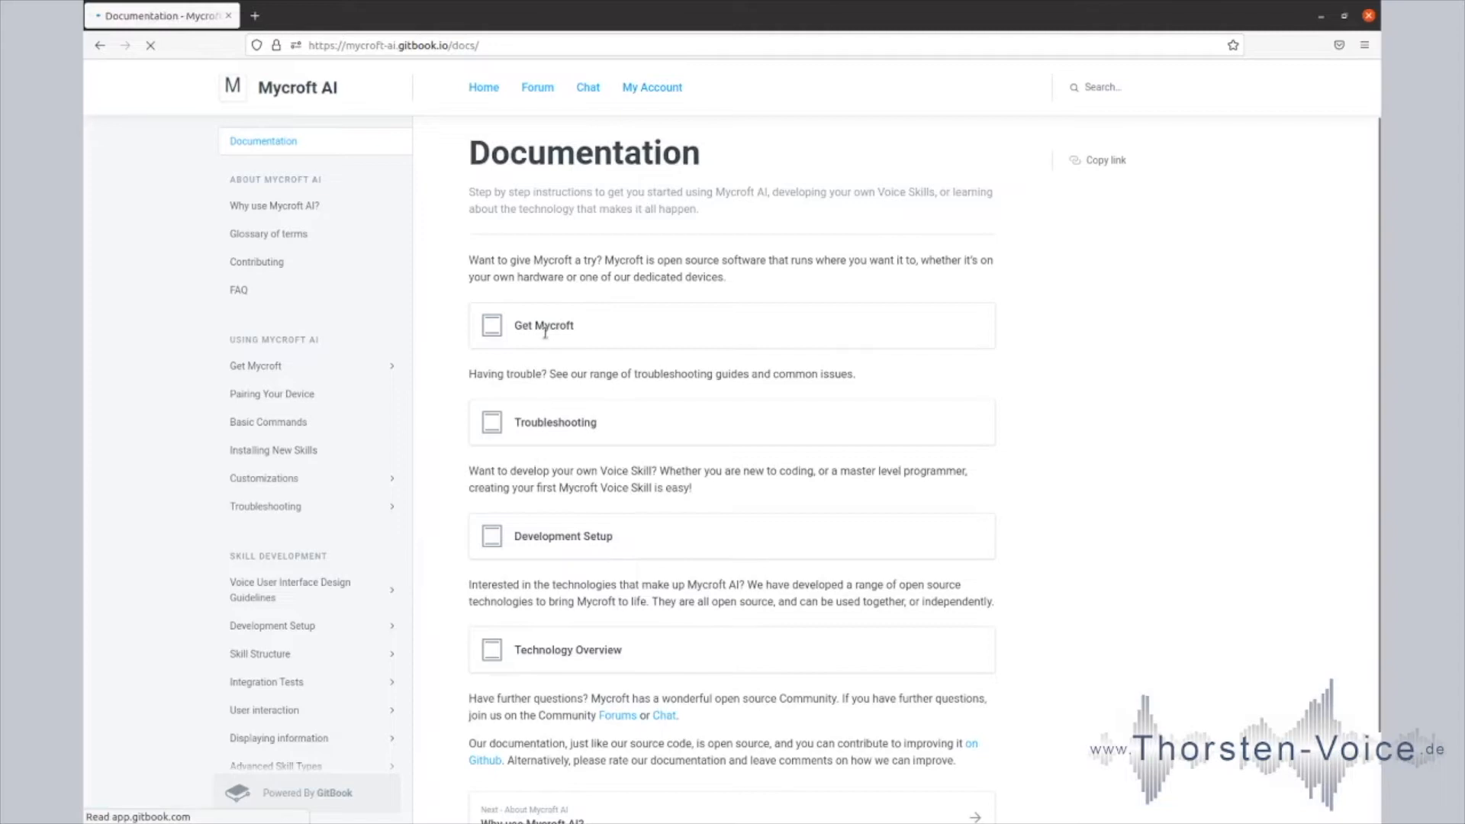
click(543, 325)
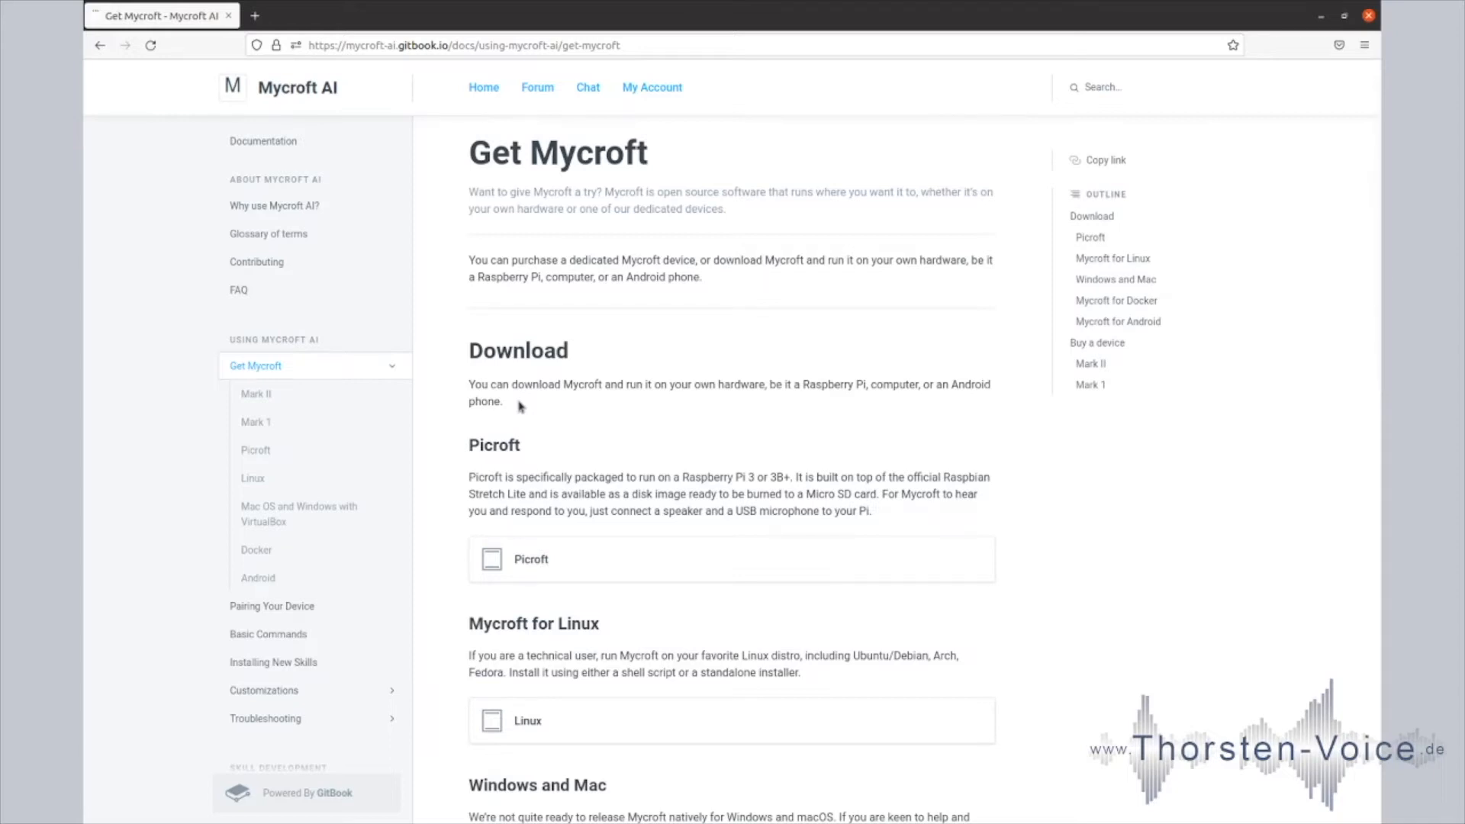
mouse_move(473, 439)
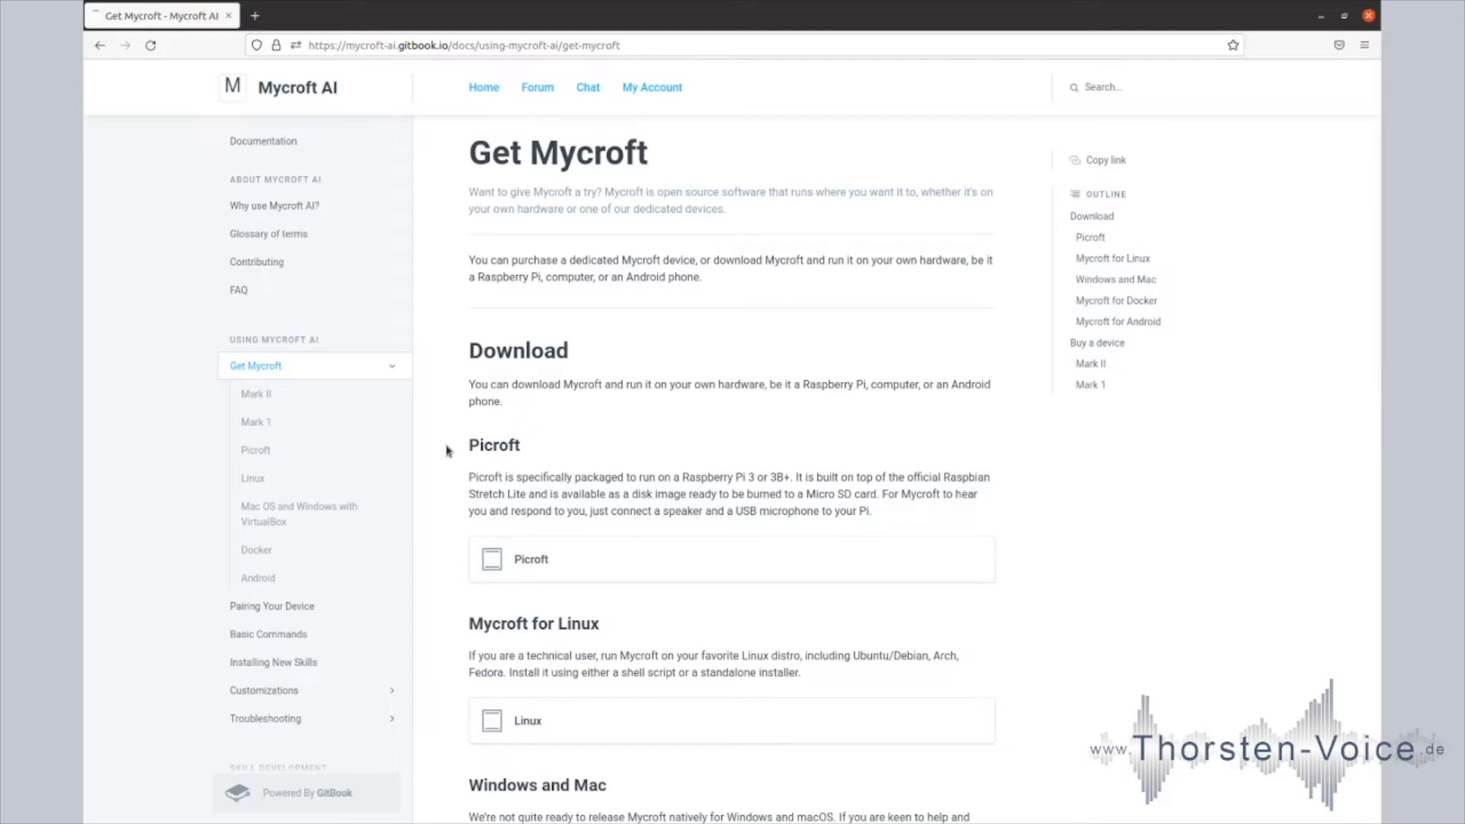
mouse_move(458, 528)
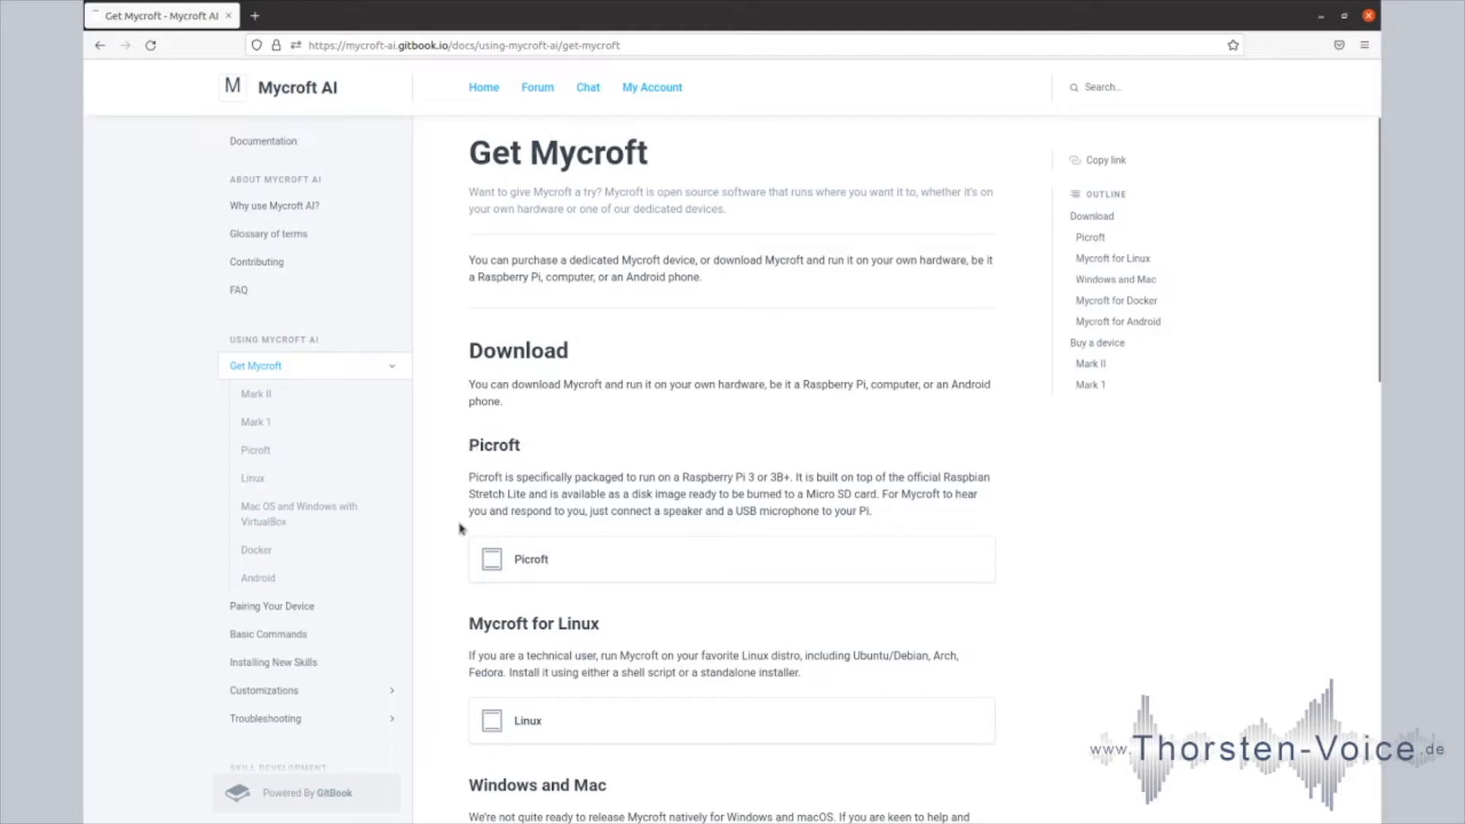
scroll(down, 3)
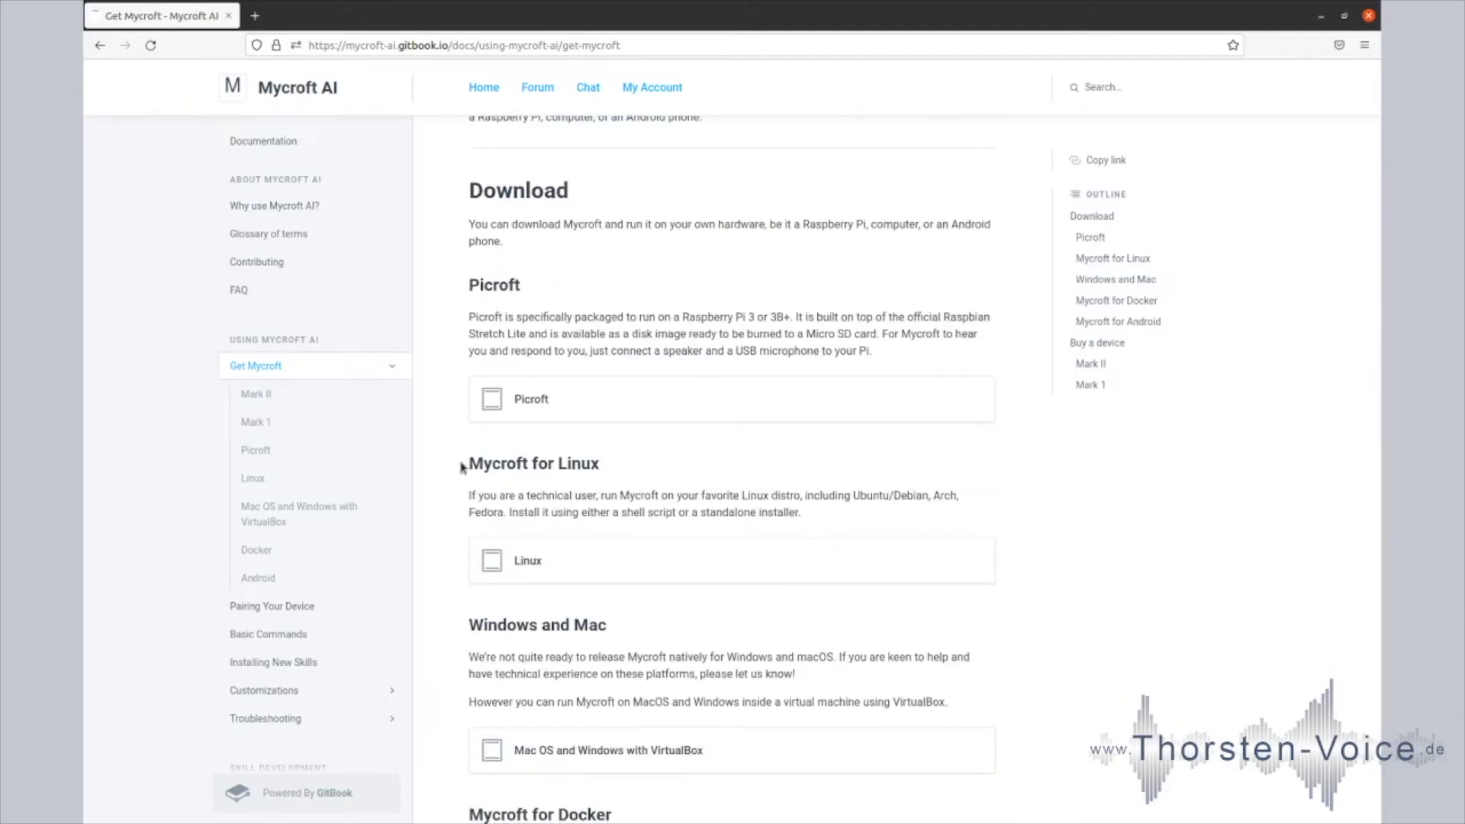
scroll(down, 3)
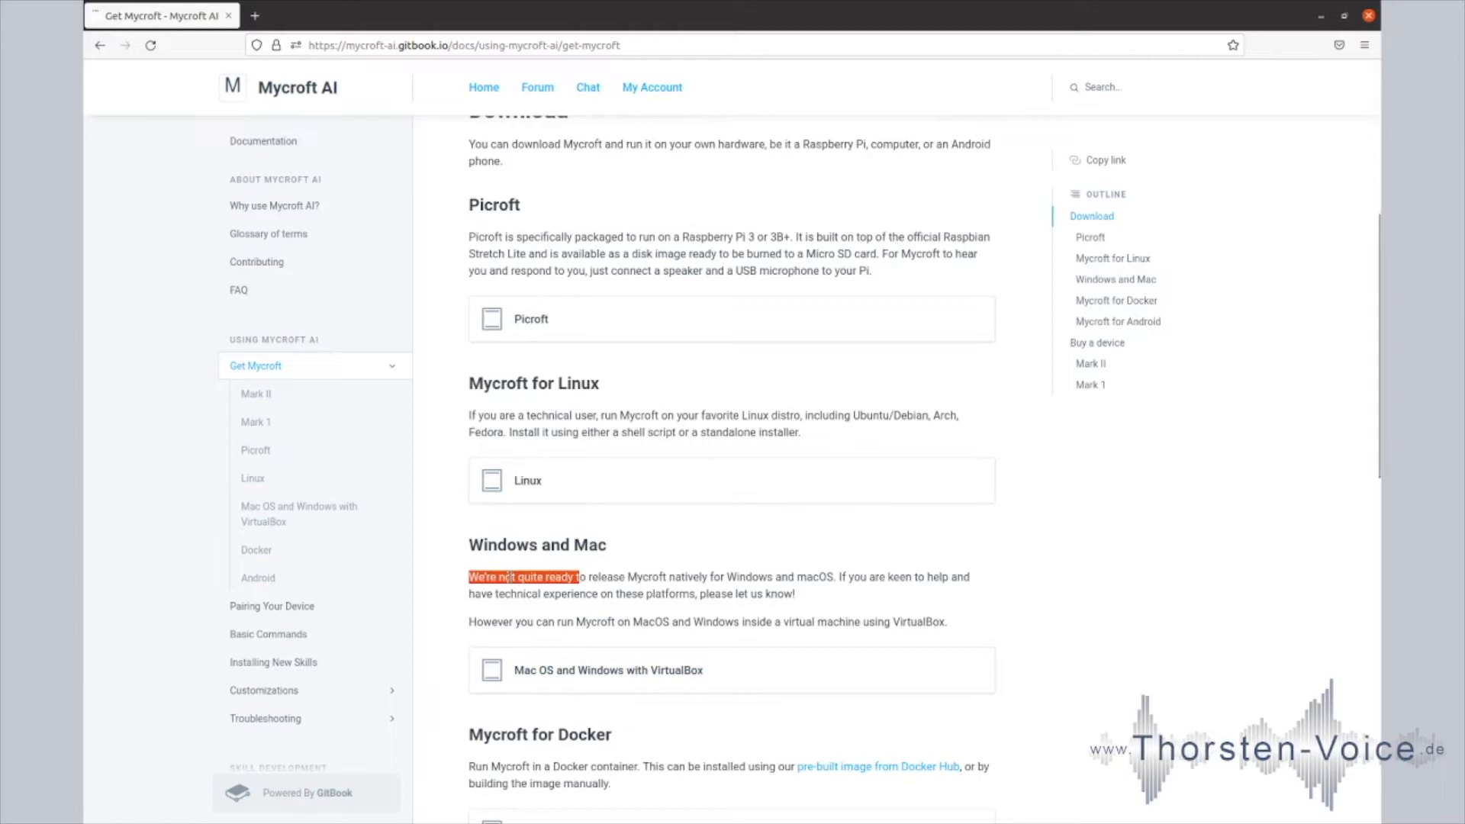
scroll(down, 3)
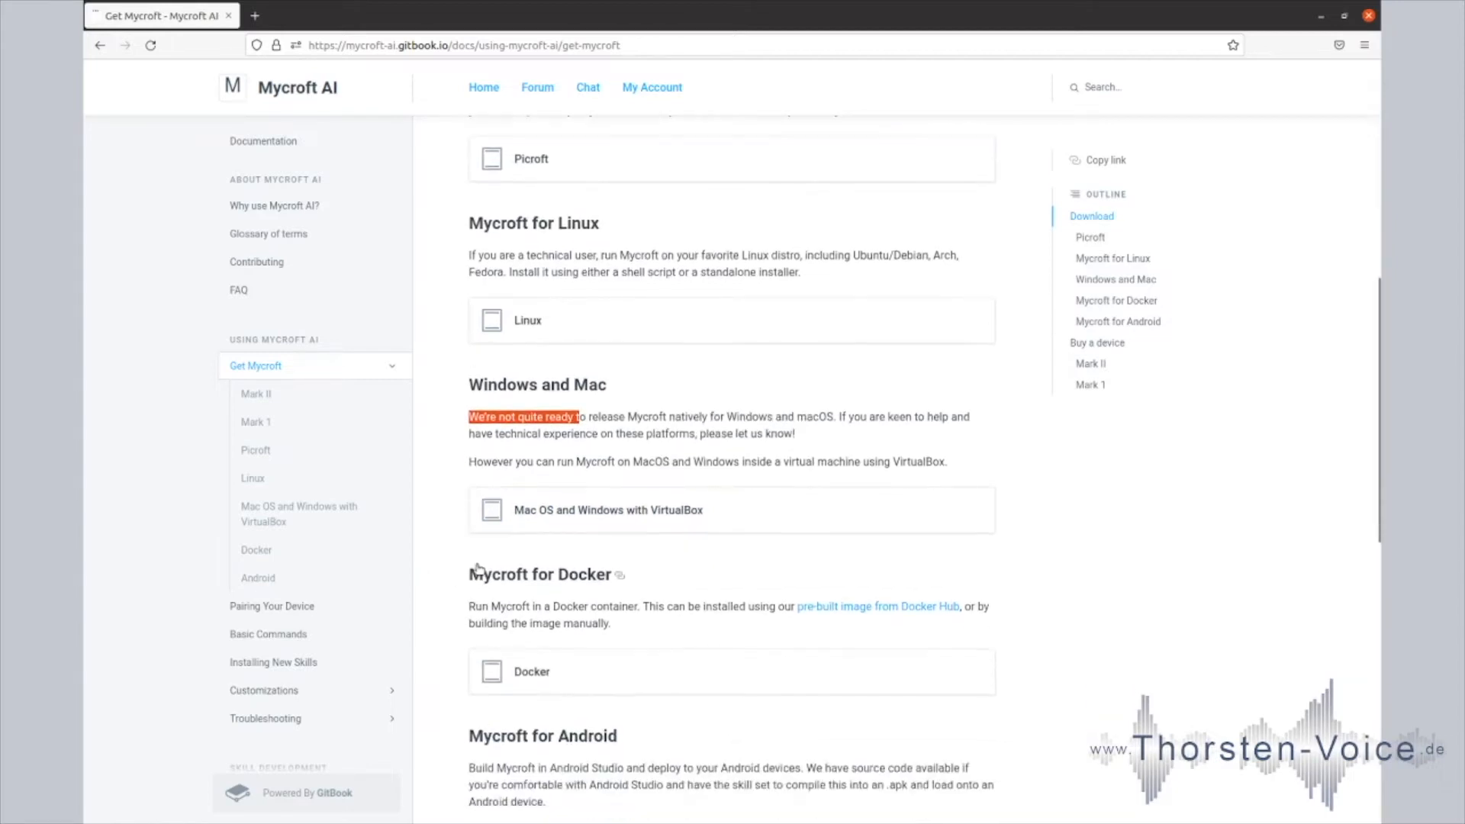
scroll(down, 3)
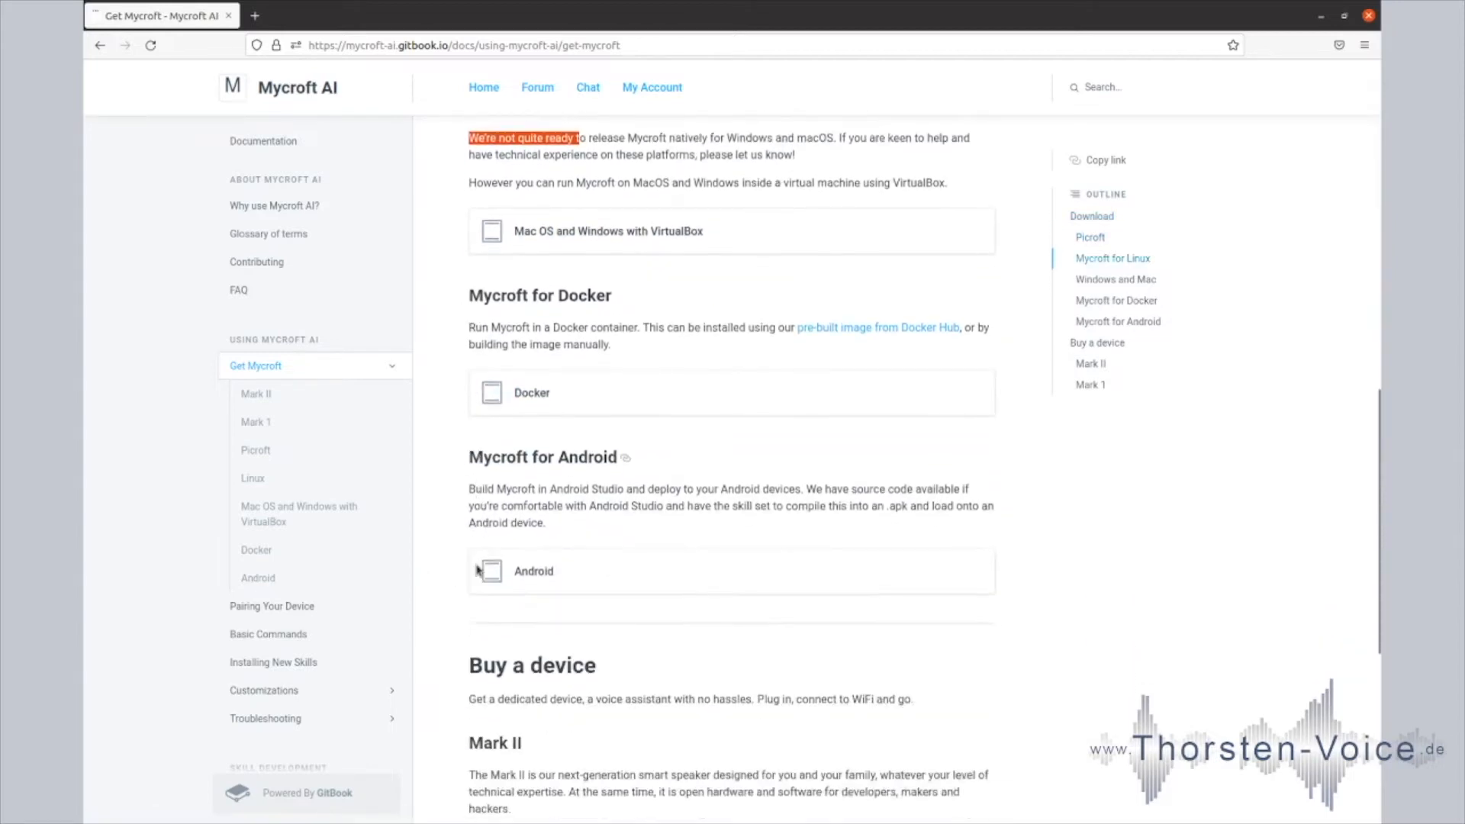
scroll(down, 3)
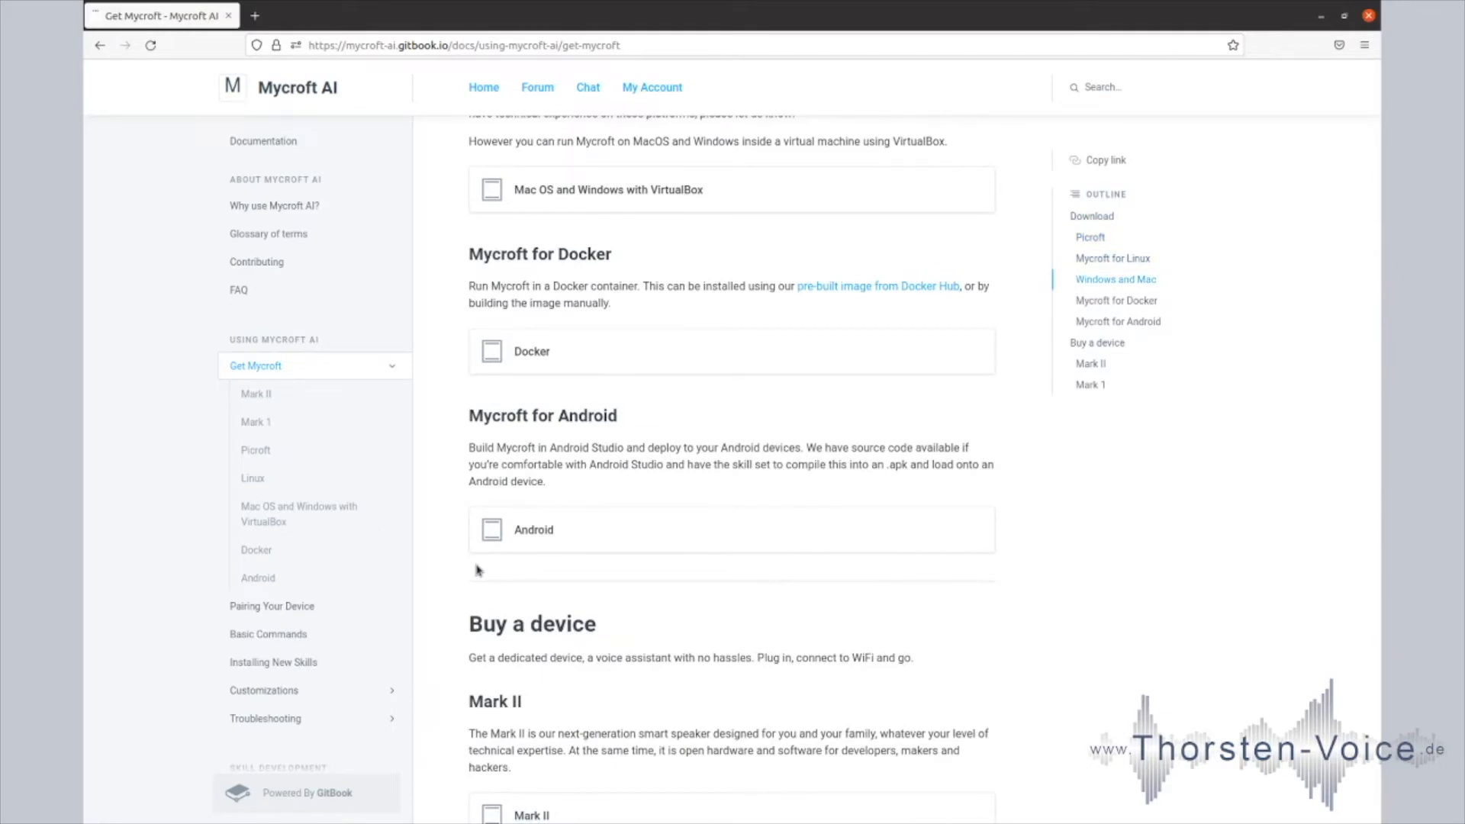
scroll(up, 3)
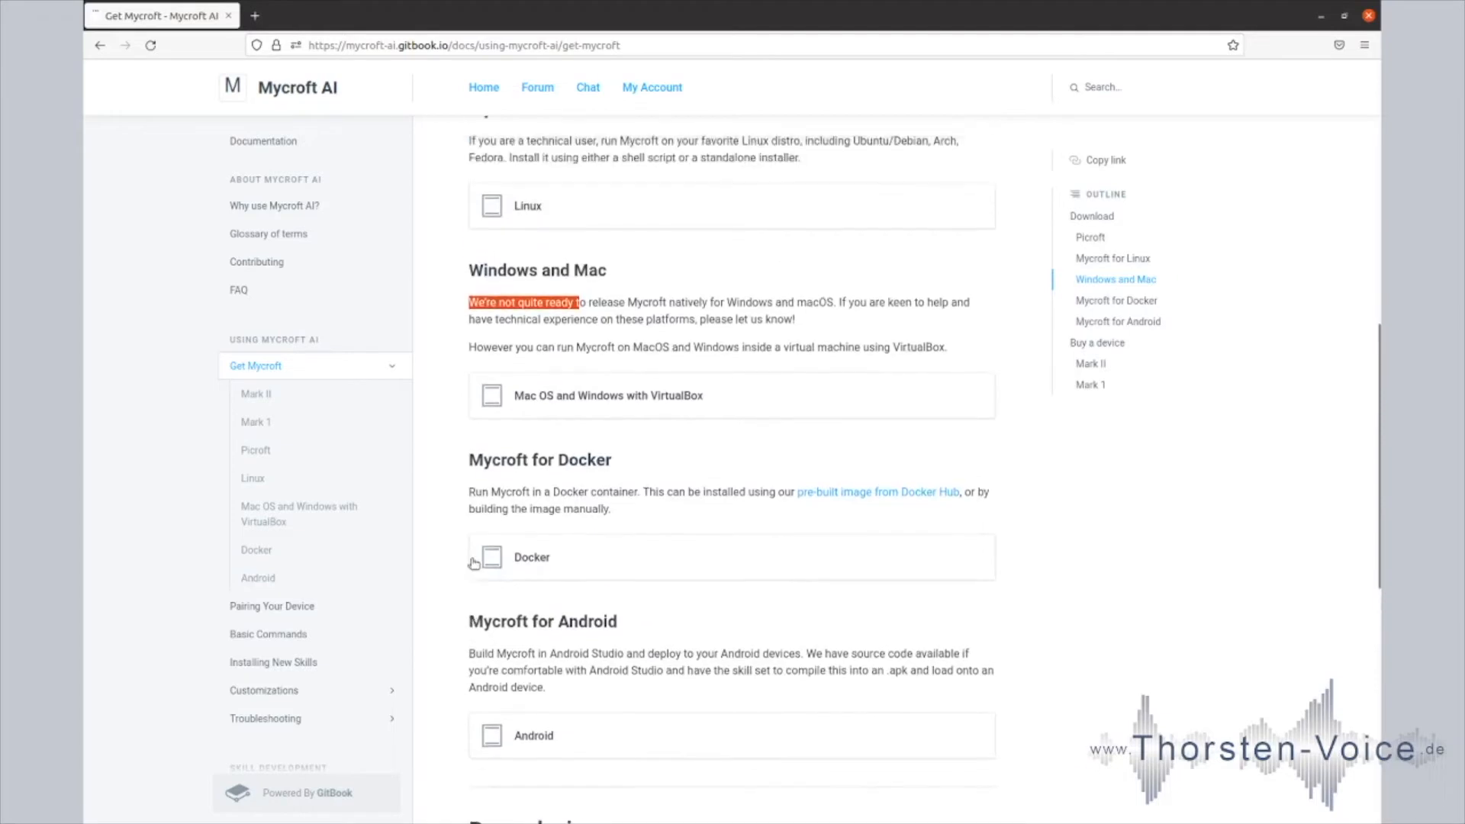
scroll(up, 3)
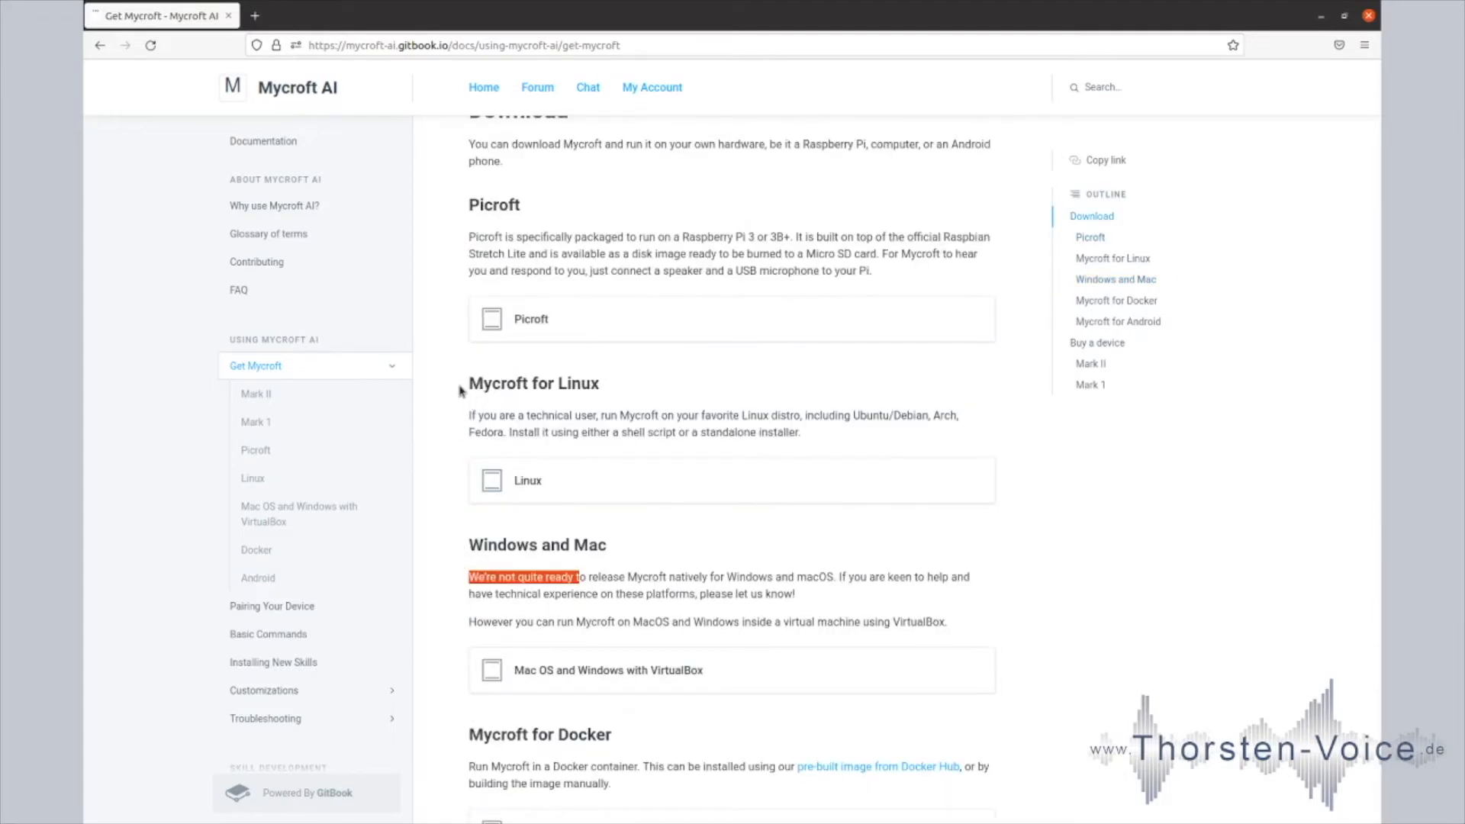
Open the Mycroft for Linux page and scroll to 'Installing via git clone'
click(251, 478)
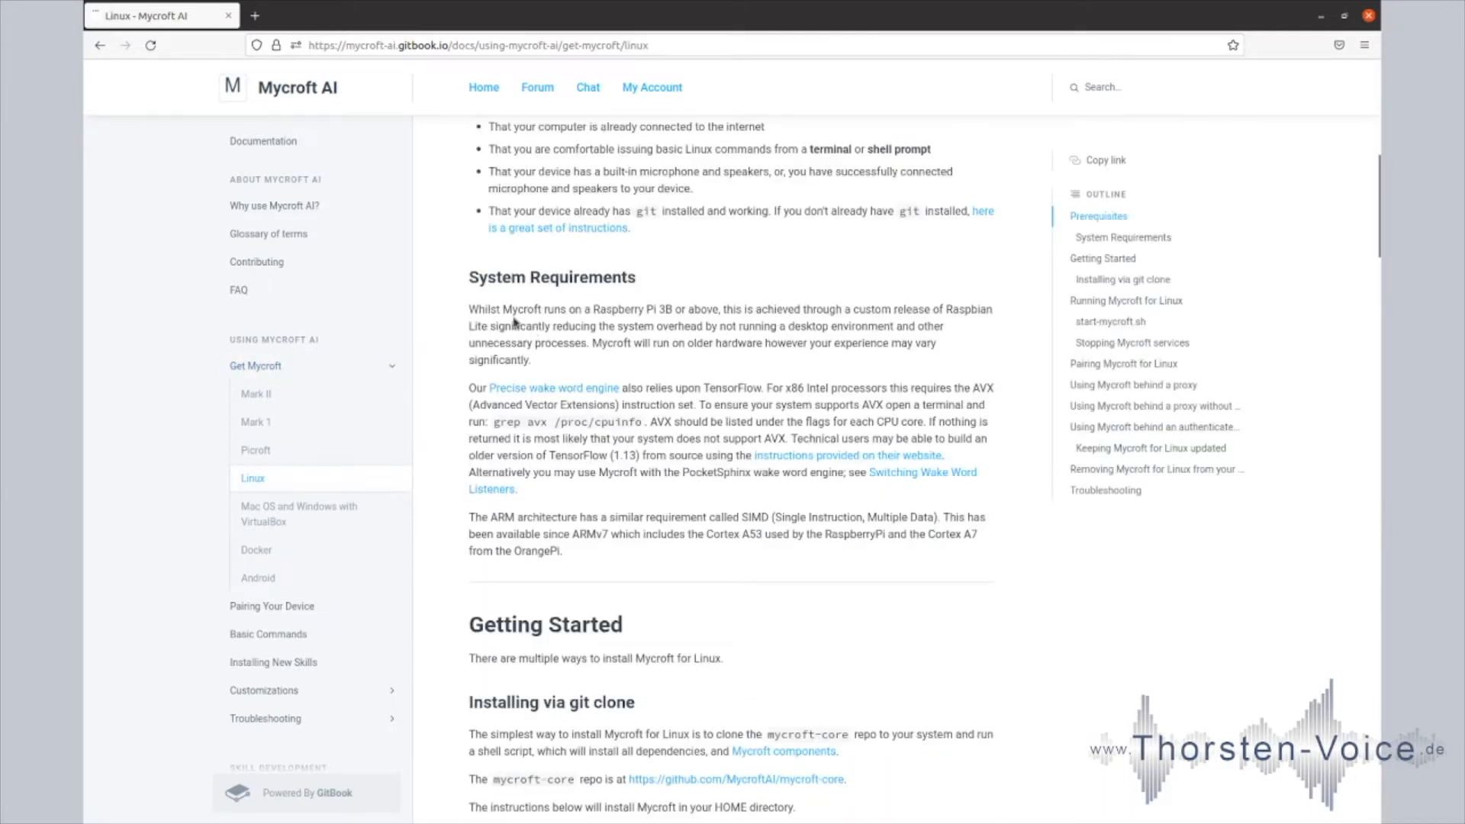
scroll(up, 3)
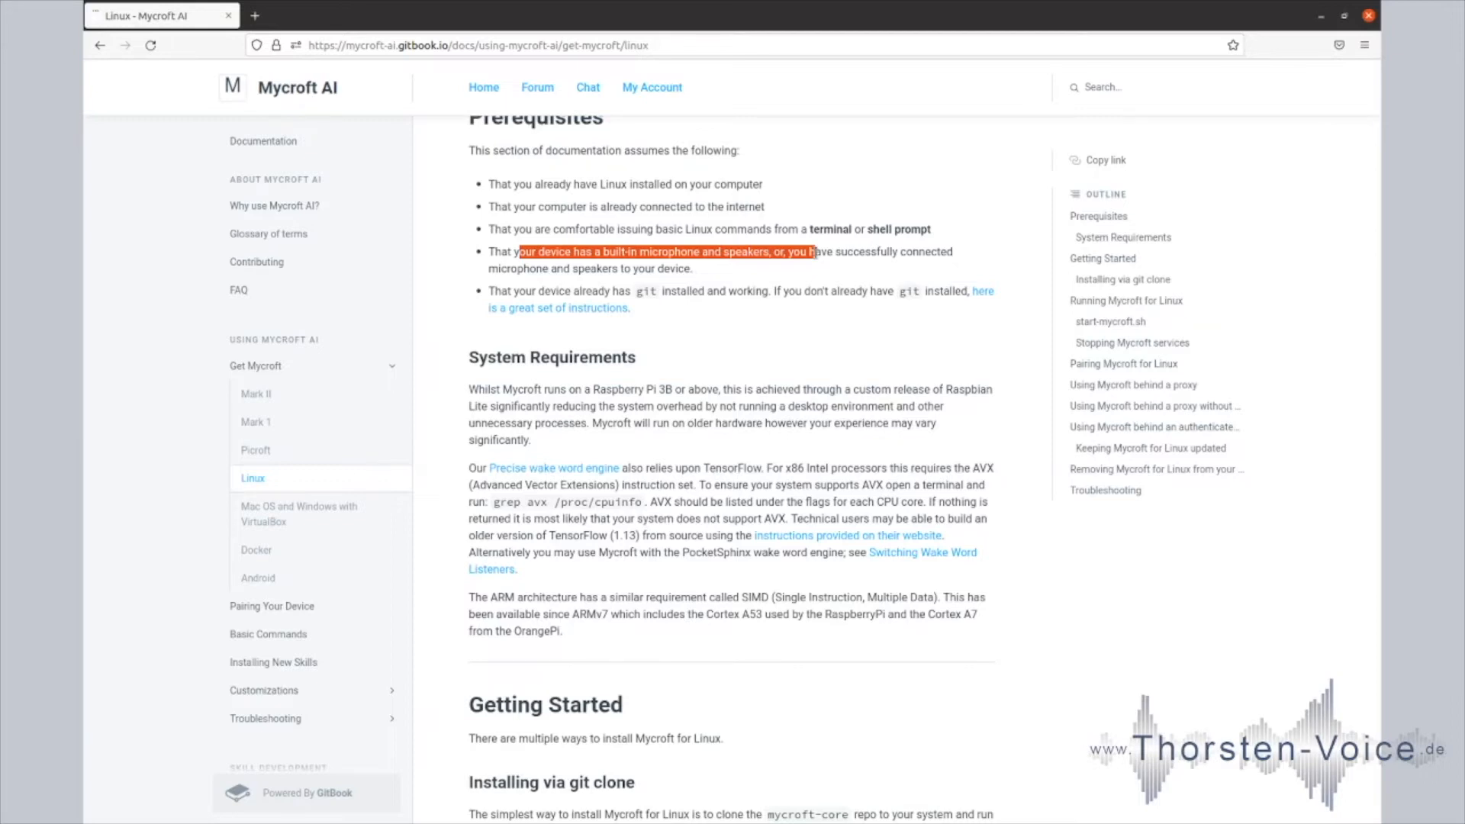
scroll(down, 3)
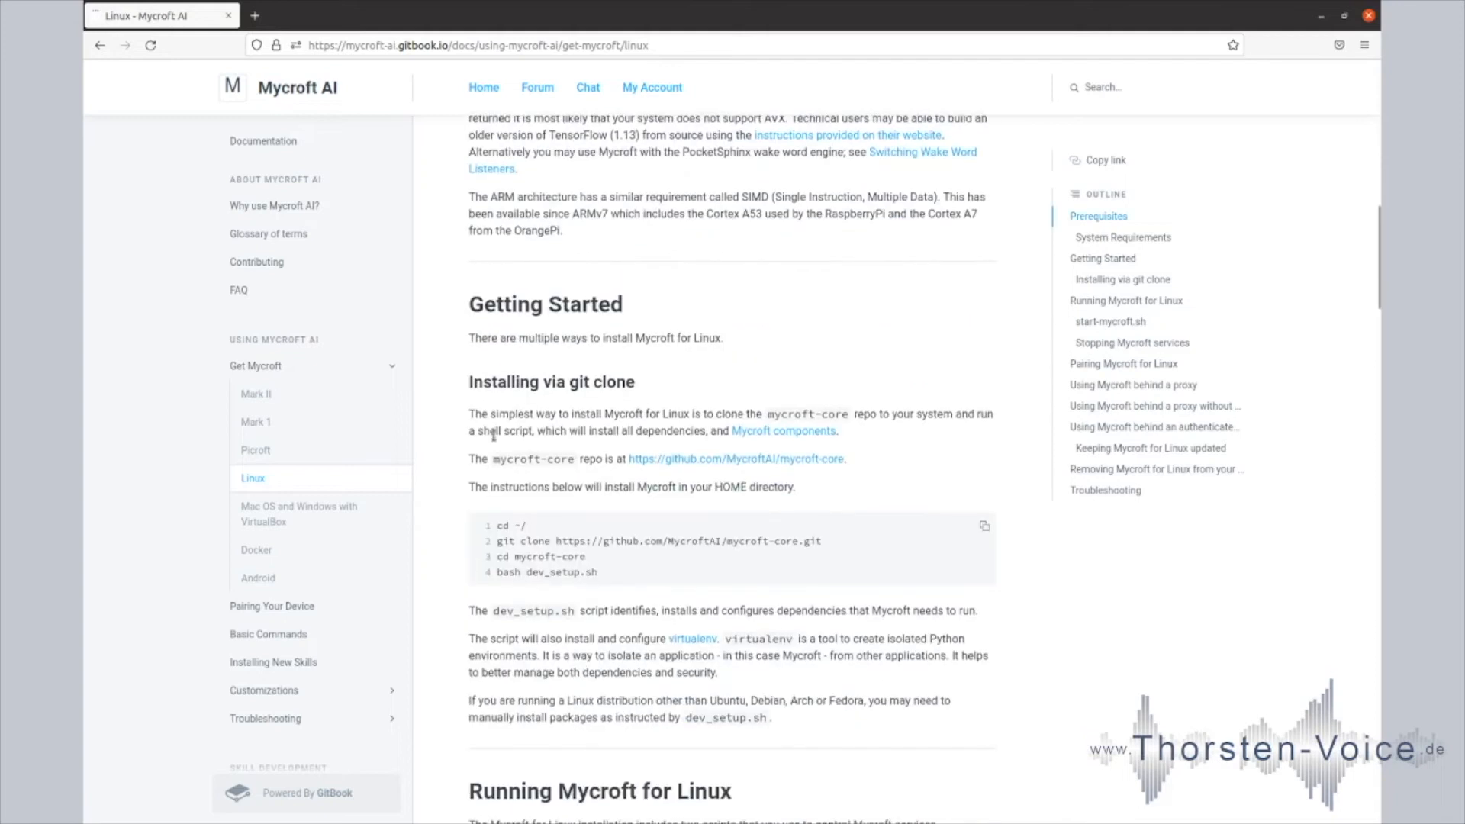
scroll(down, 3)
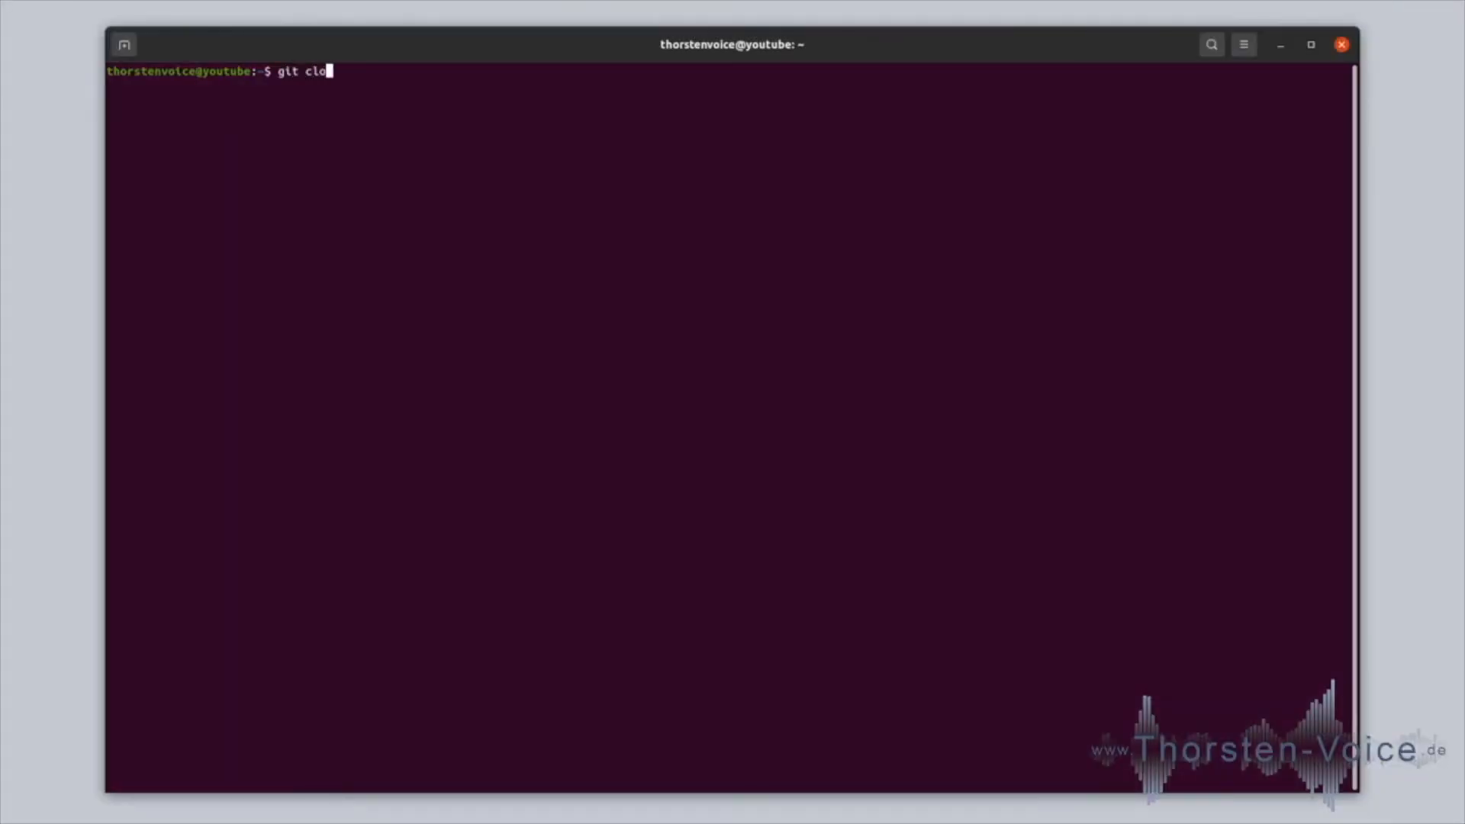
Finish cloning mycroft-core, cd into mycroft-core and run bash dev_setup.sh
text(ne)
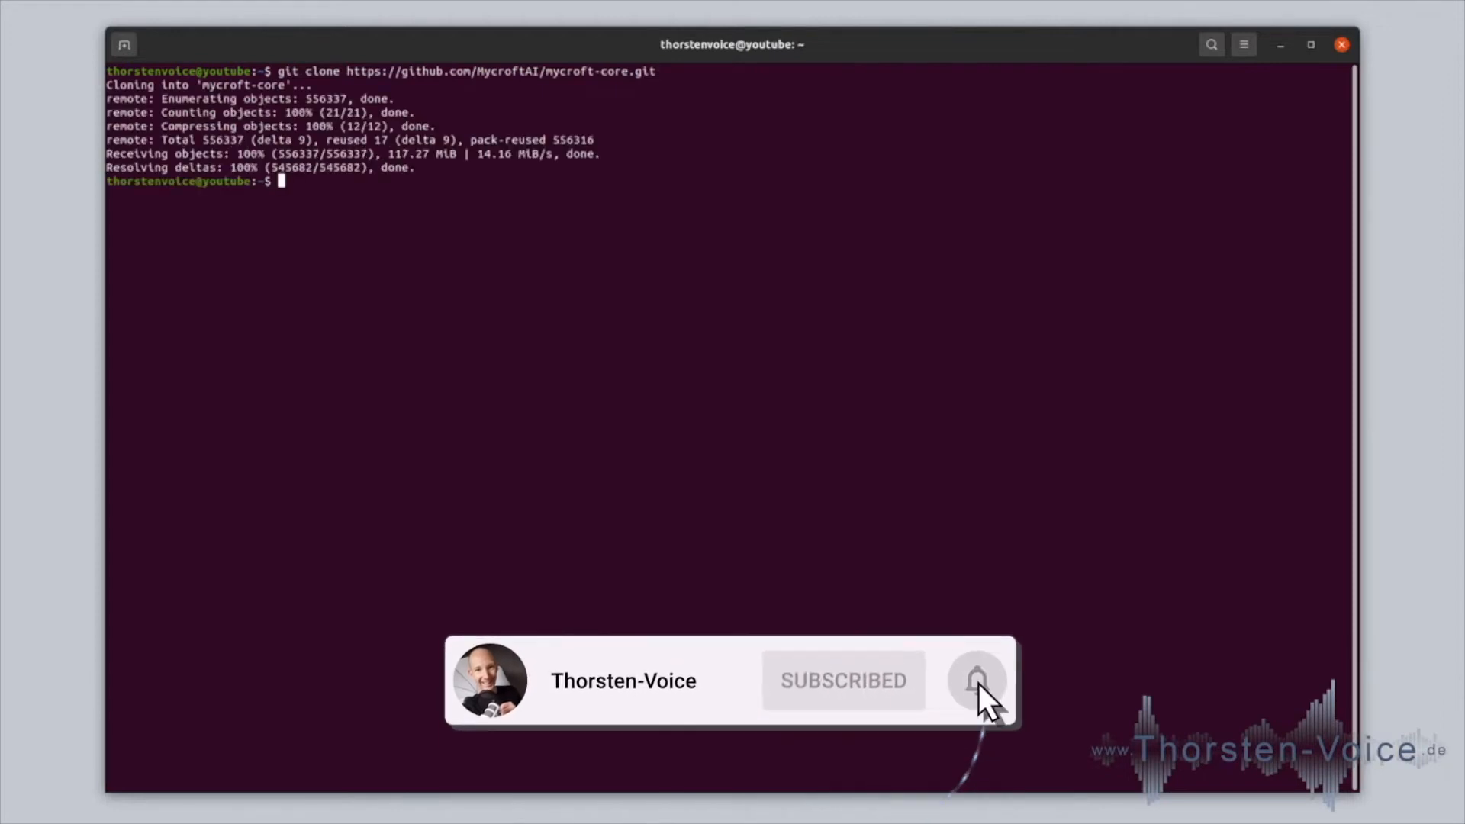
text(cd my)
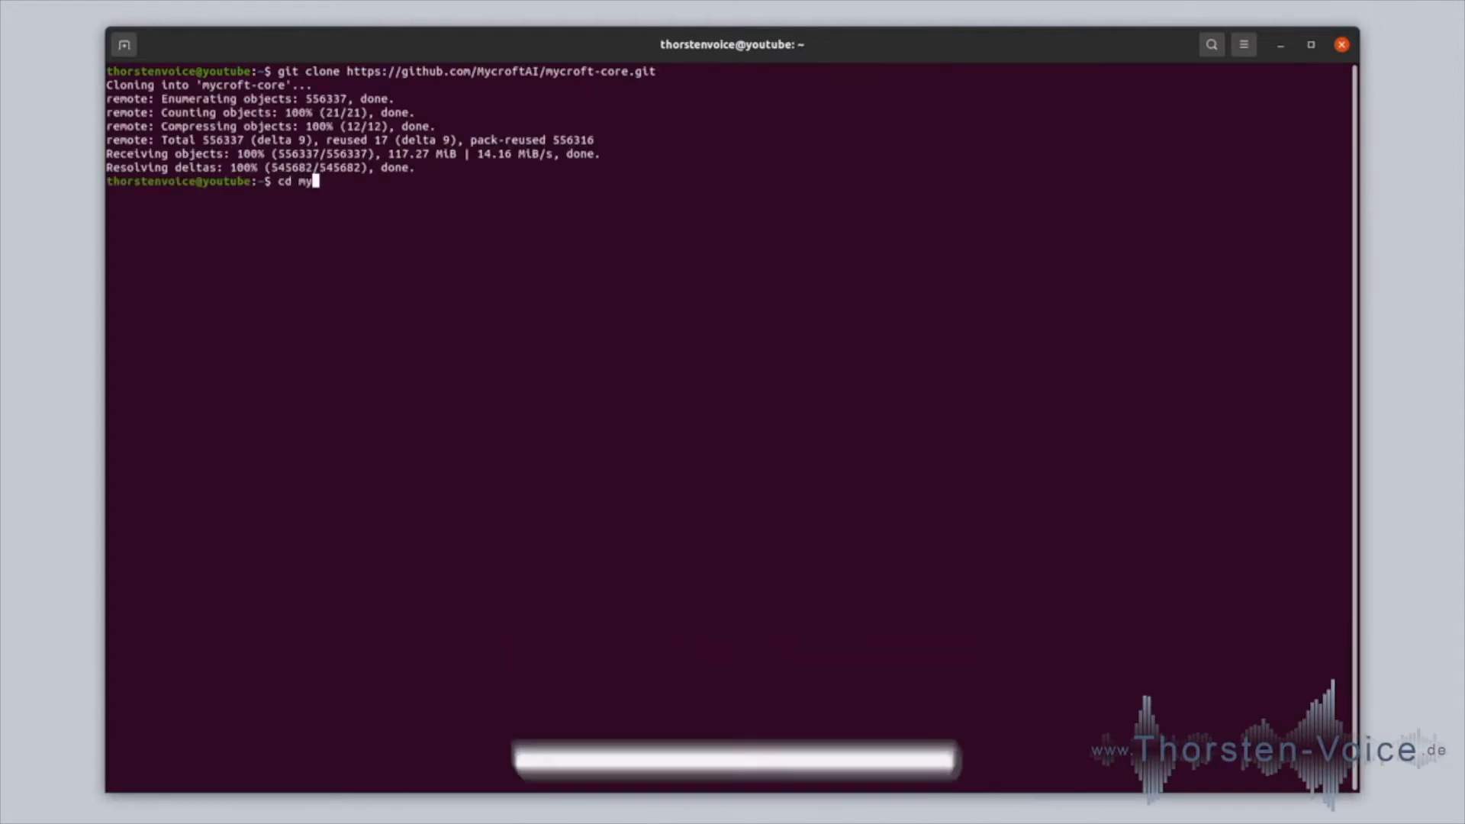
key(Return)
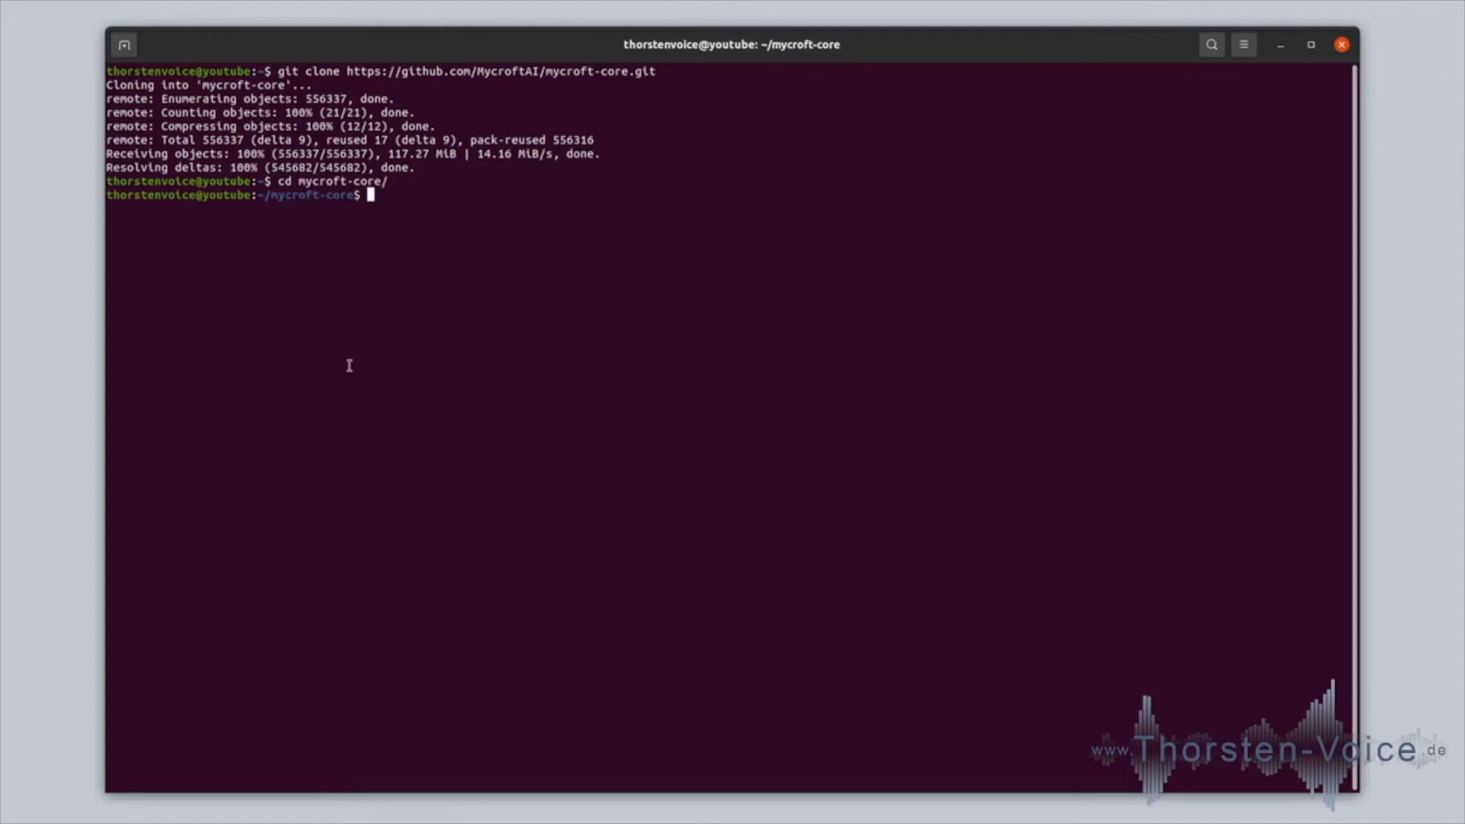
text(bash dev_setup.sh)
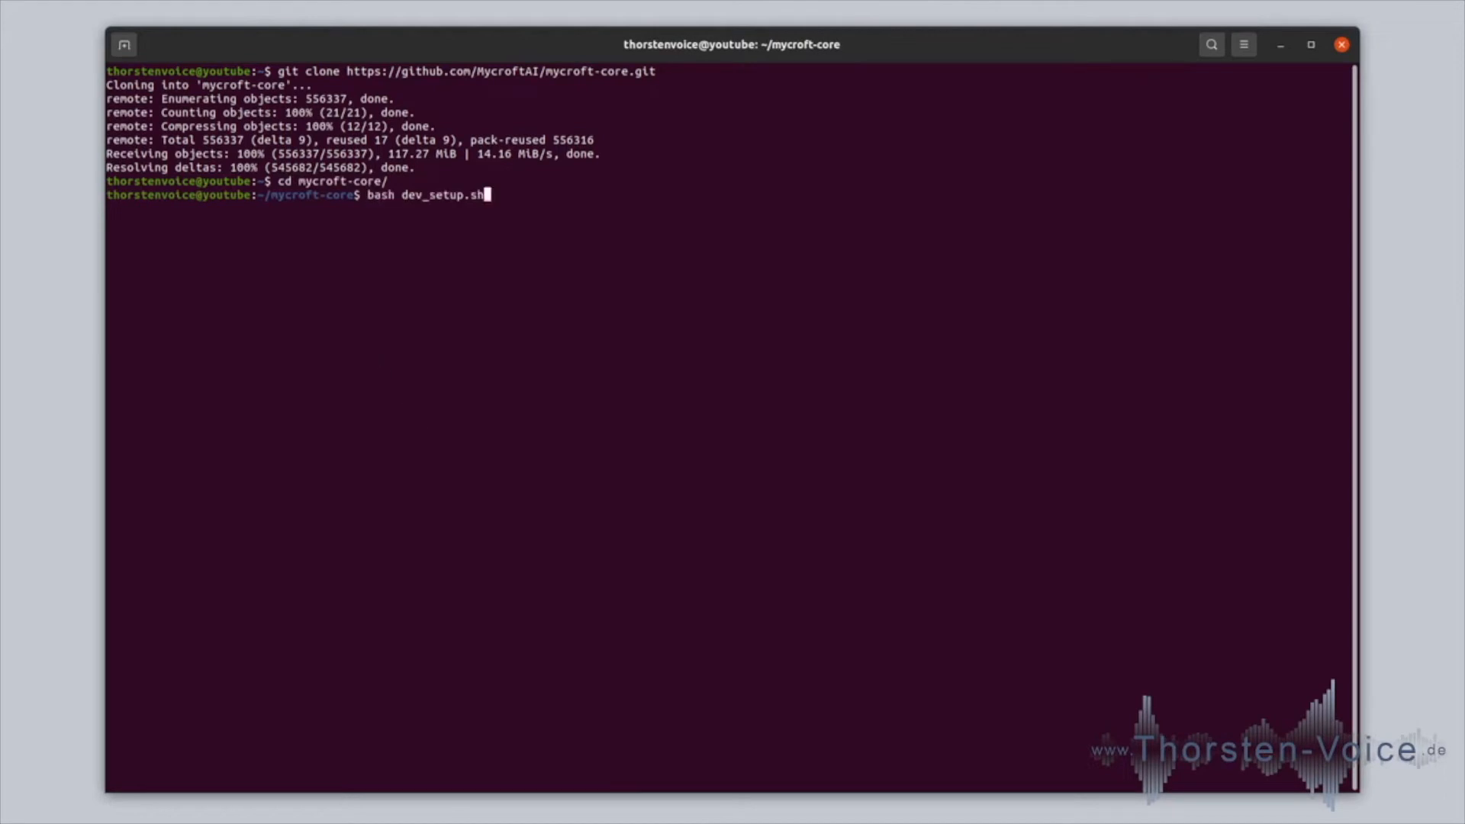
key(Return)
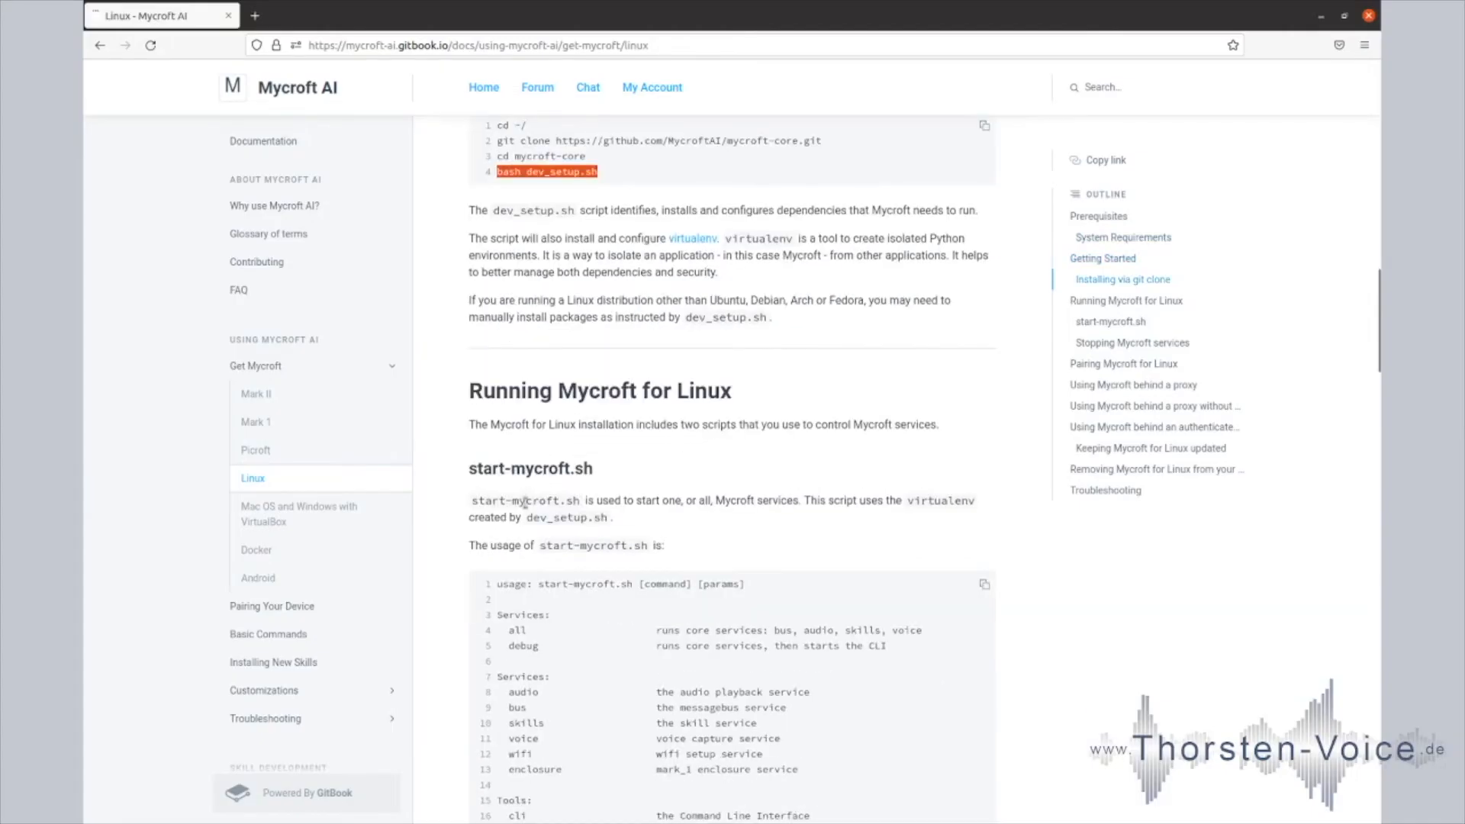
mouse_move(461, 476)
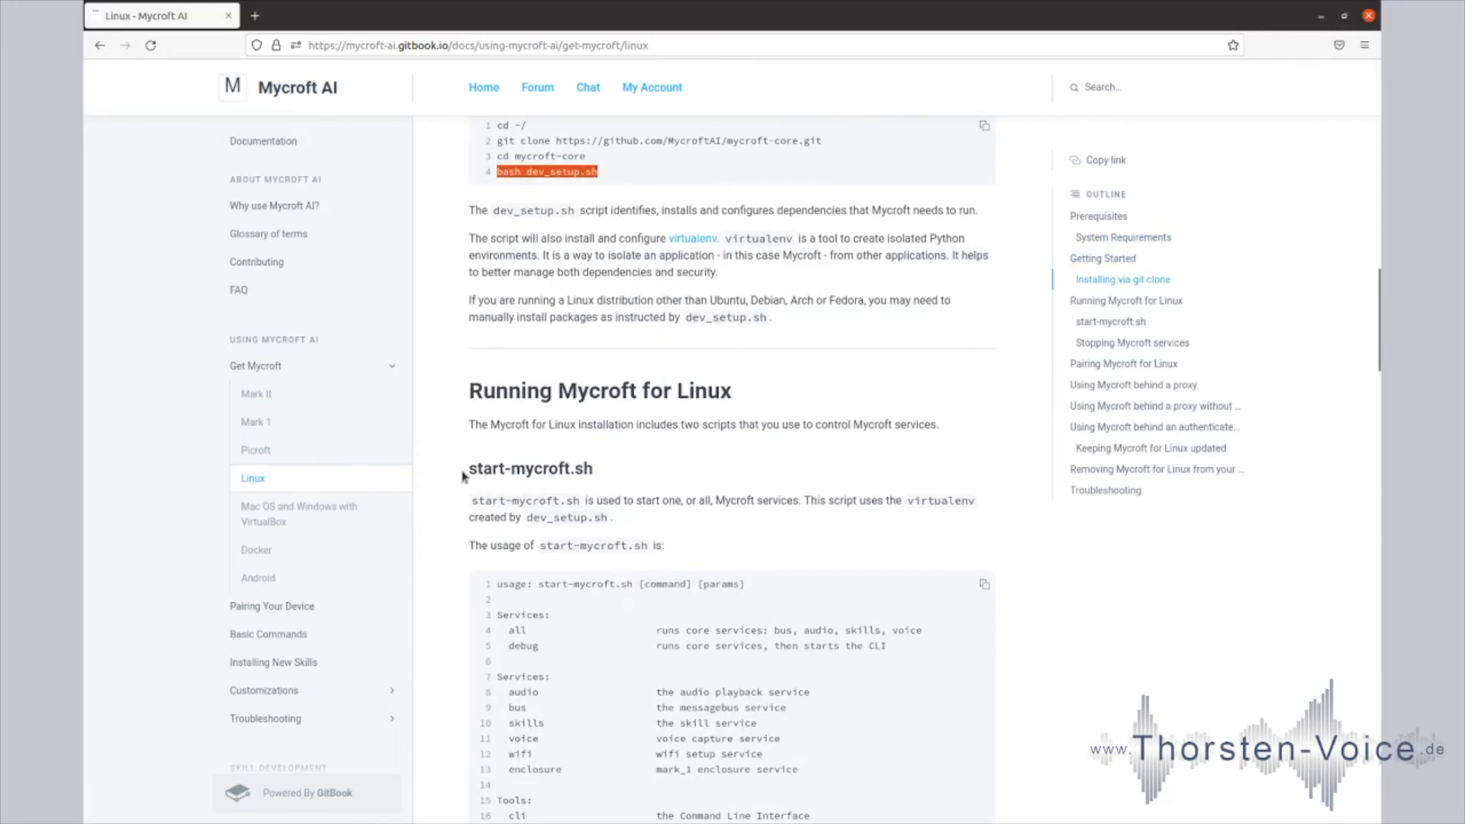
mouse_move(484, 475)
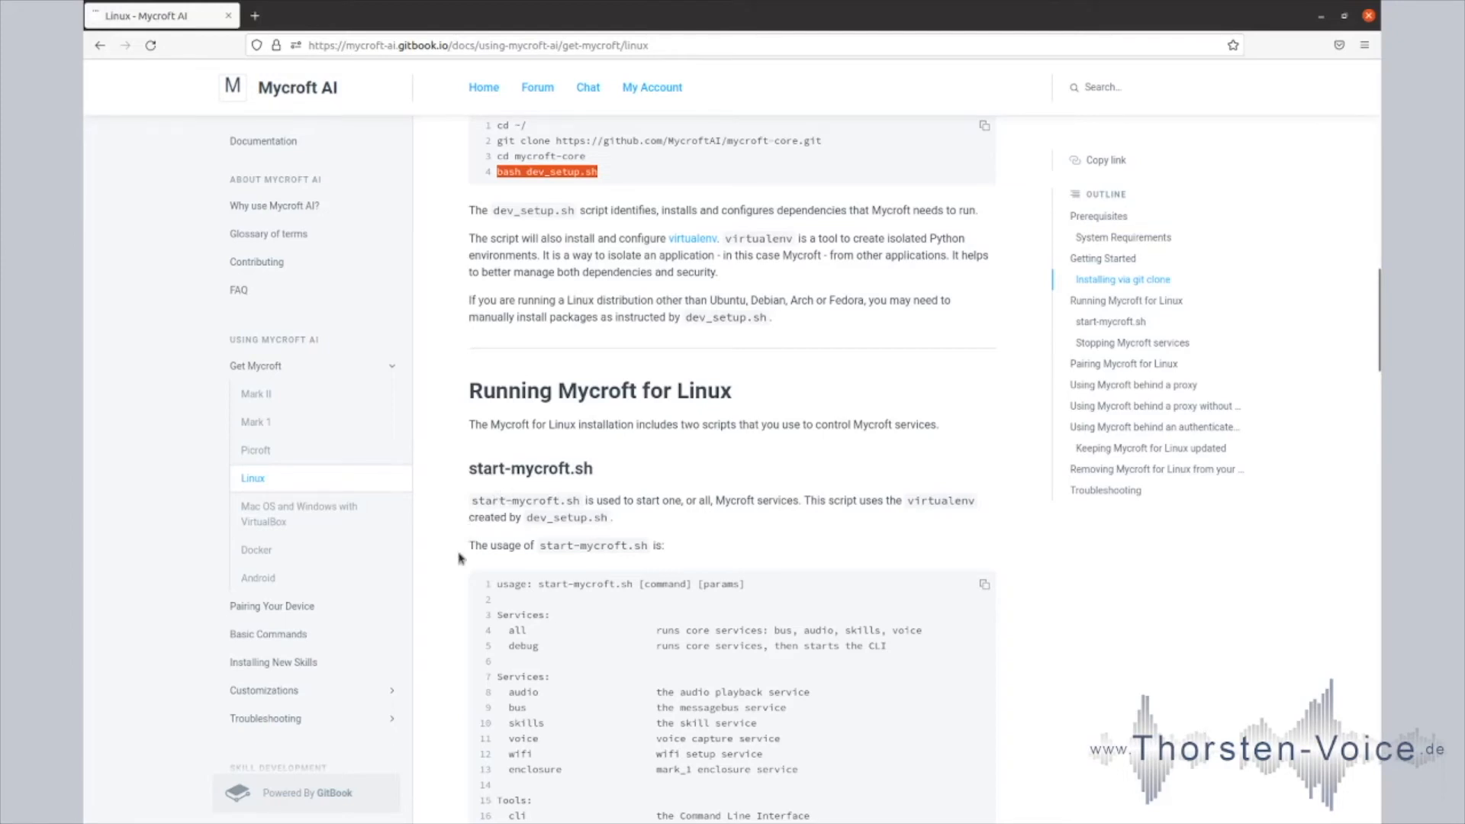
scroll(down, 3)
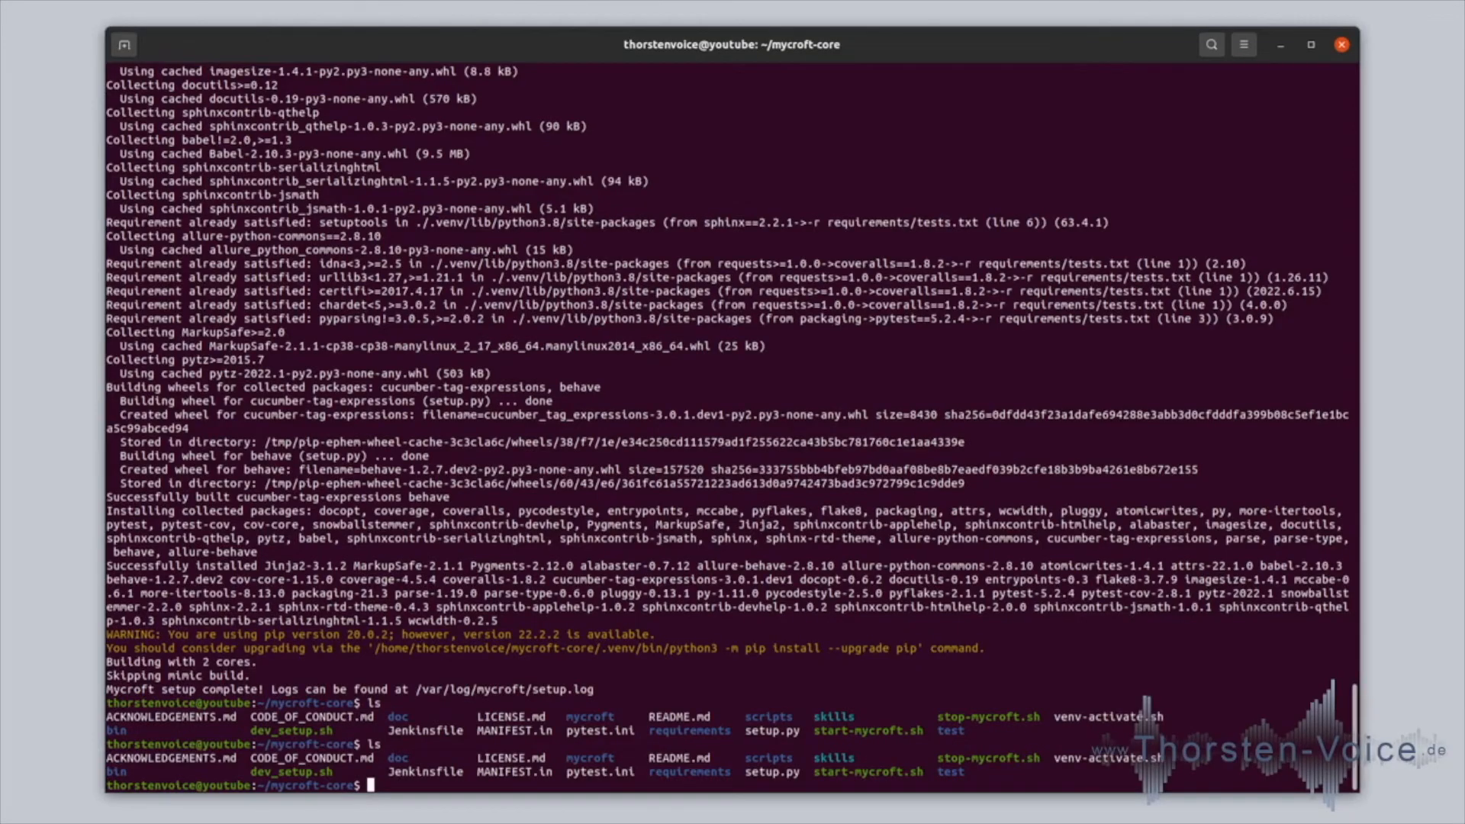
List the start-mycroft.sh commands, then run 'sudo ./start-mycroft.sh all' with the sudo password
text(./start-mycroft.sh)
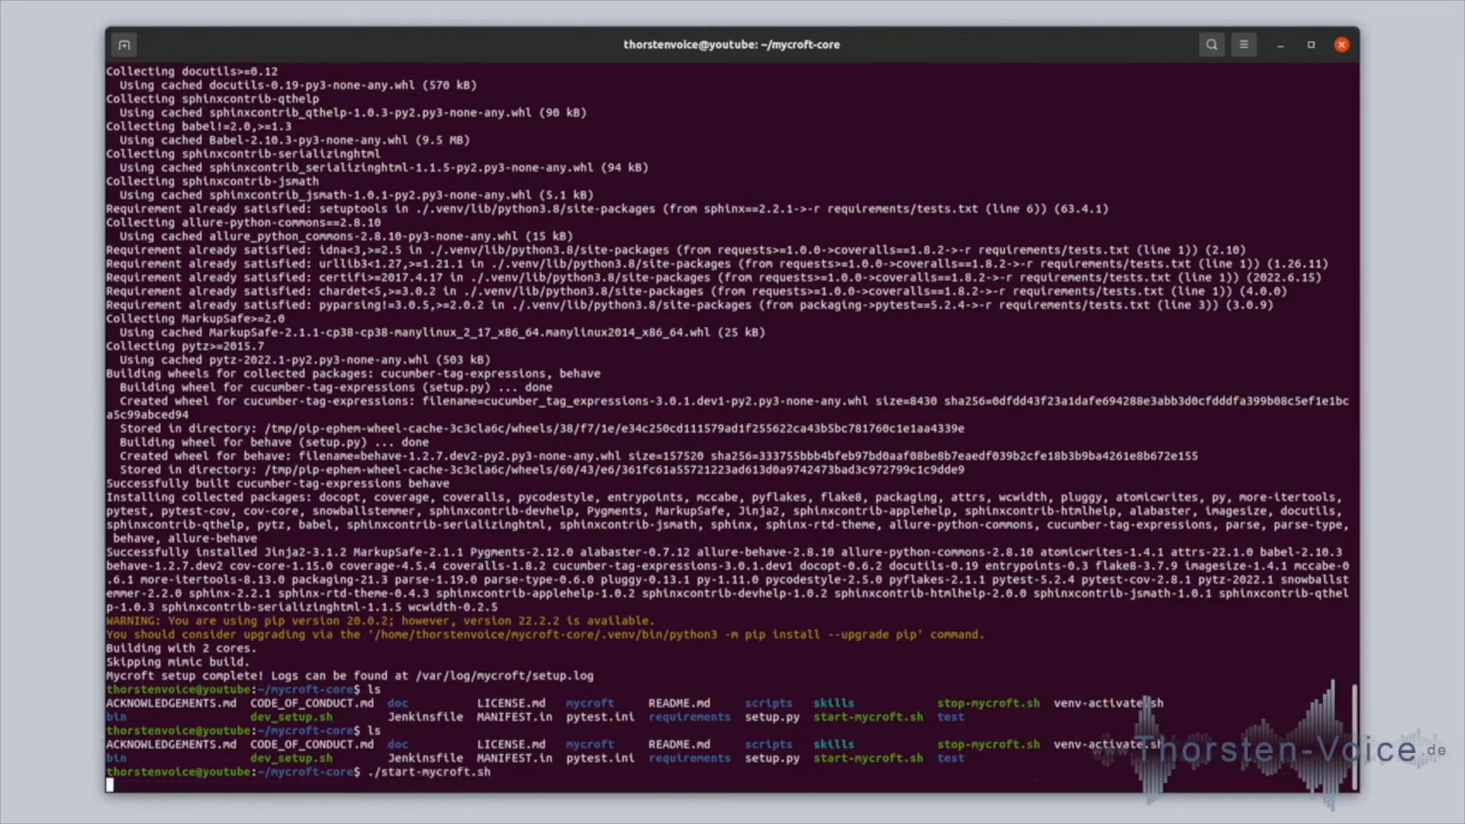
key(Return)
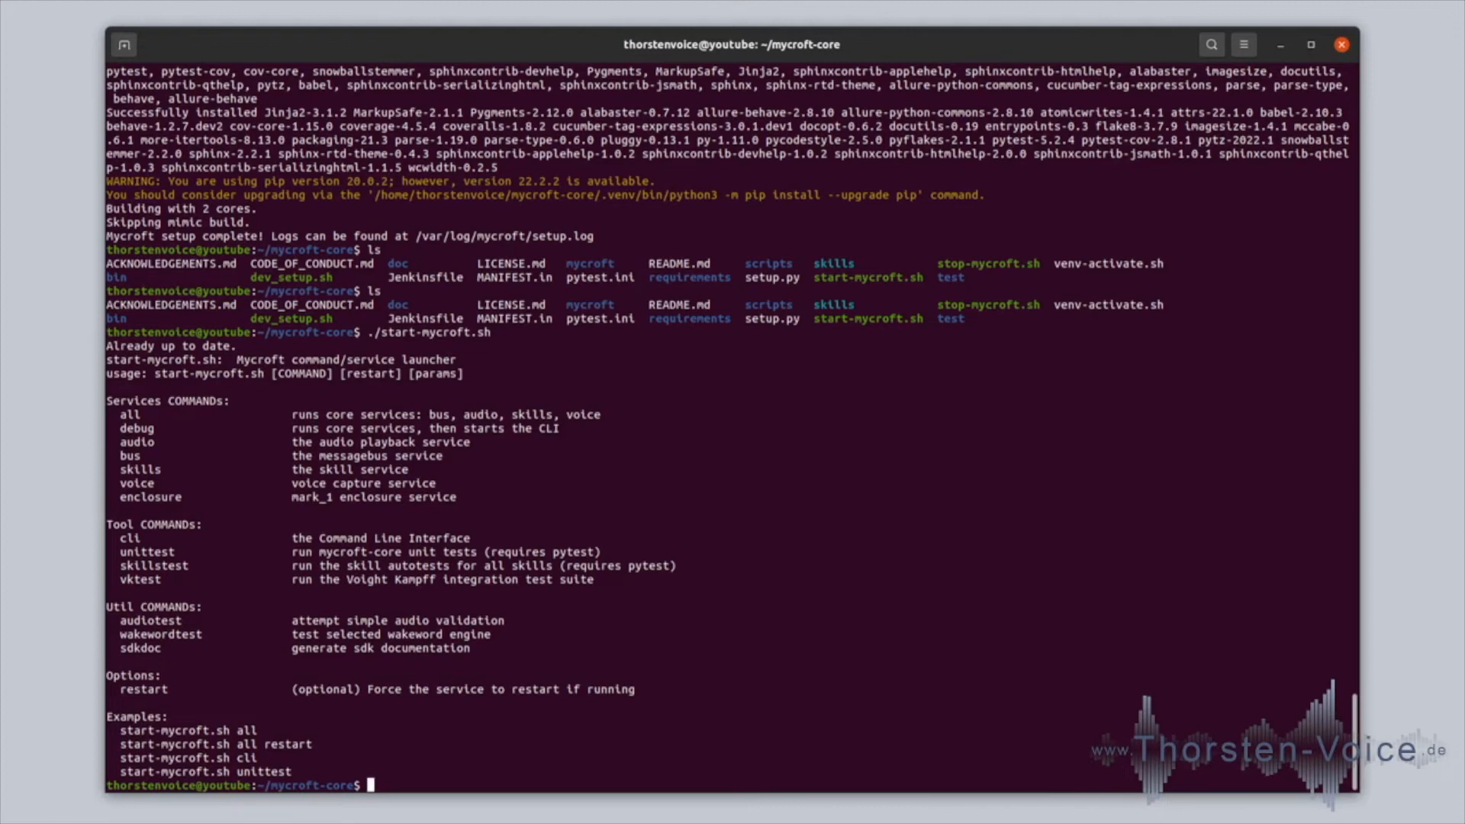
text(./start-mycroft.sh)
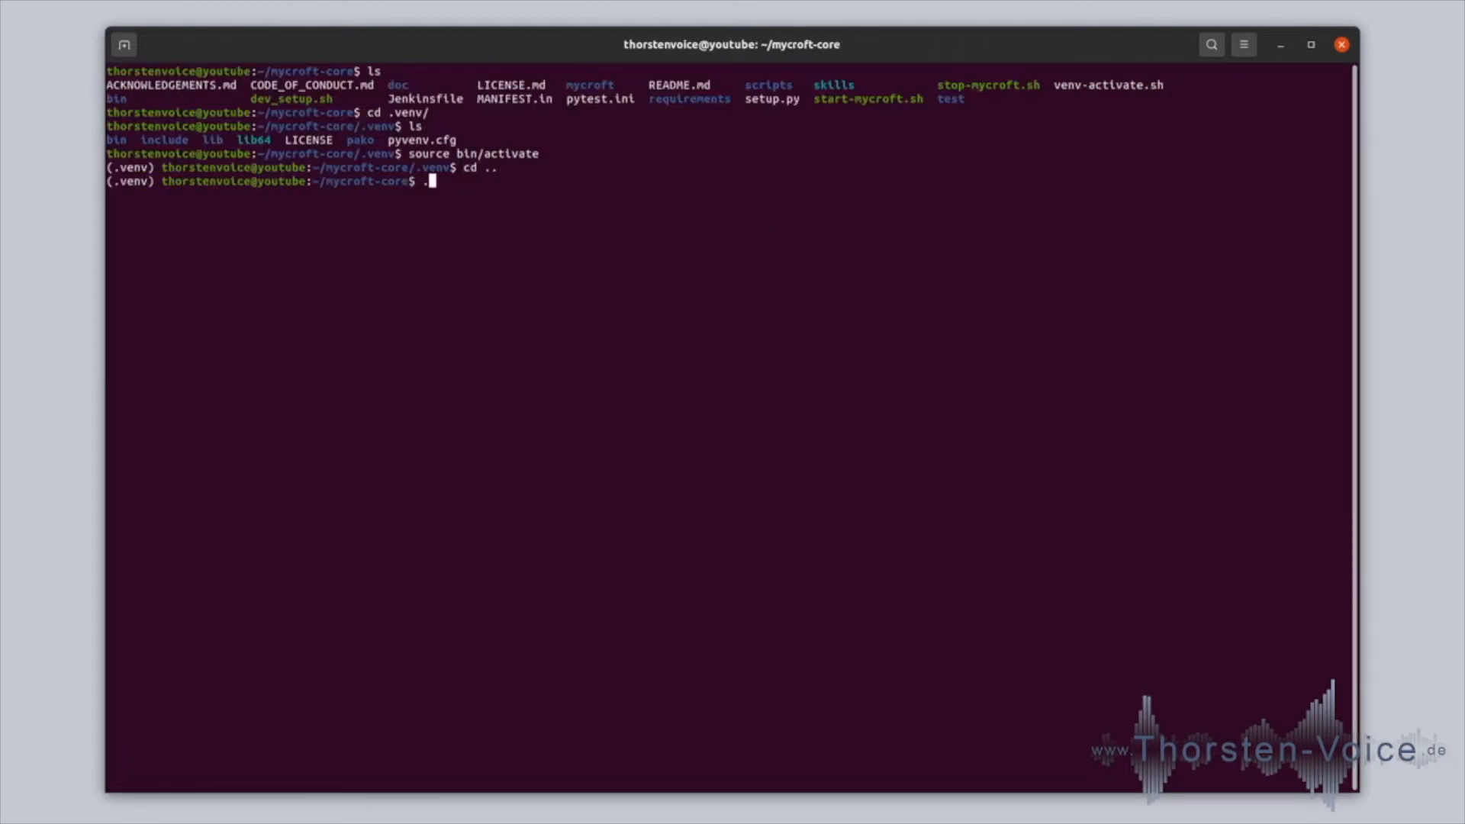
text(sudo)
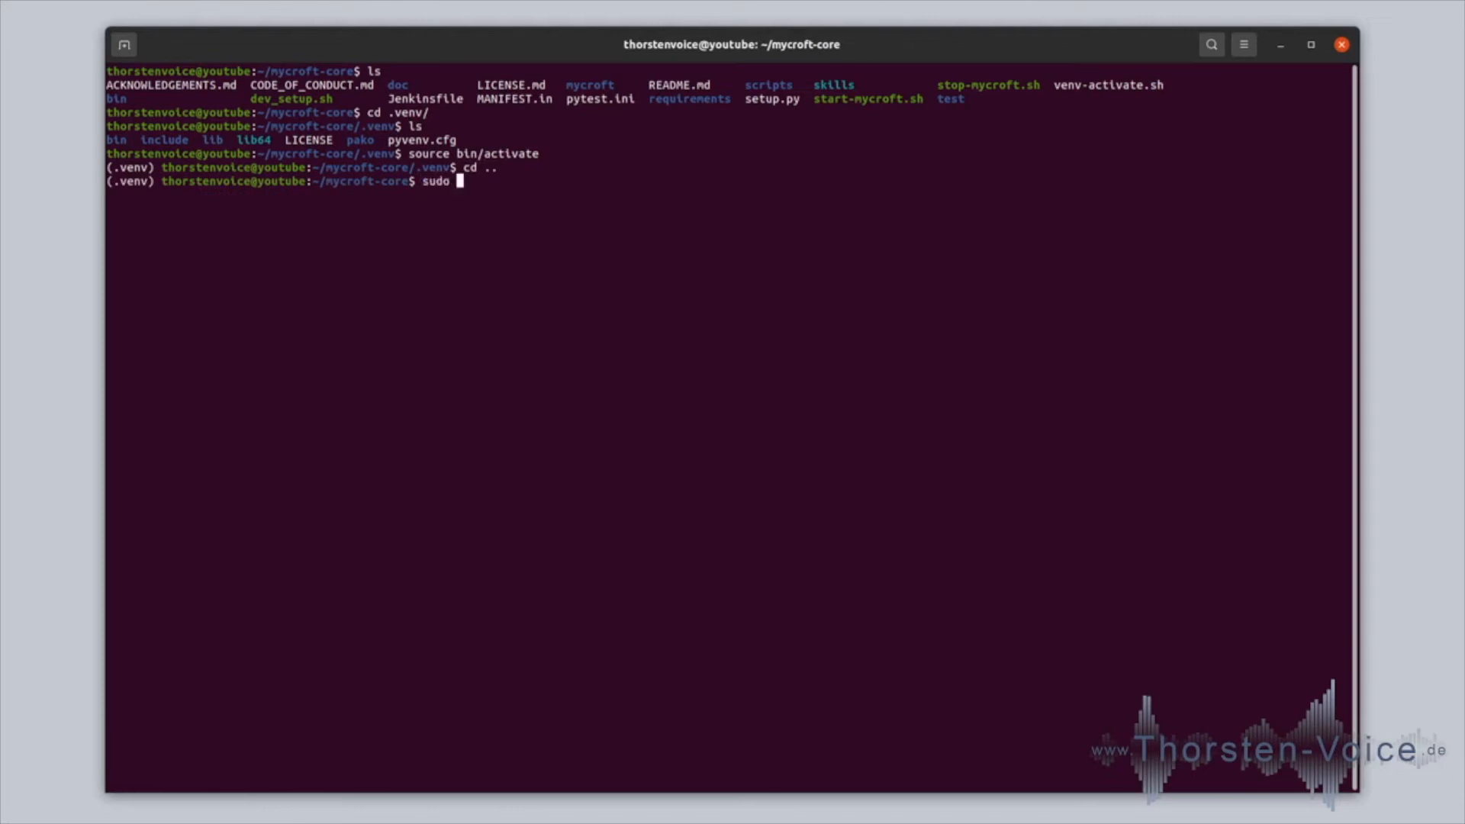
text(./)
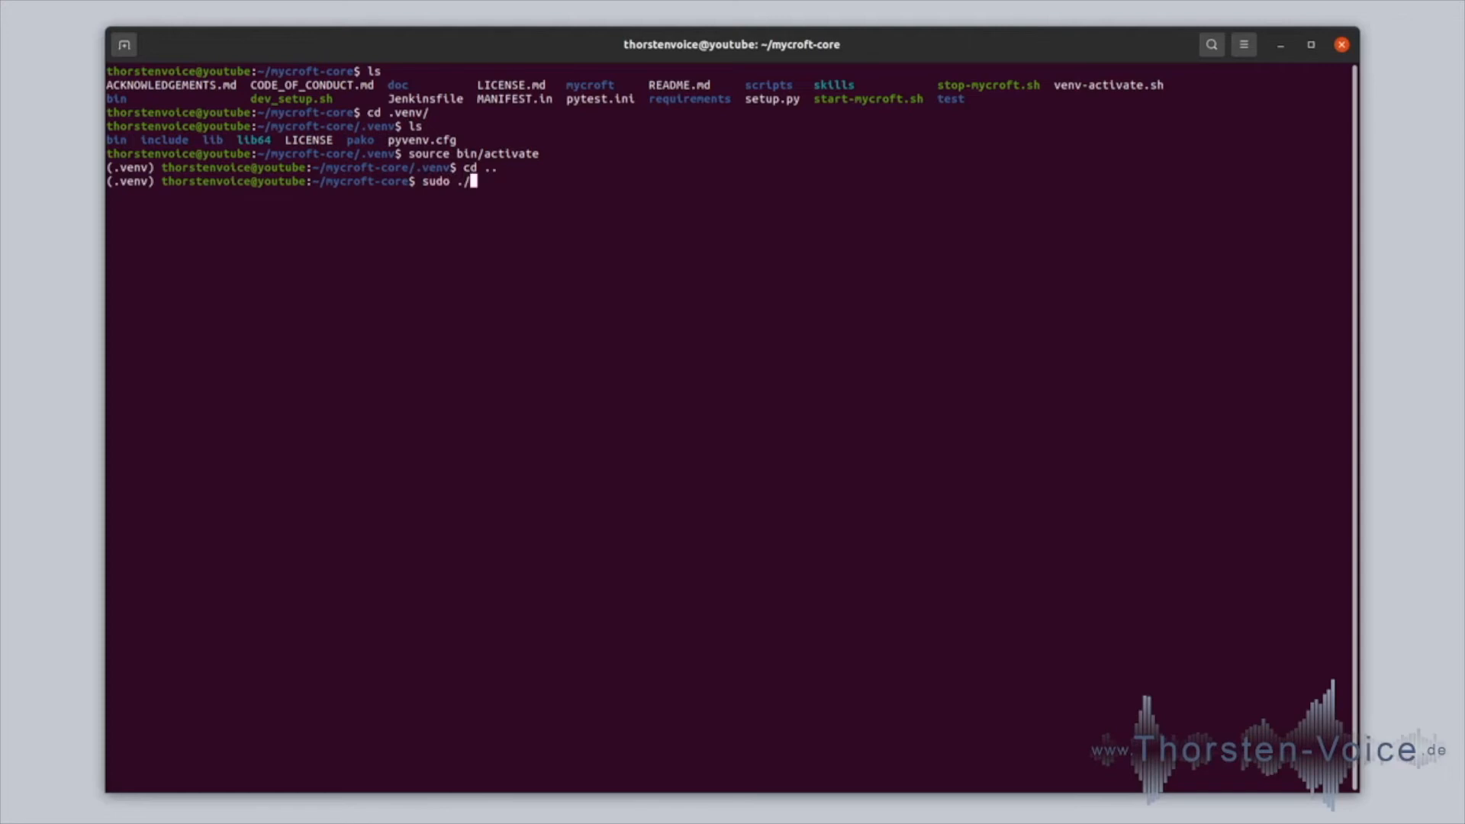
text(start-mycroft.sh al)
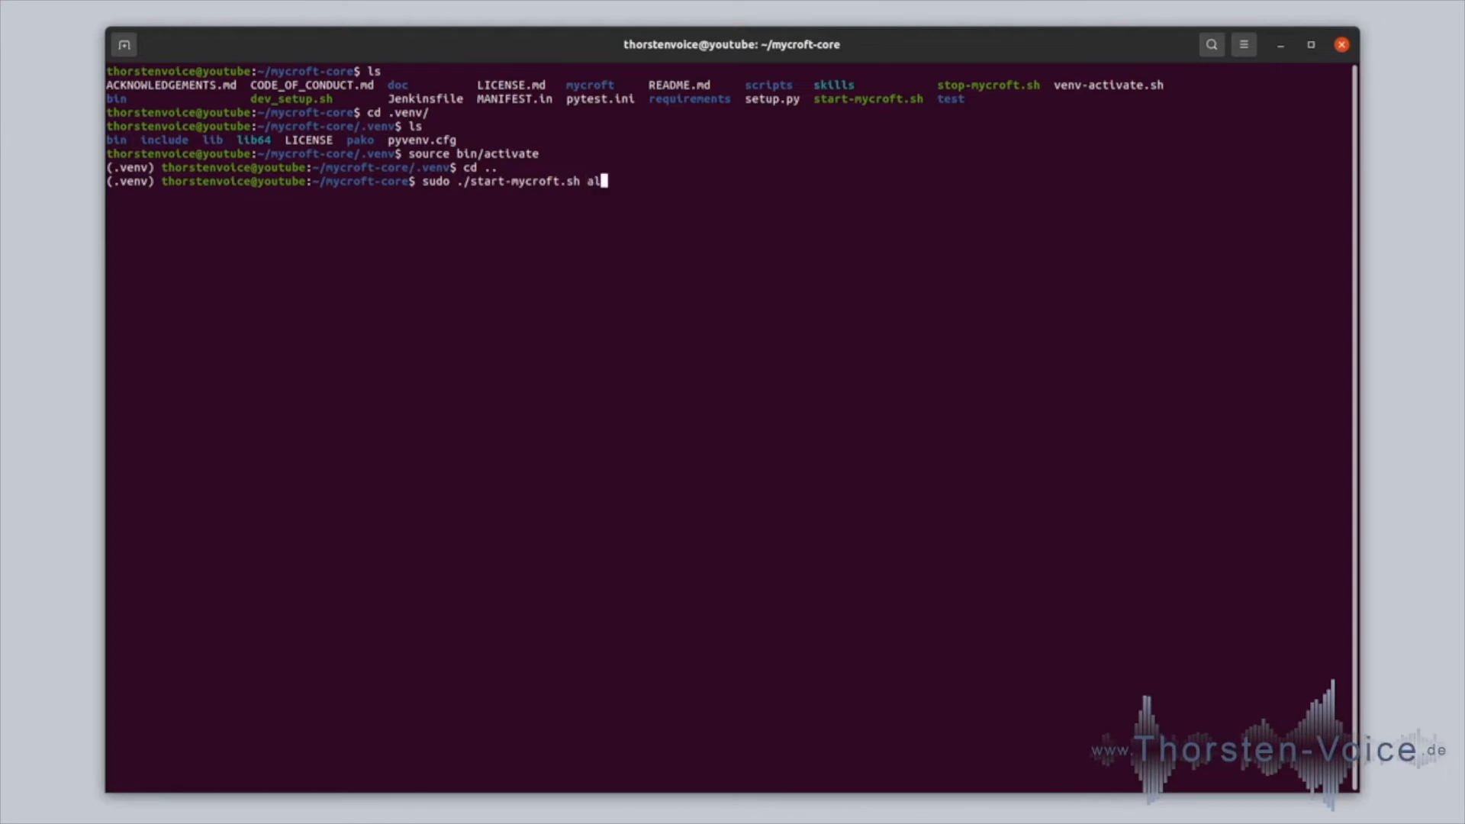
key(Return)
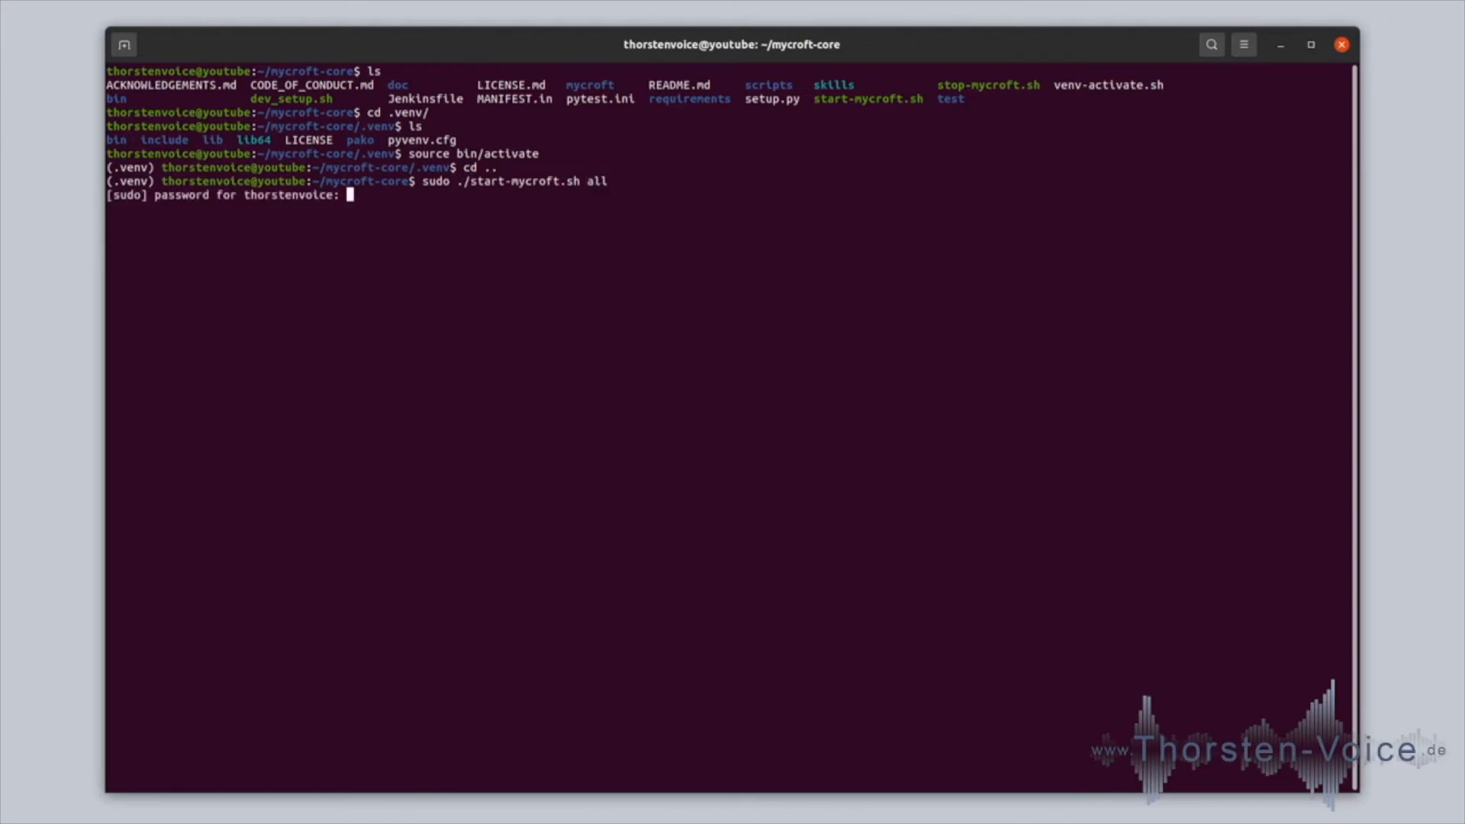
key(Return)
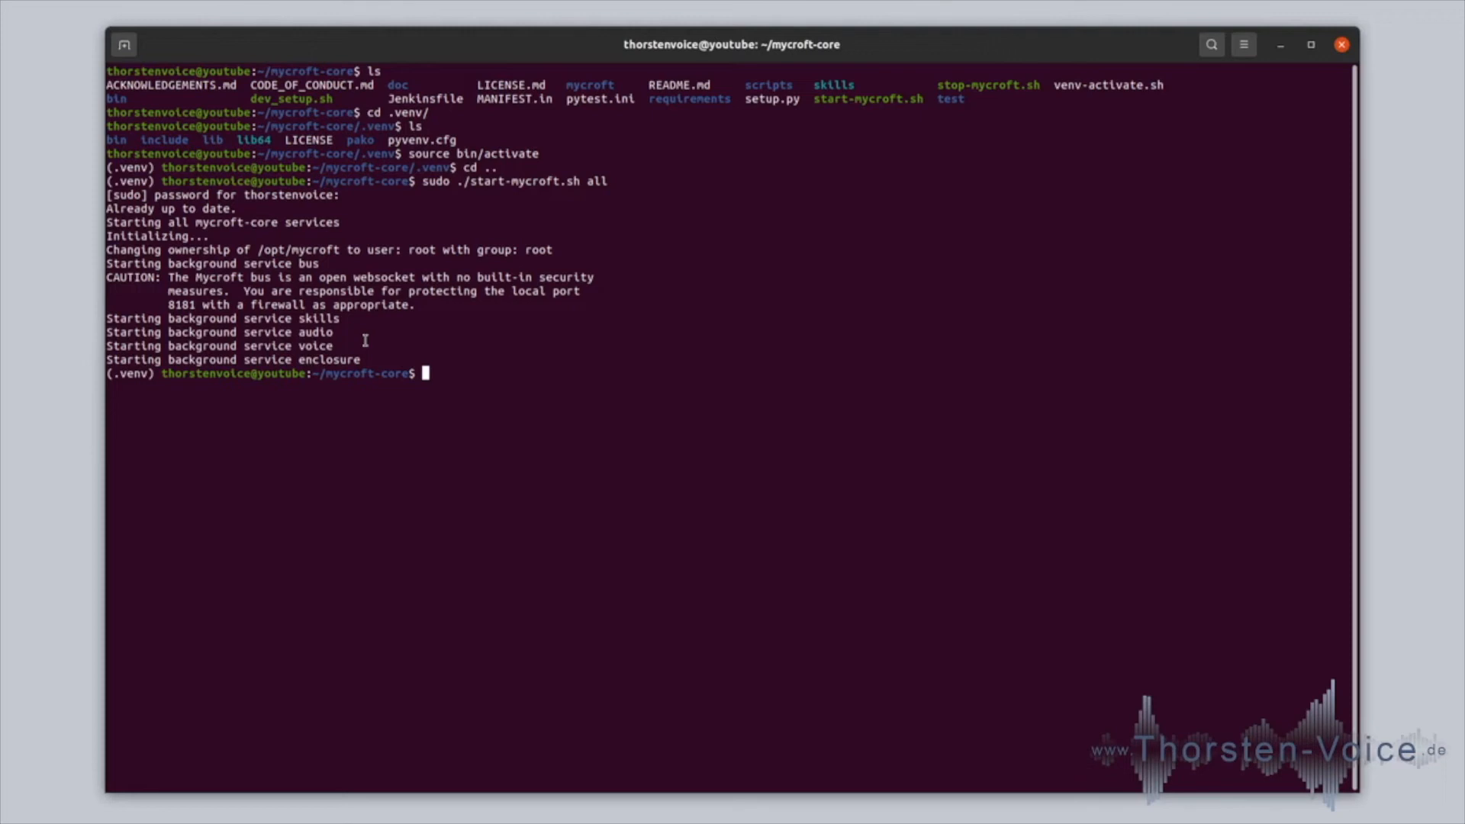
Type 'mycroft-cli-client' at the prompt once the services are running
text(mycroft-cli-client)
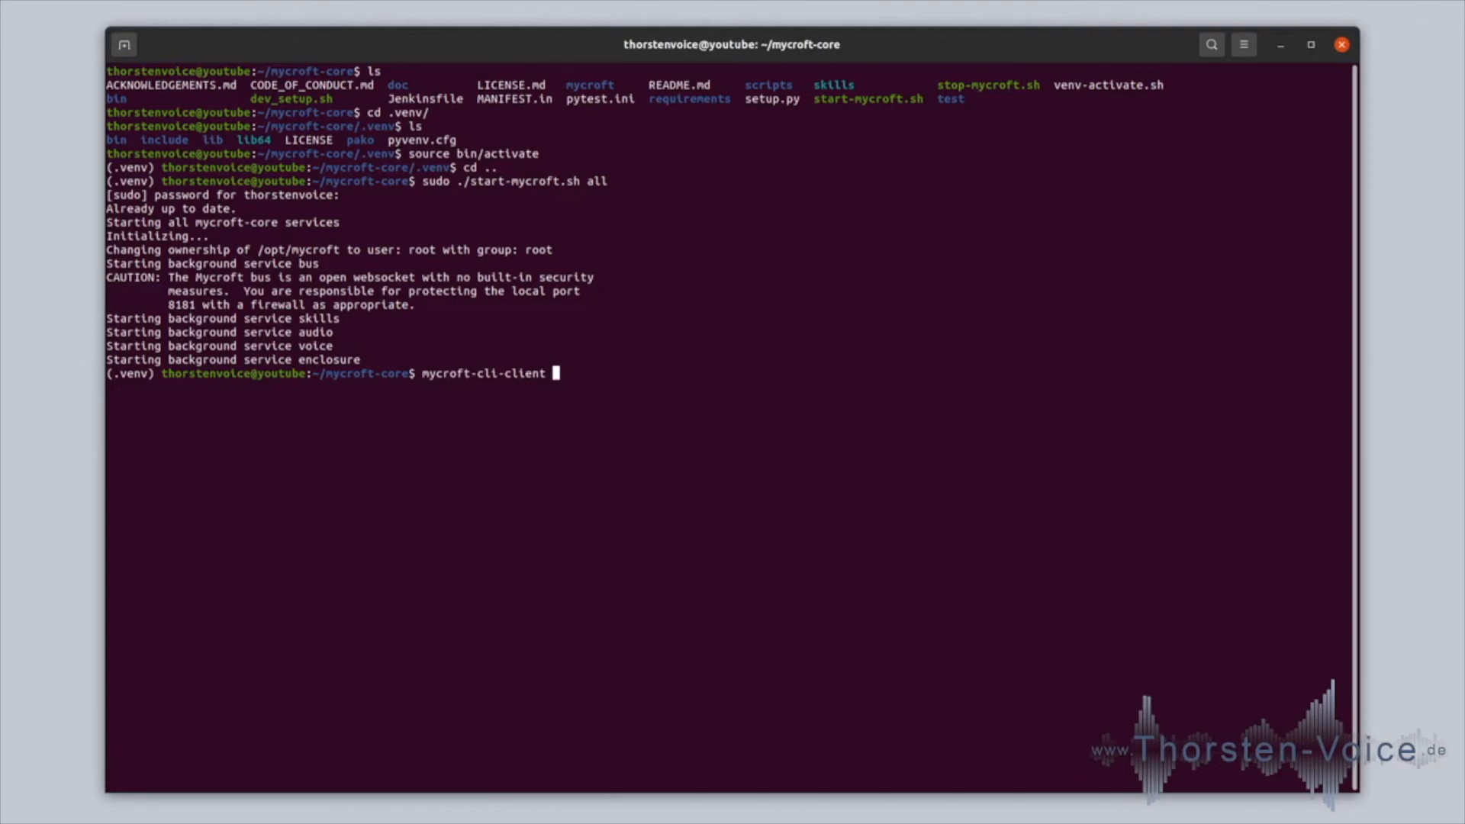
Run mycroft-cli-client and scroll its output to find the pairing code LNVYN7
key(Return)
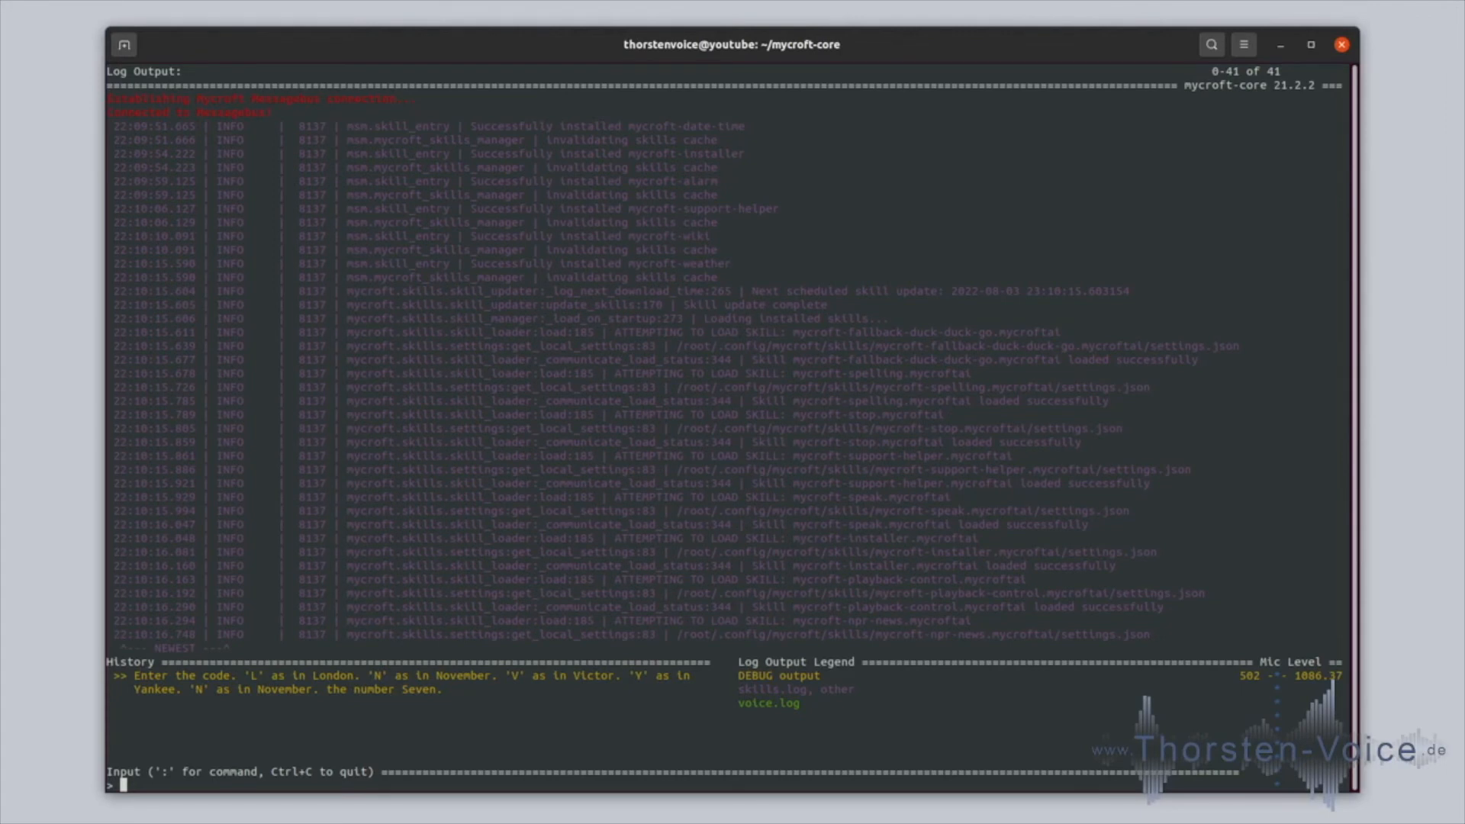
scroll(down, 3)
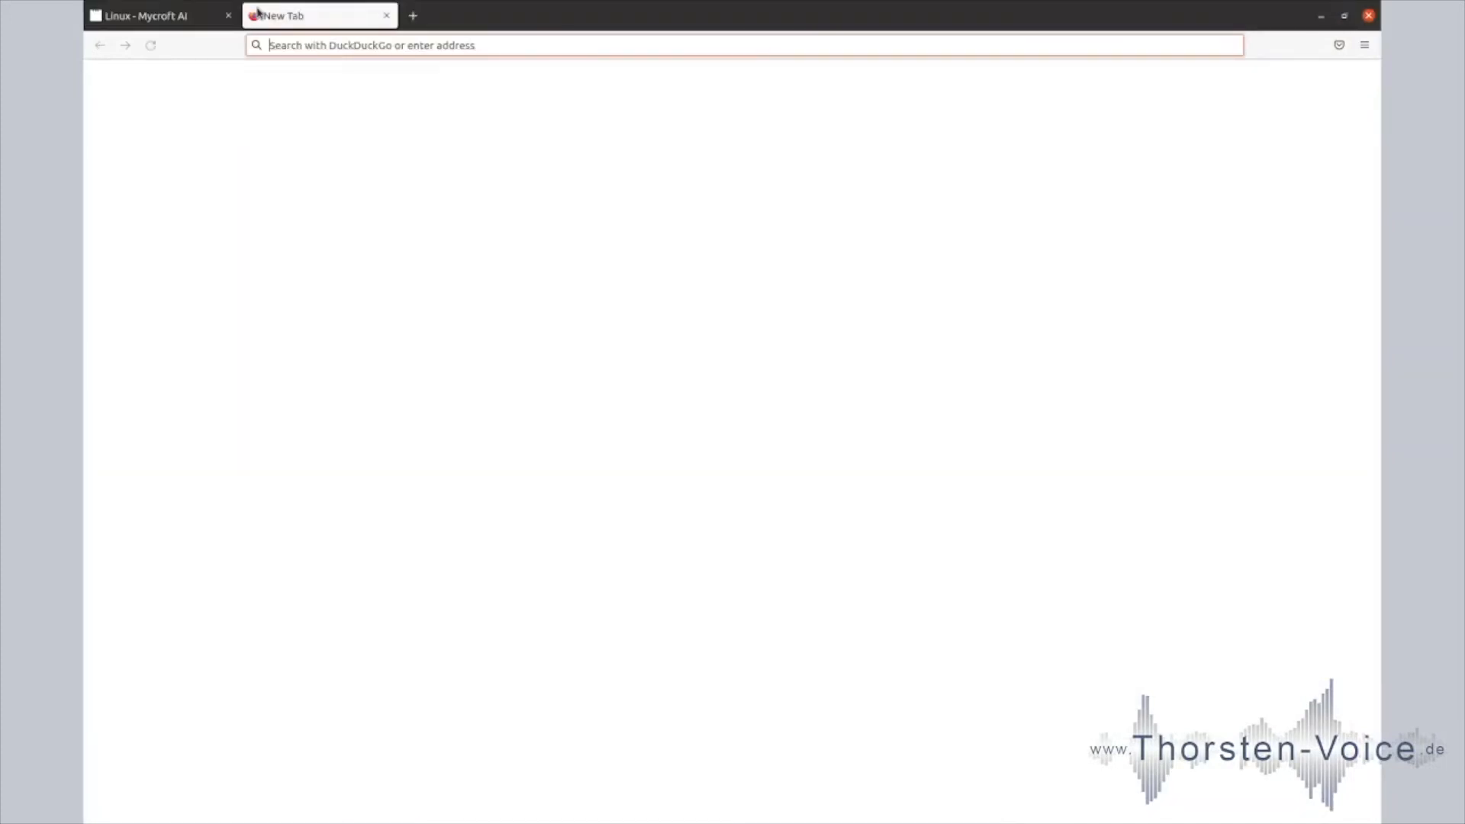
Go to home.mycroft.ai, open Devices from the account menu, and choose ADD DEVICE
text(home.mycroft.ai/dashboard)
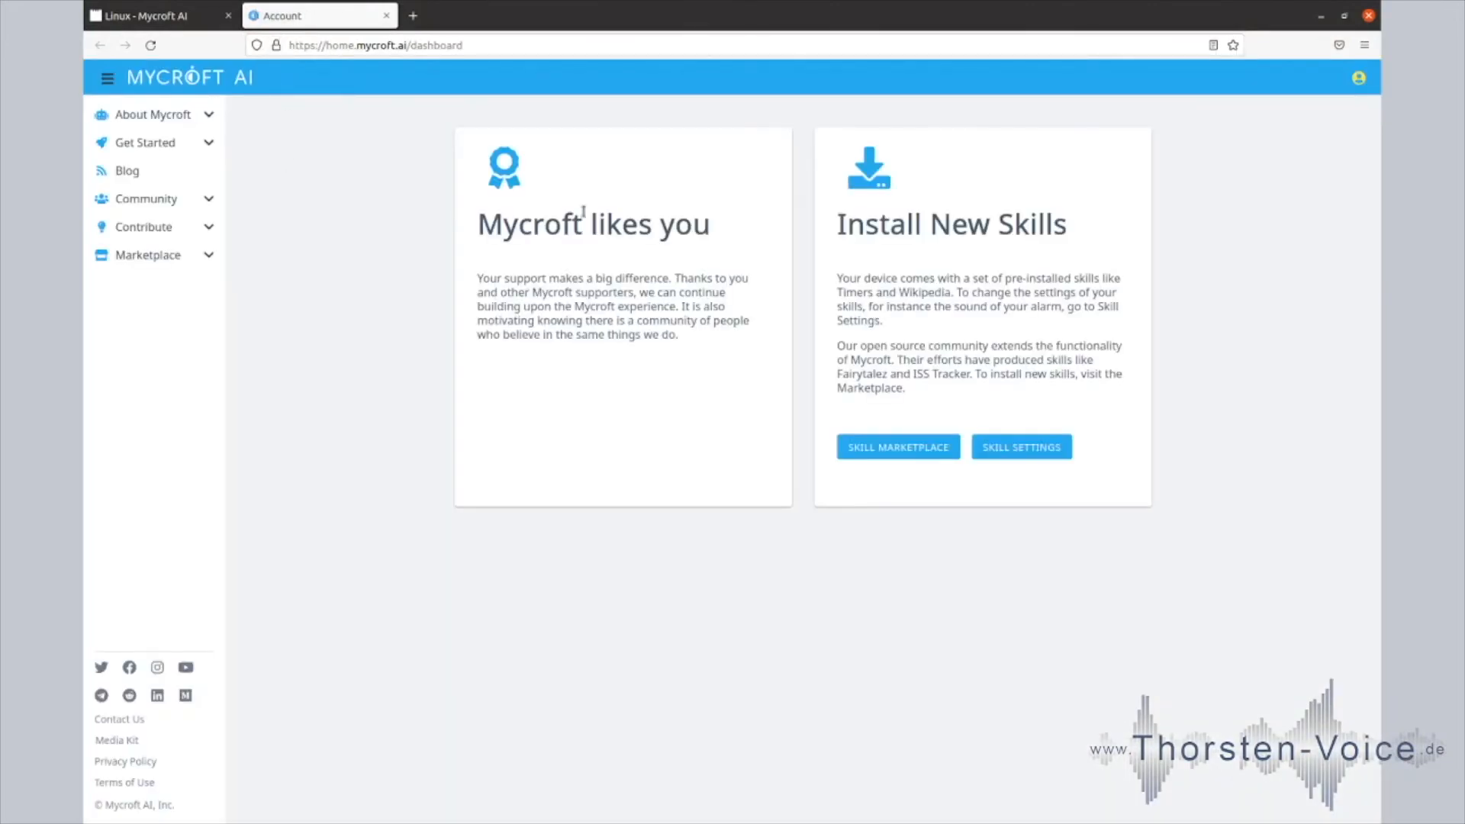
click(1357, 78)
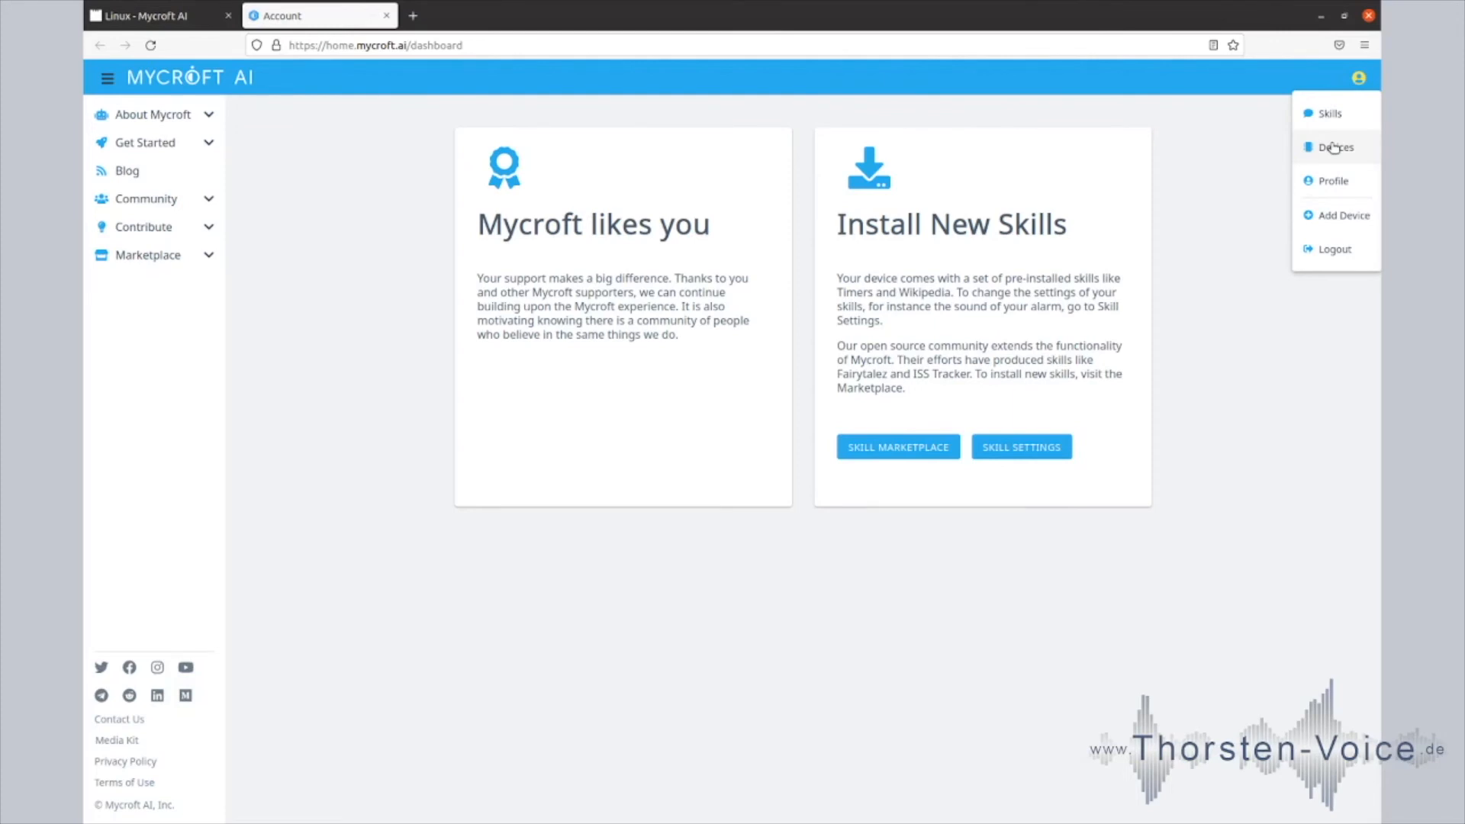
click(1337, 146)
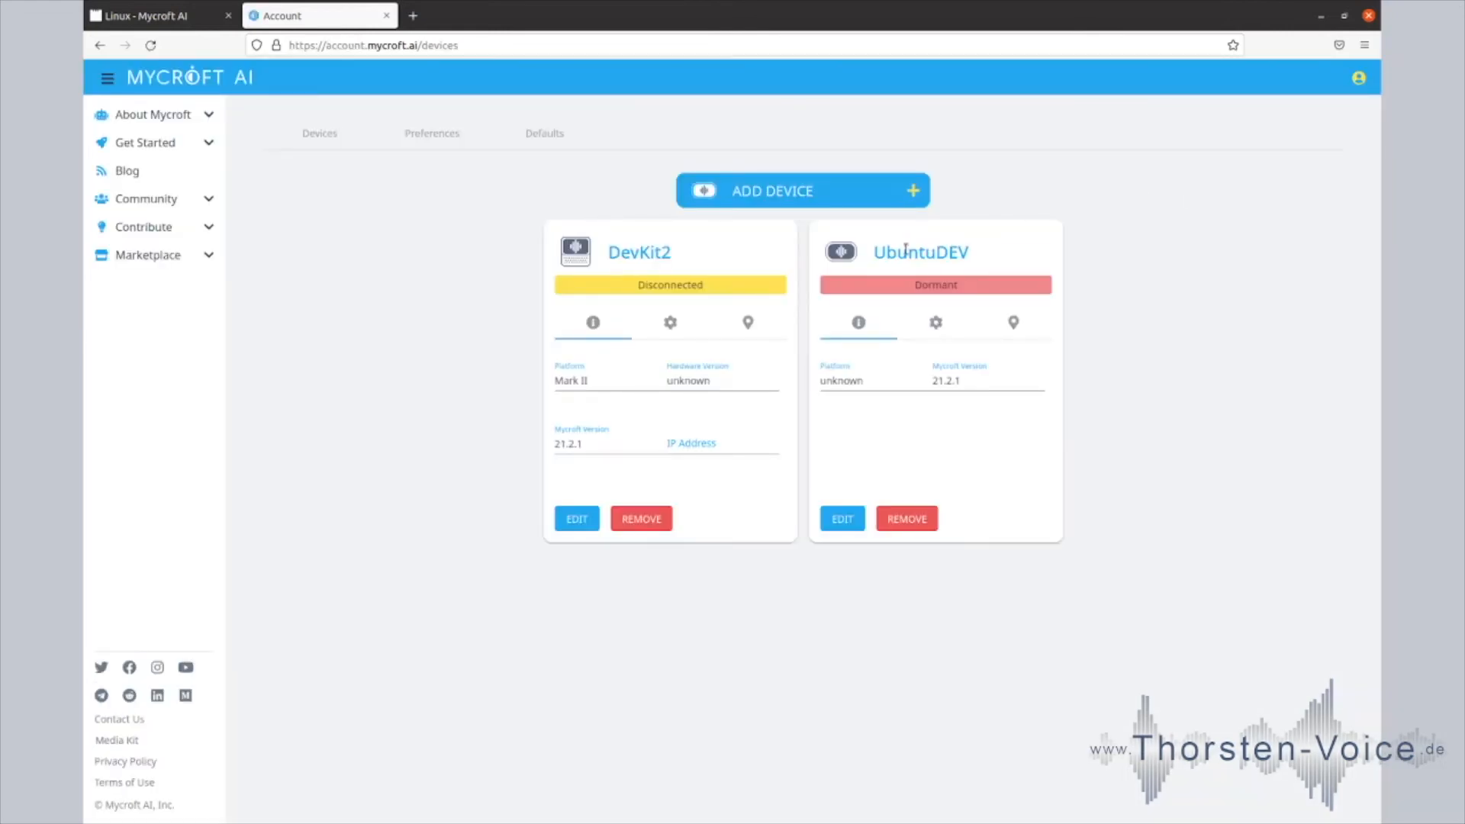
mouse_move(1383, 276)
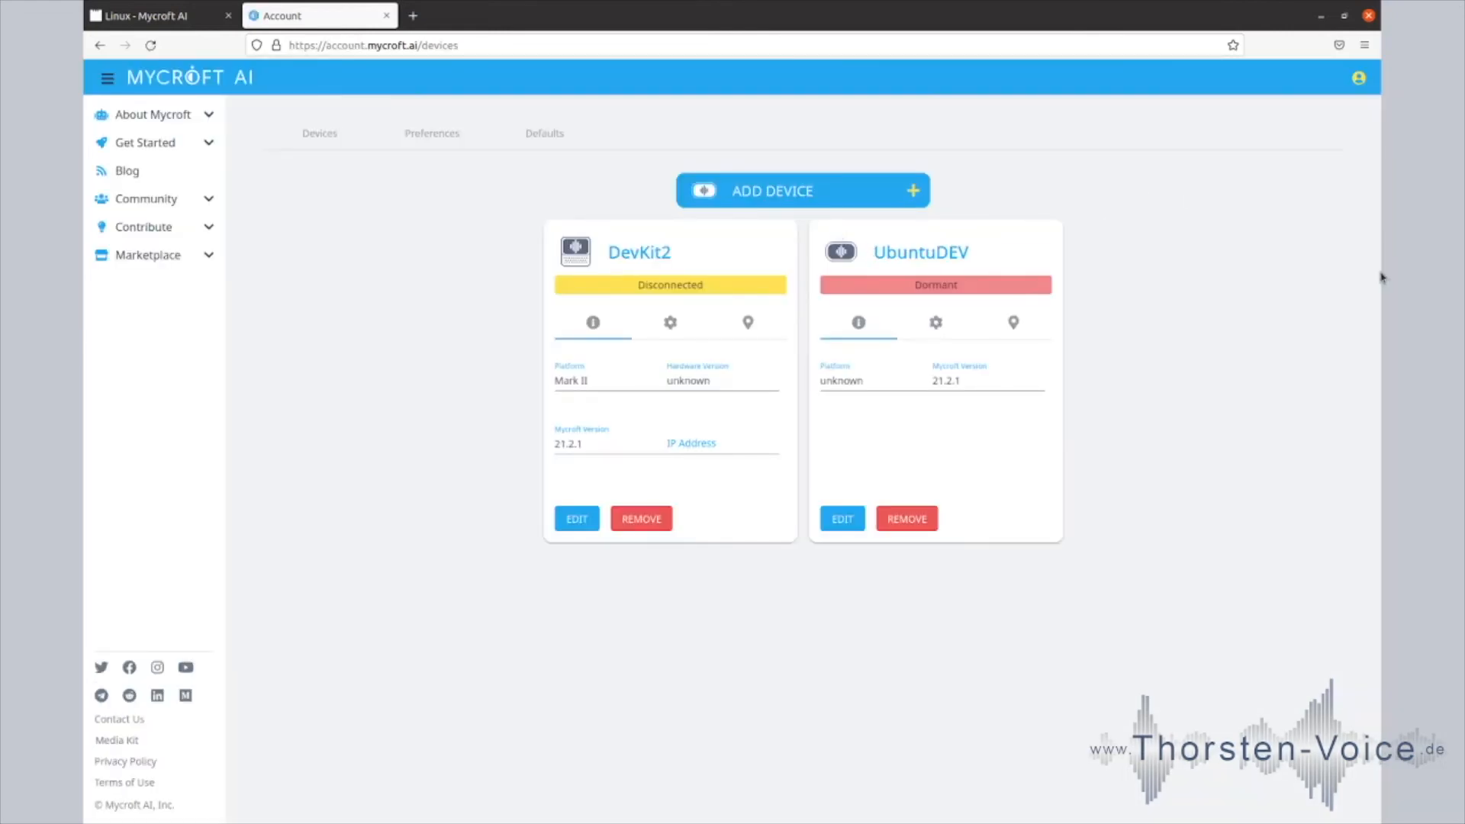
mouse_move(1354, 429)
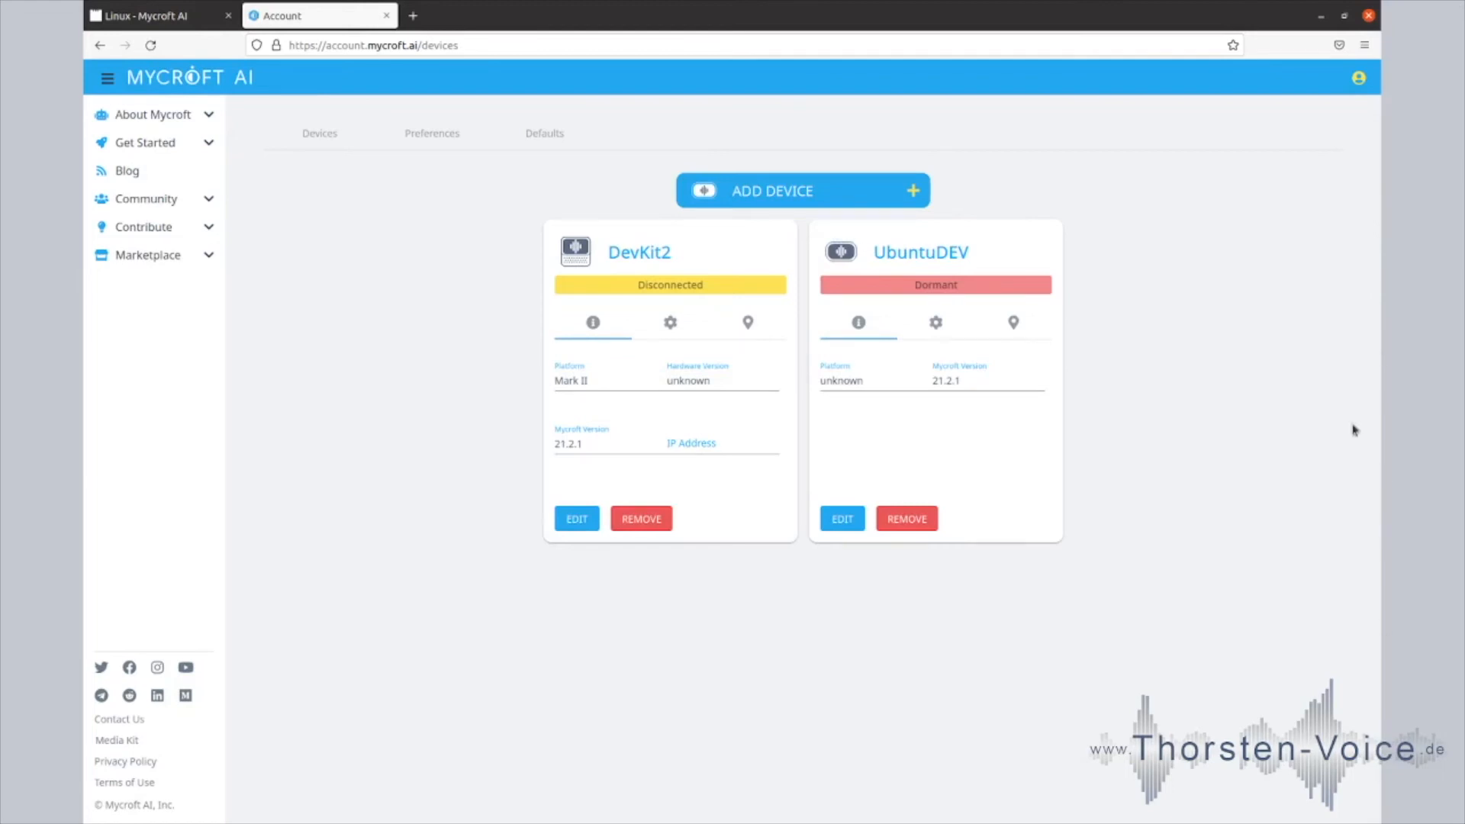
click(801, 190)
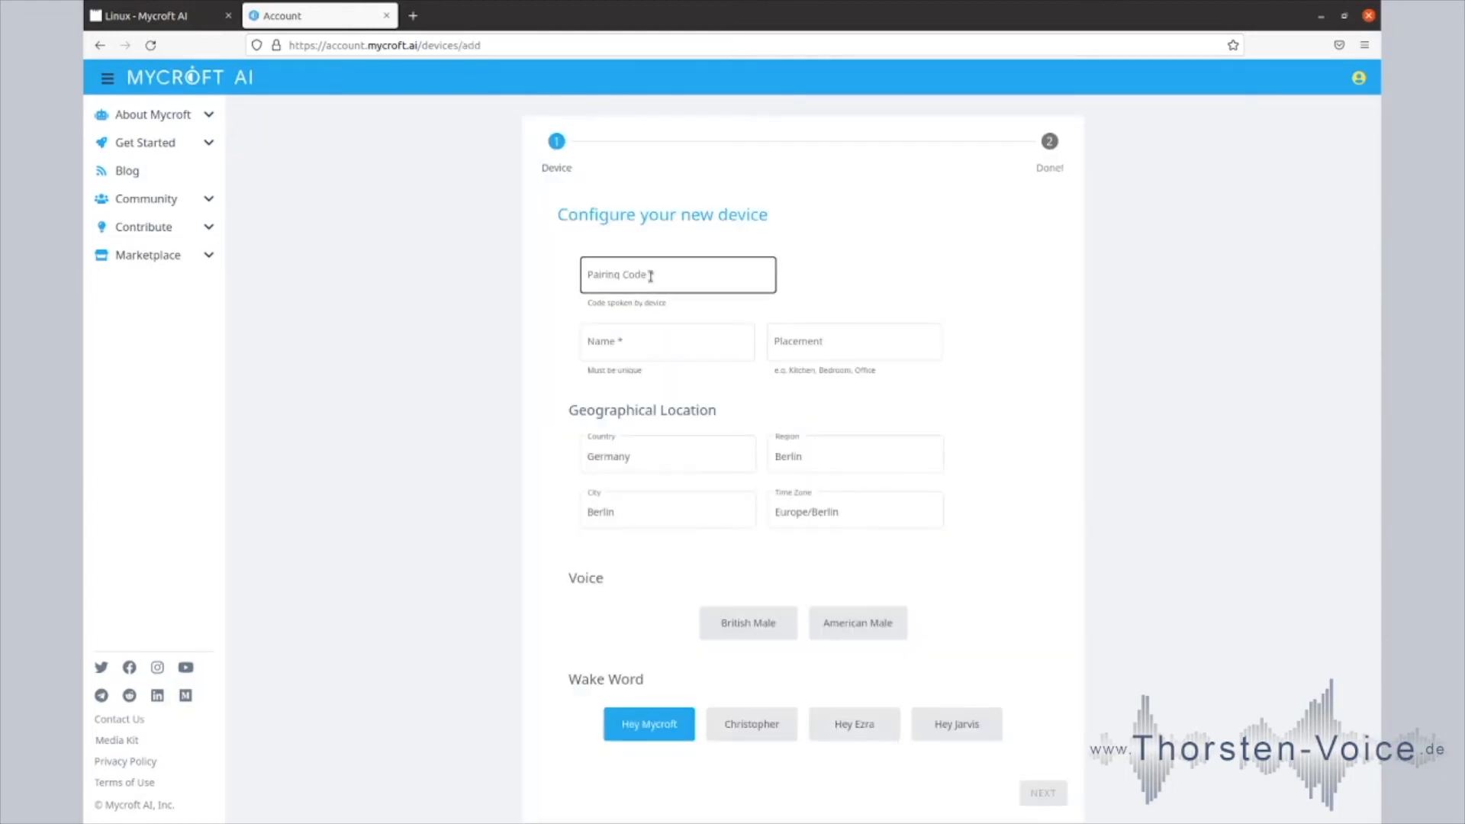
click(667, 341)
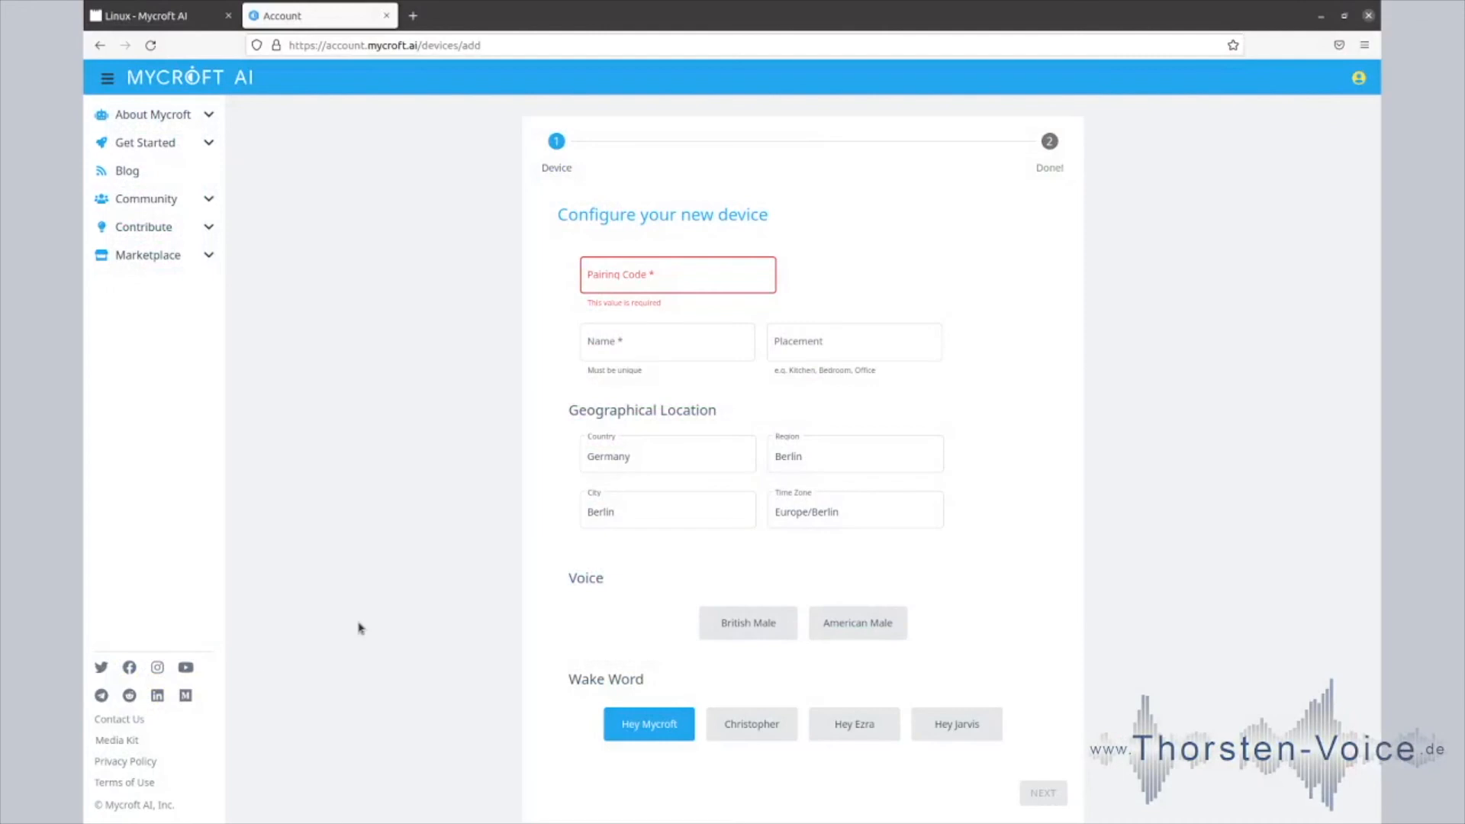
mouse_move(636, 265)
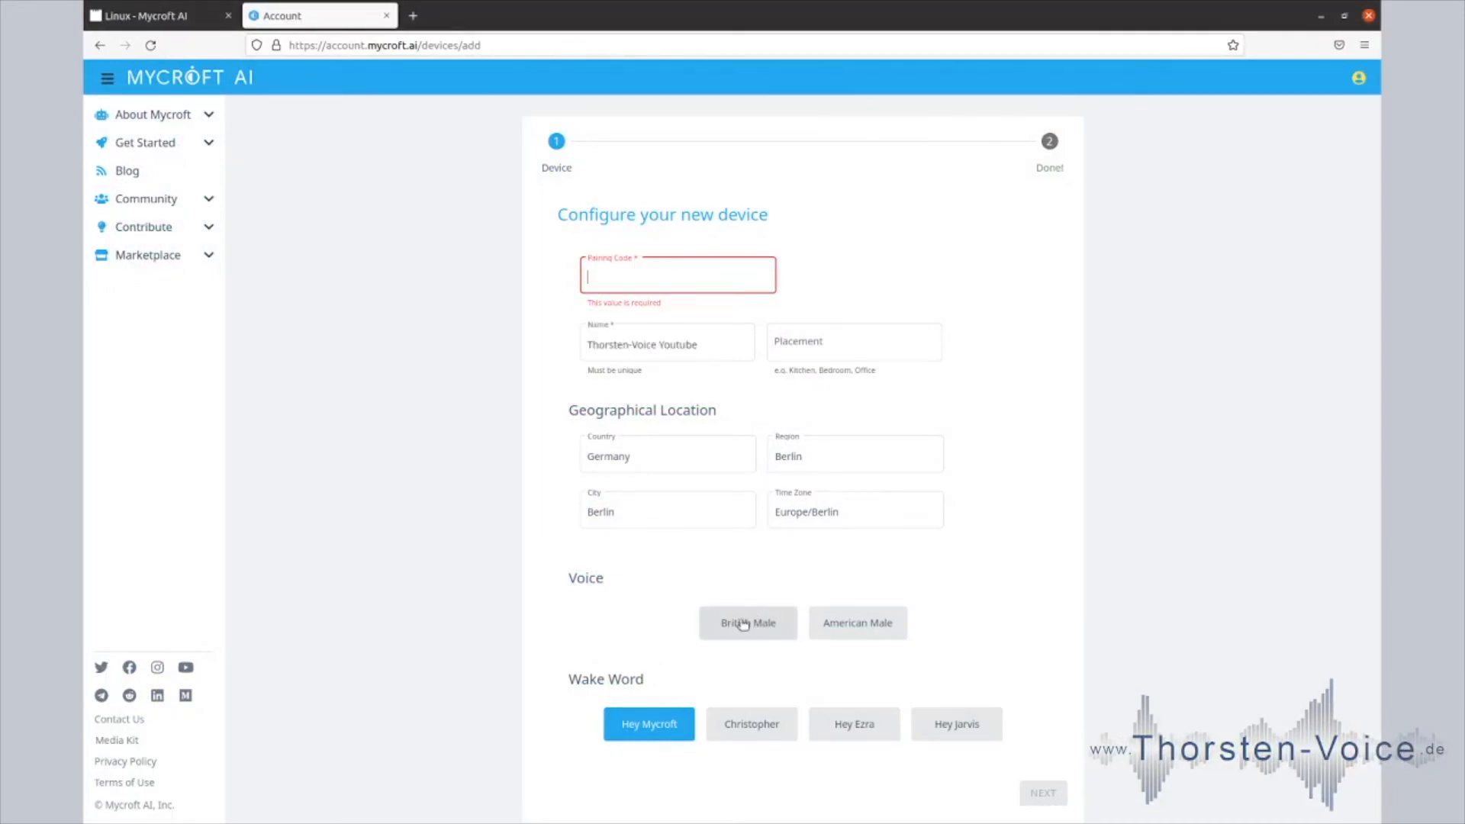
mouse_move(760, 608)
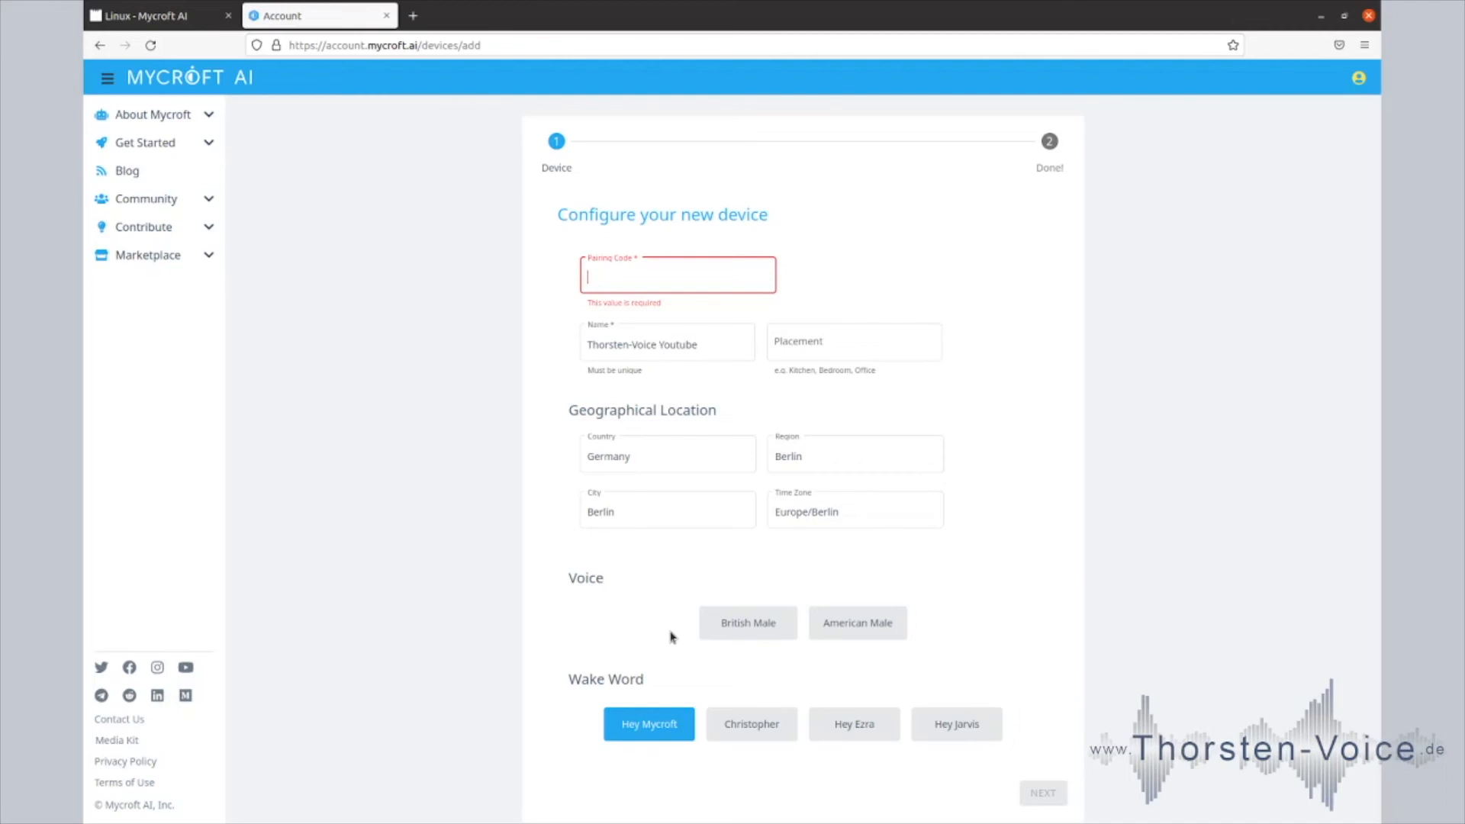
mouse_move(594, 684)
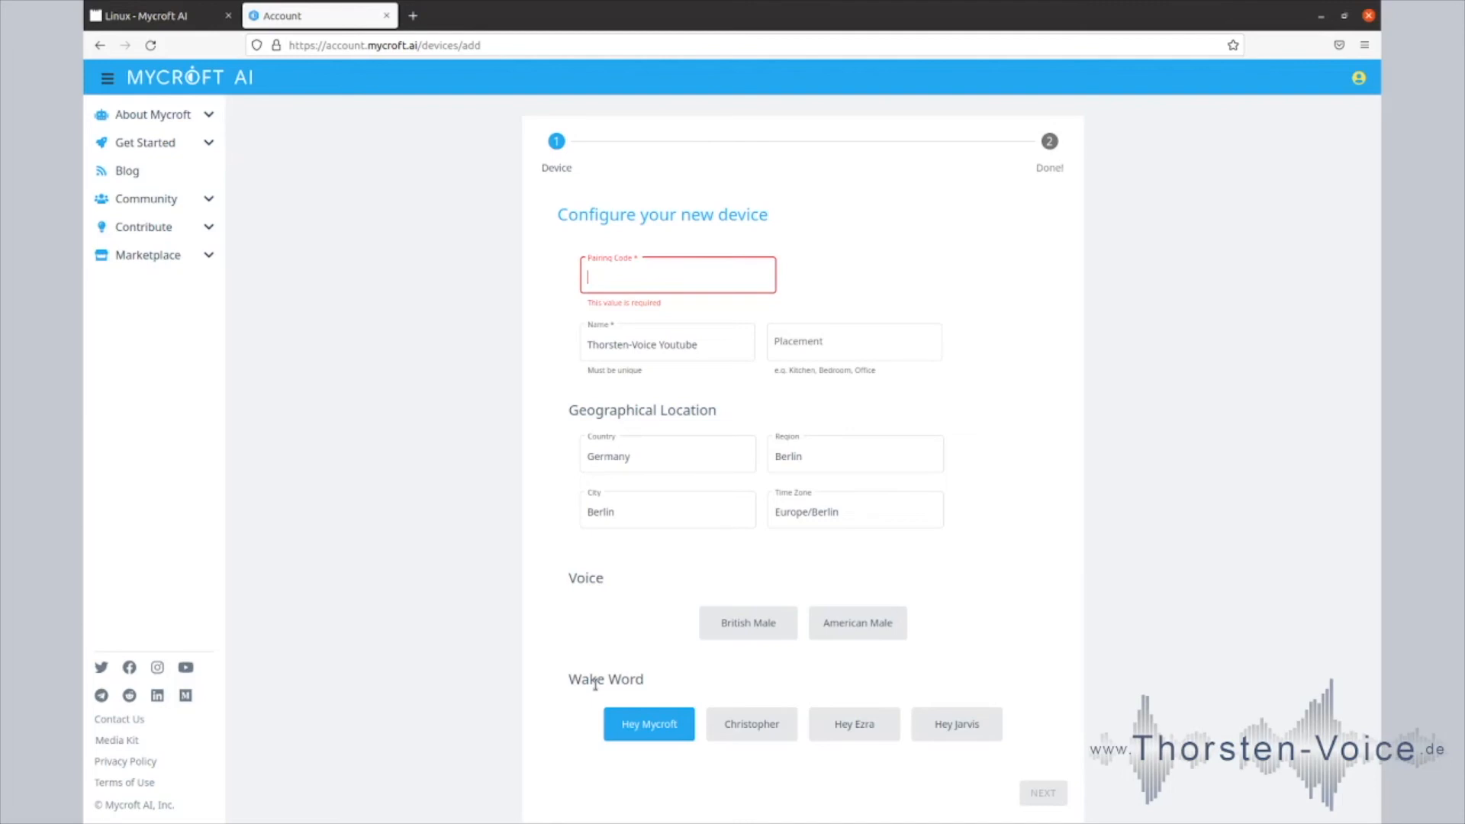
text(LNVYN7)
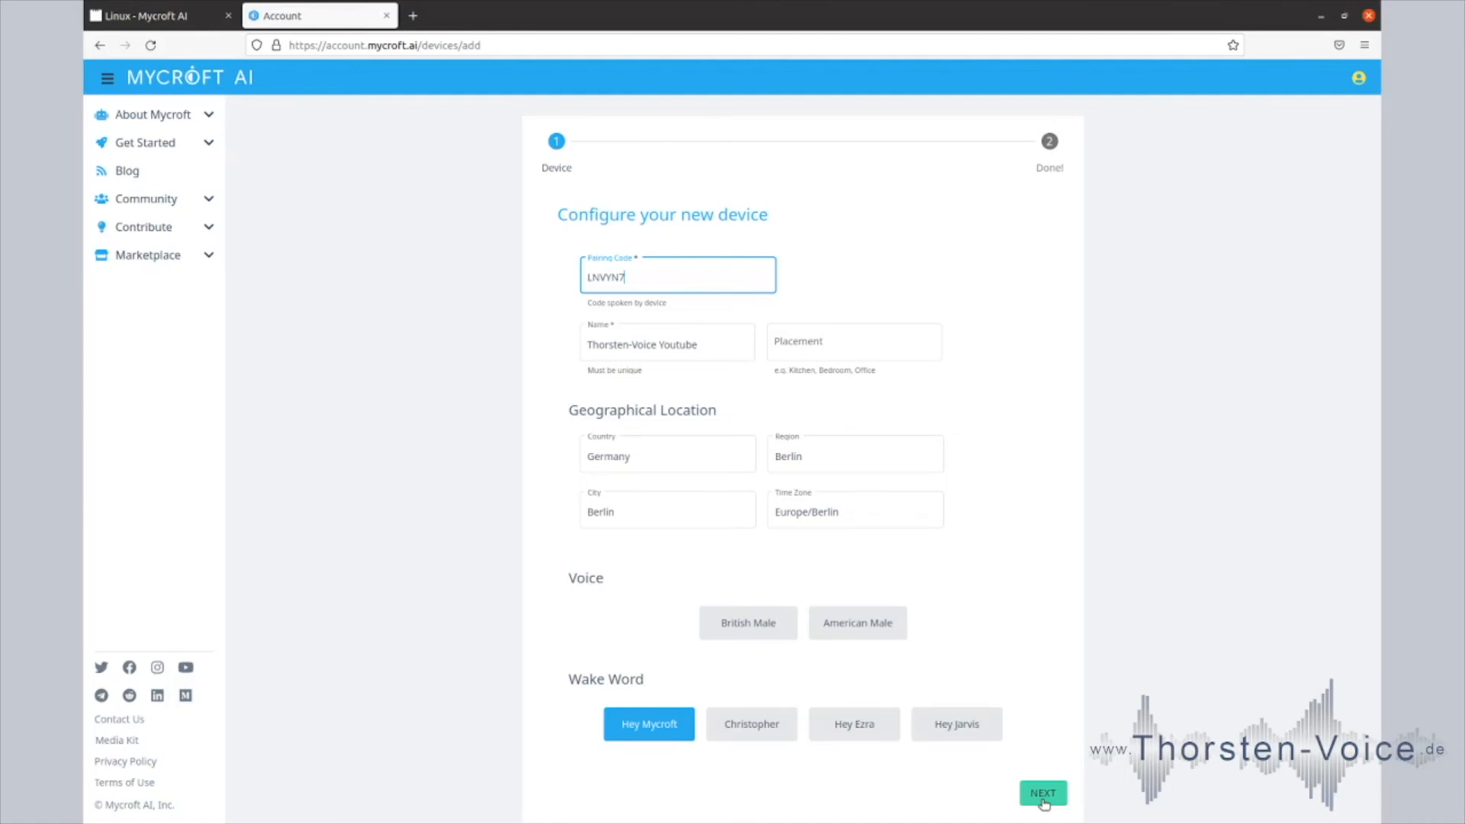
click(1041, 792)
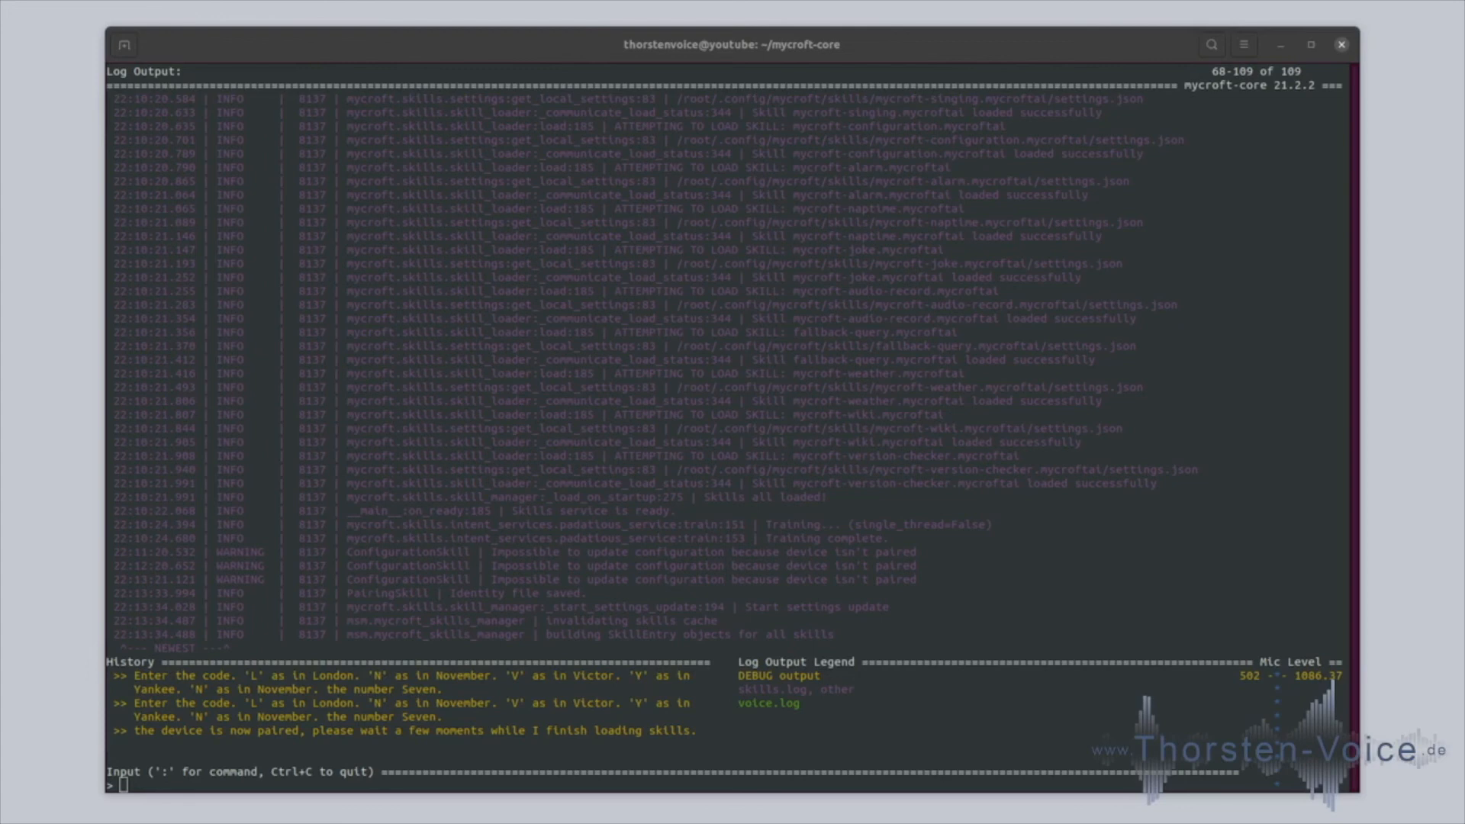
Quit the Mycroft command-line client with Ctrl+C
key(ctrl+c)
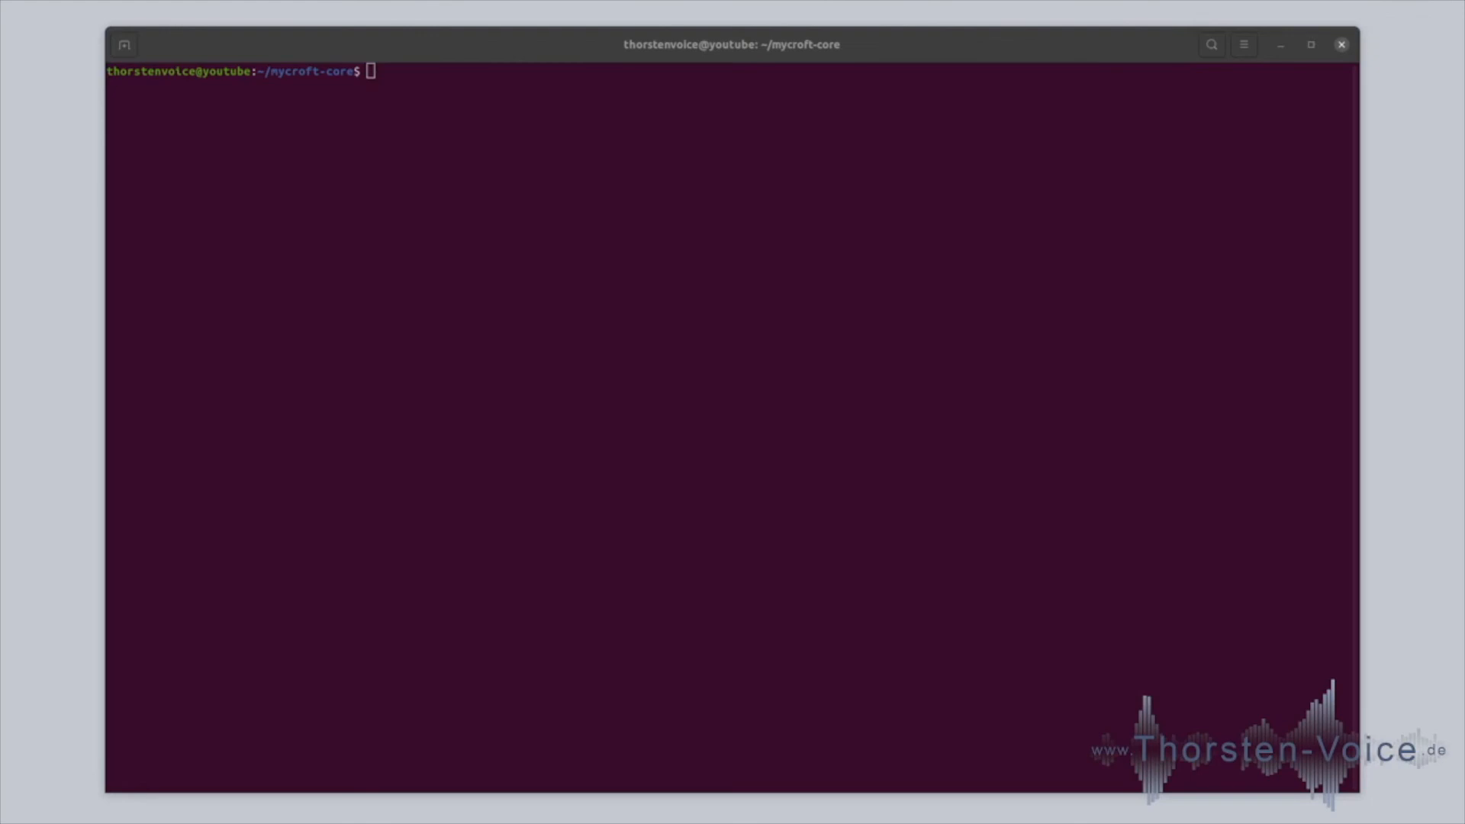
mouse_move(186, 631)
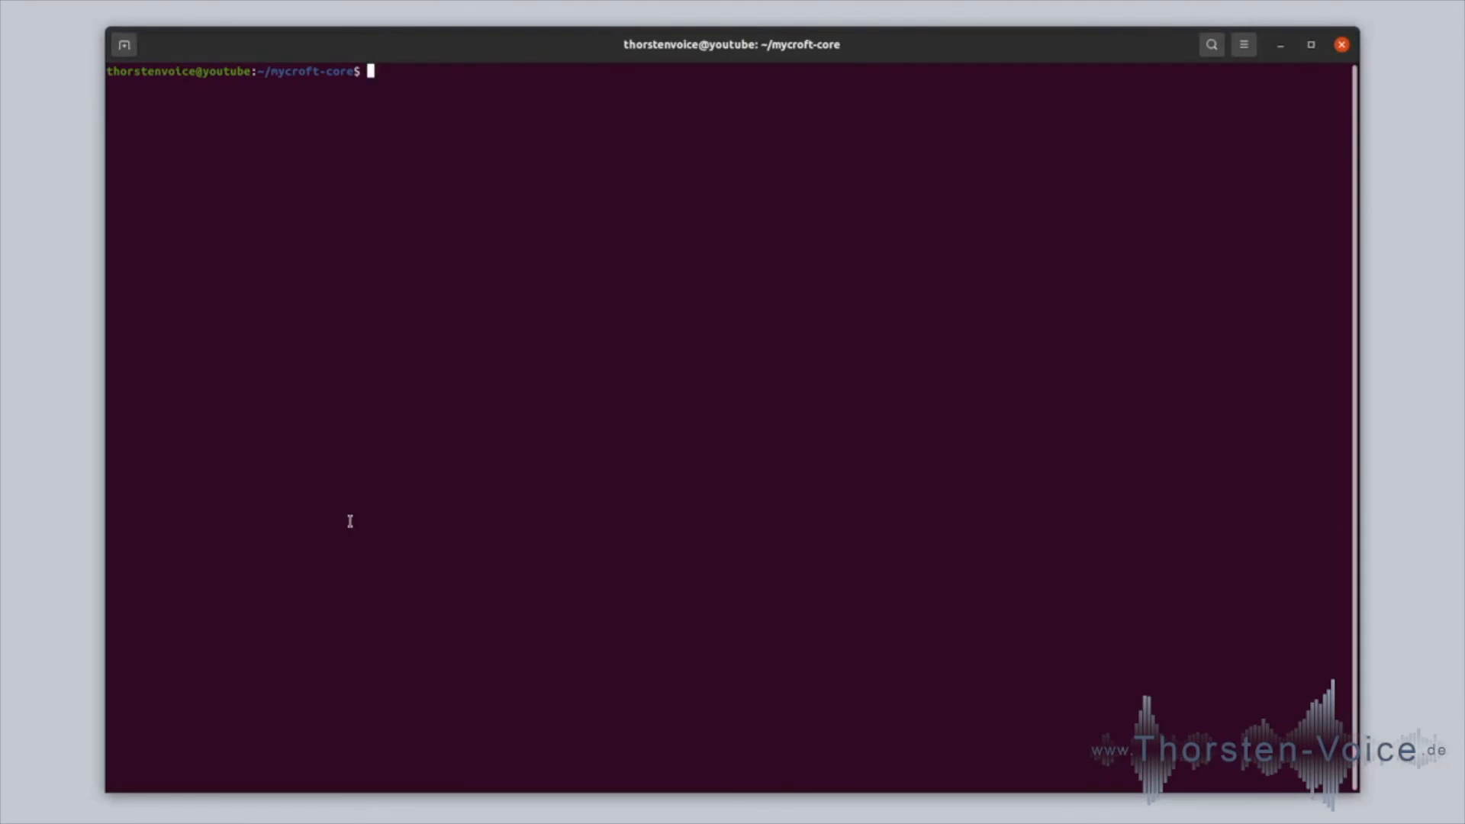
text(mycroft-)
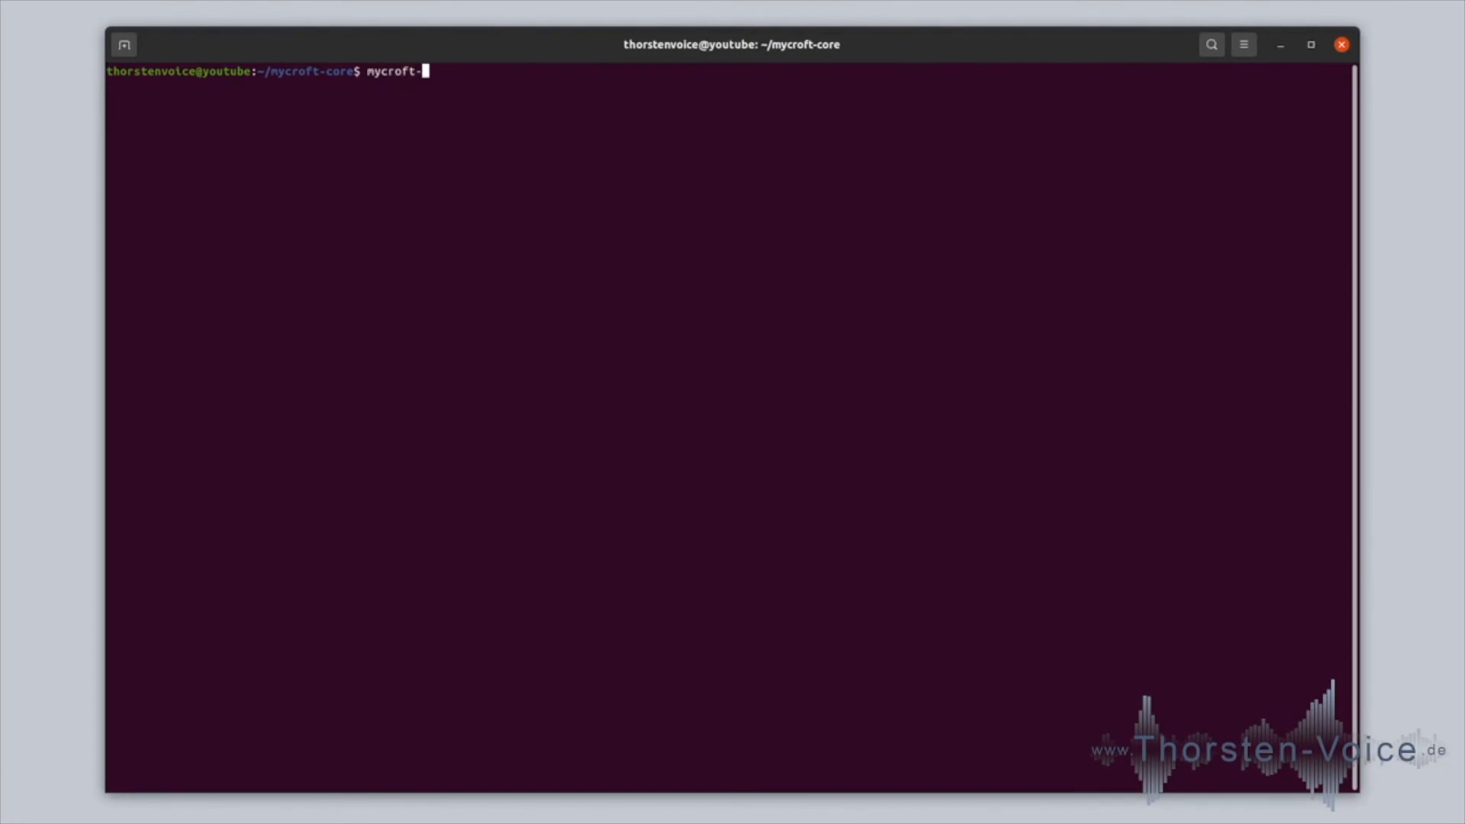
text(c)
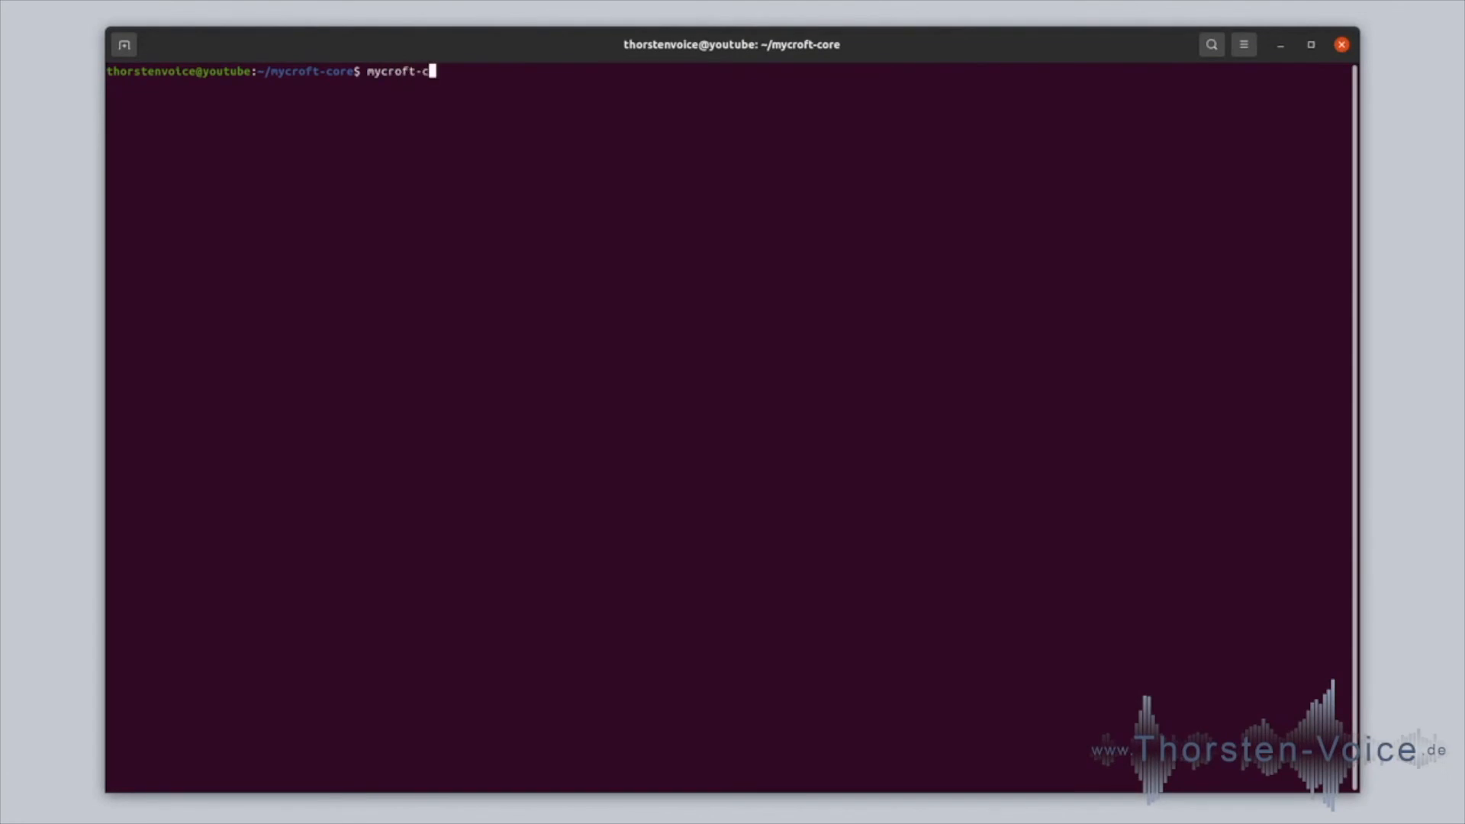
text(onfig get)
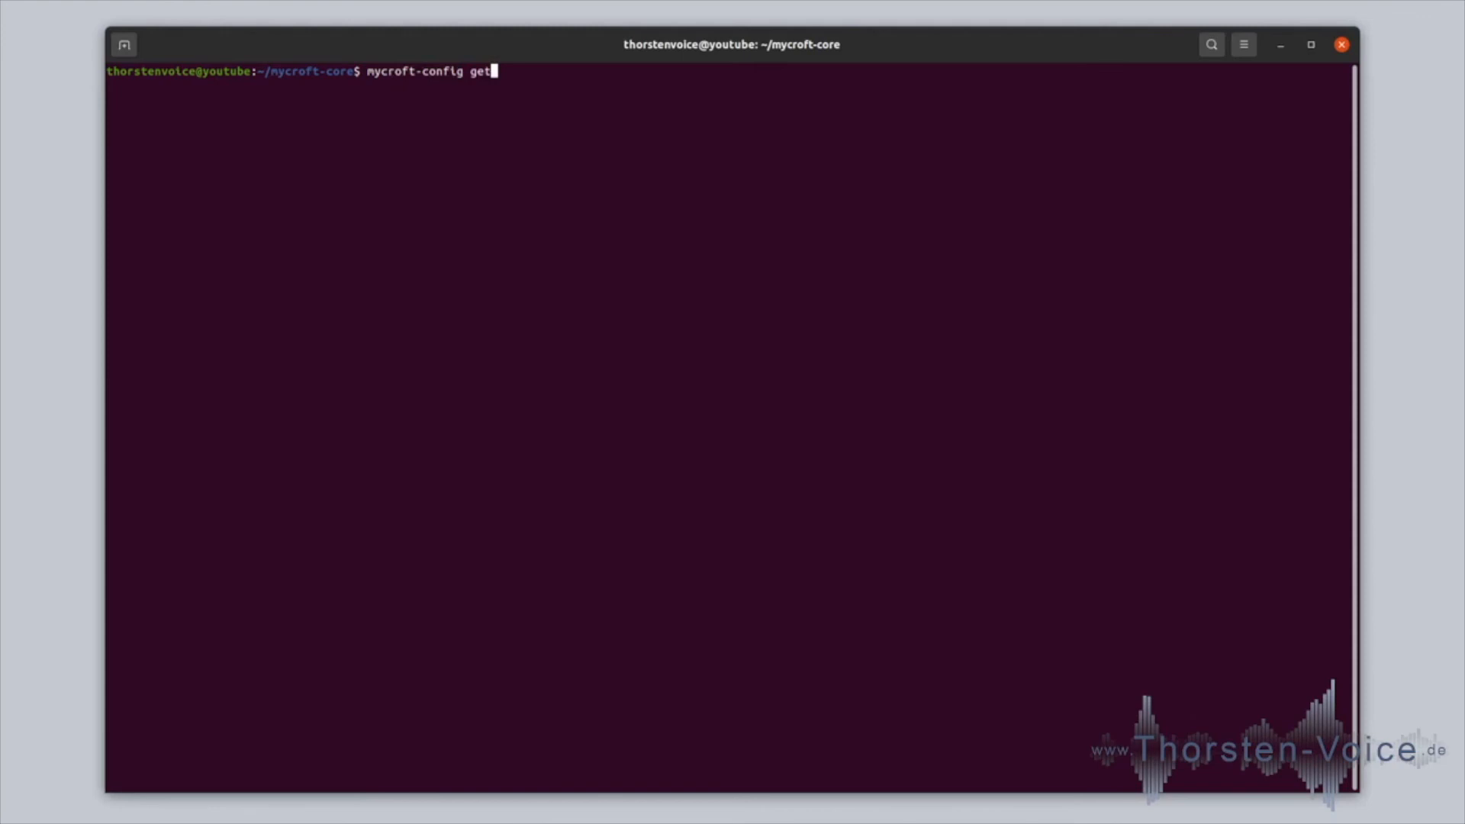
key(Return)
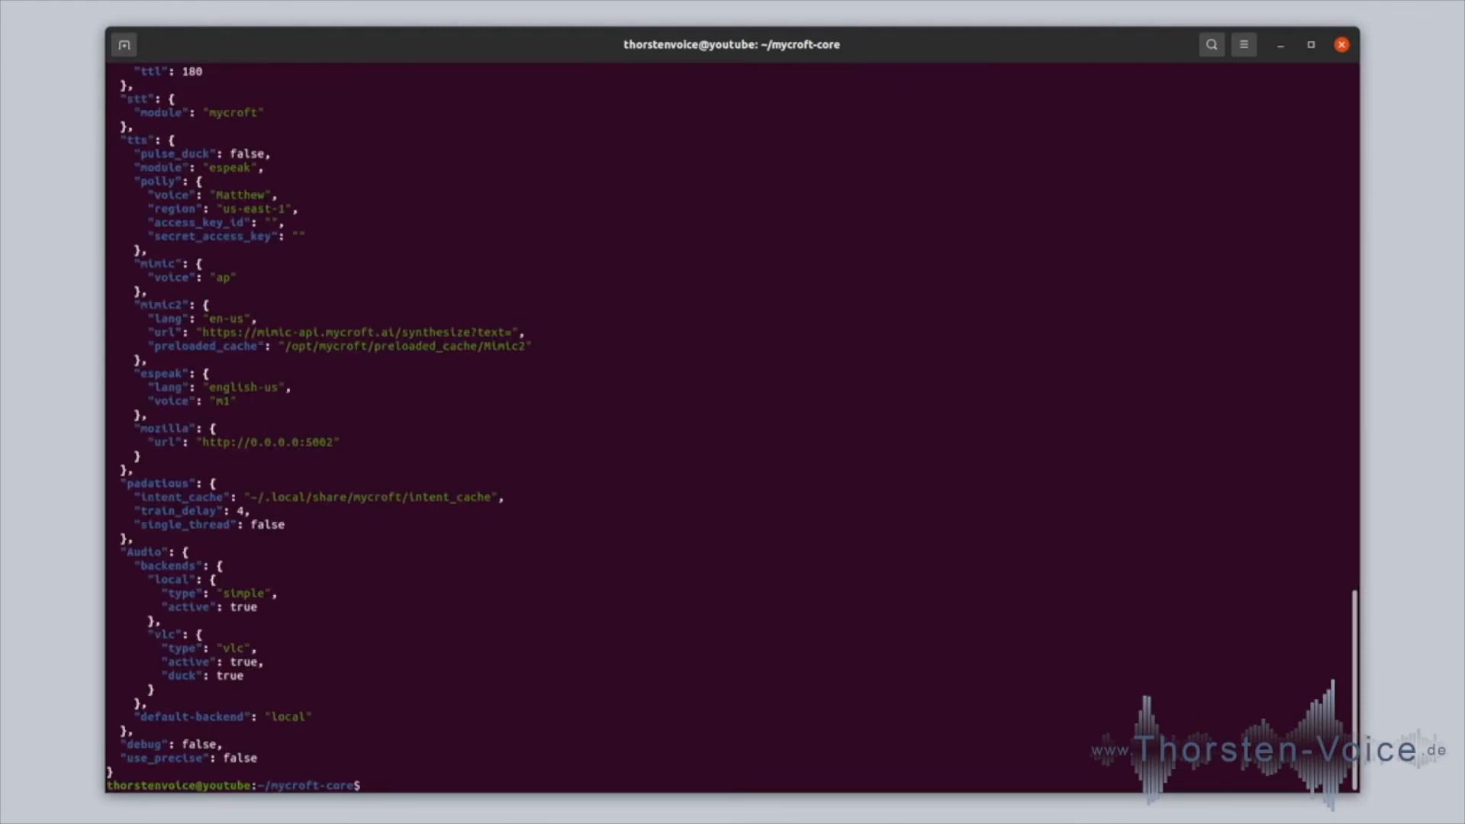
mouse_move(217, 400)
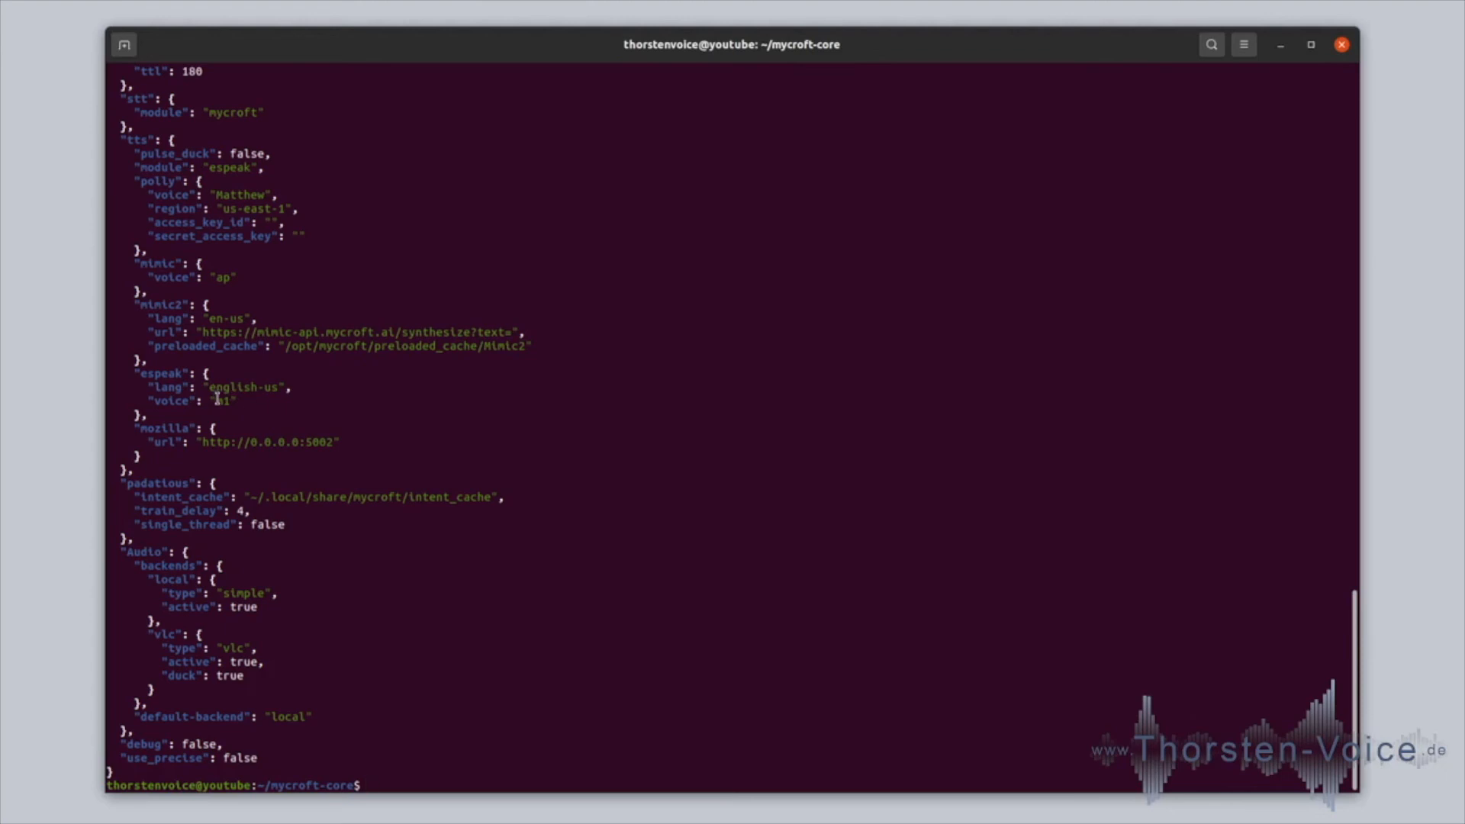
scroll(up, 3)
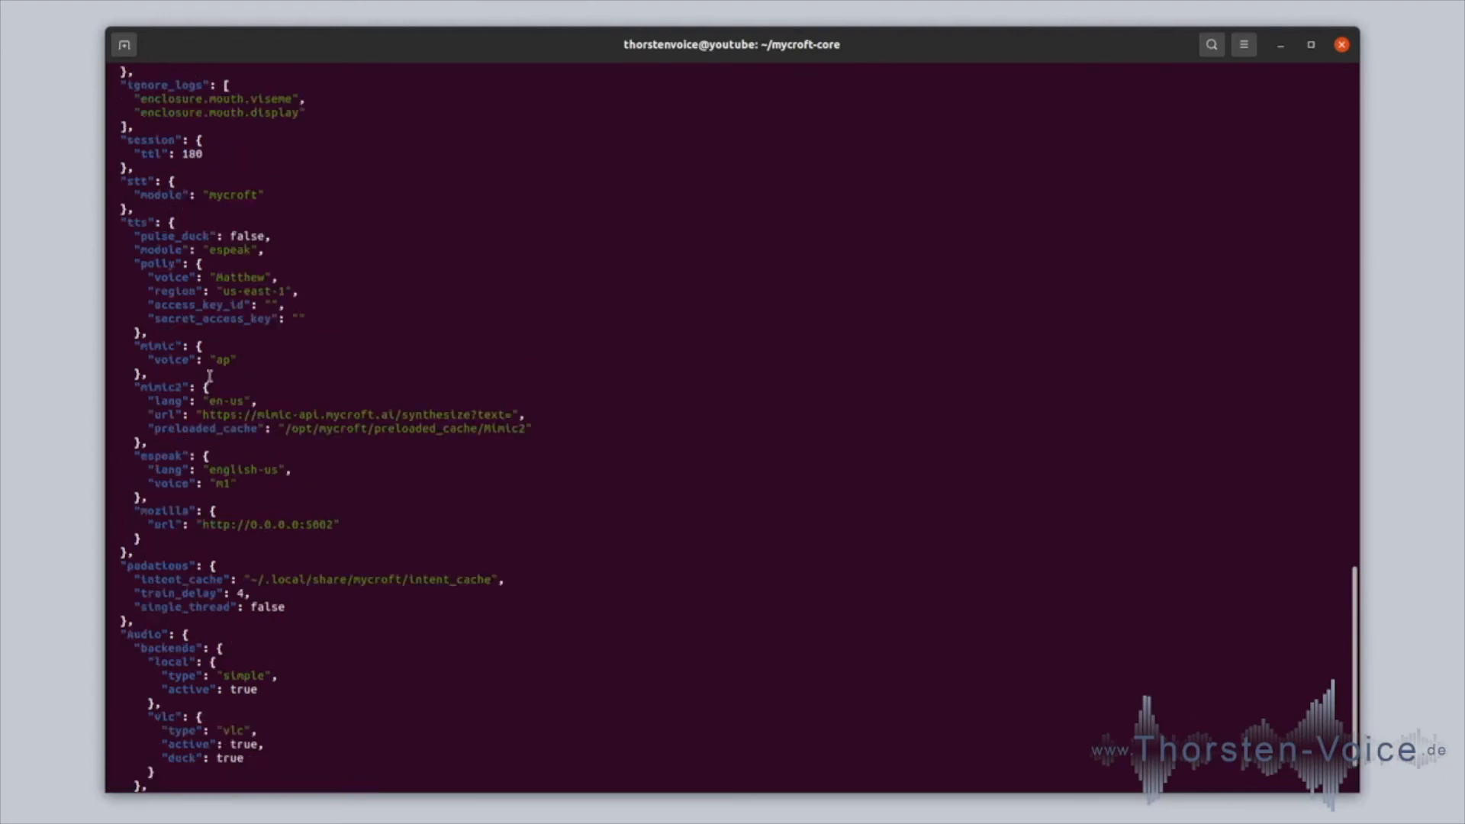
scroll(up, 3)
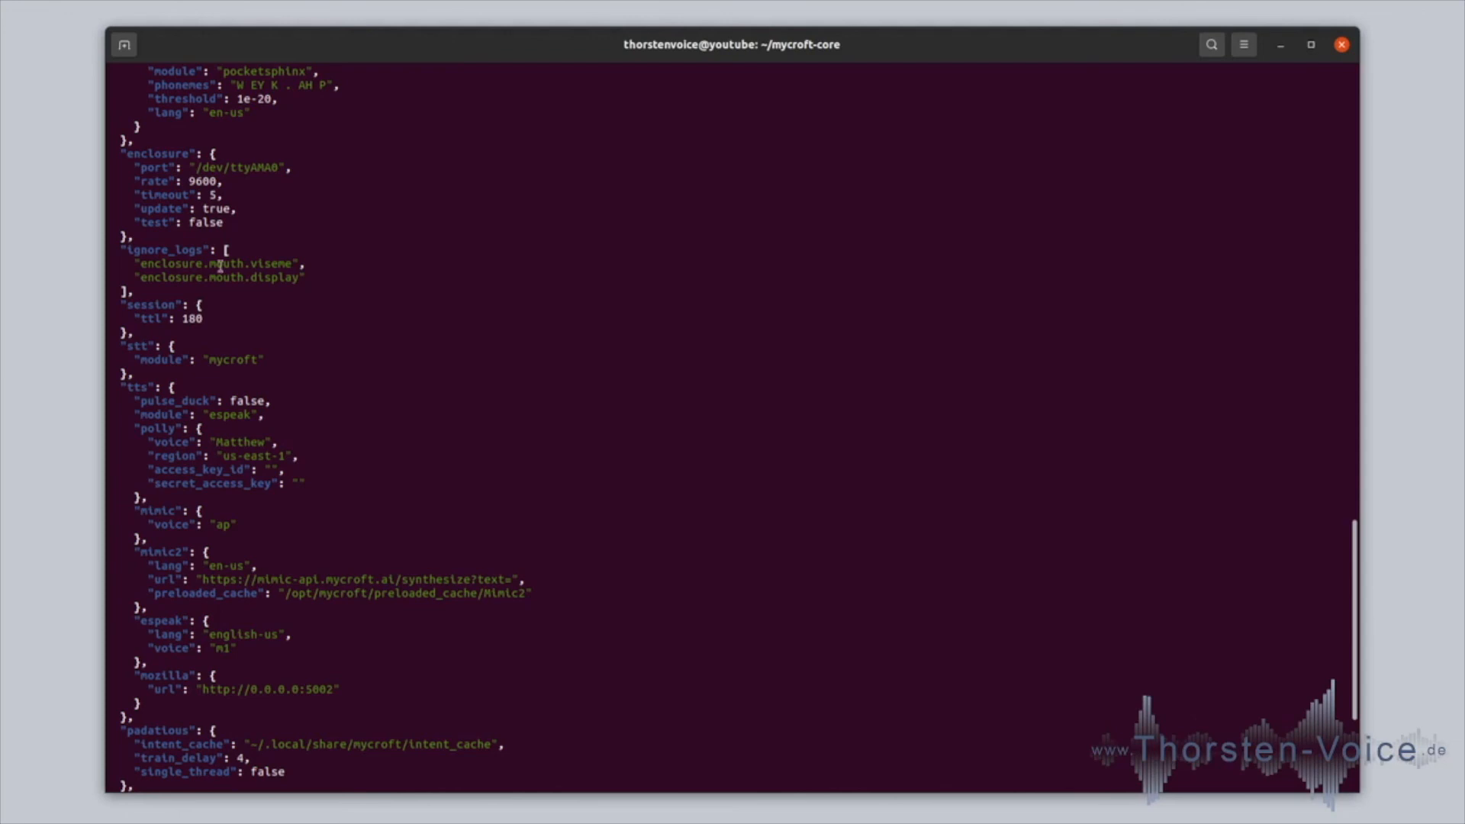
mouse_move(229, 213)
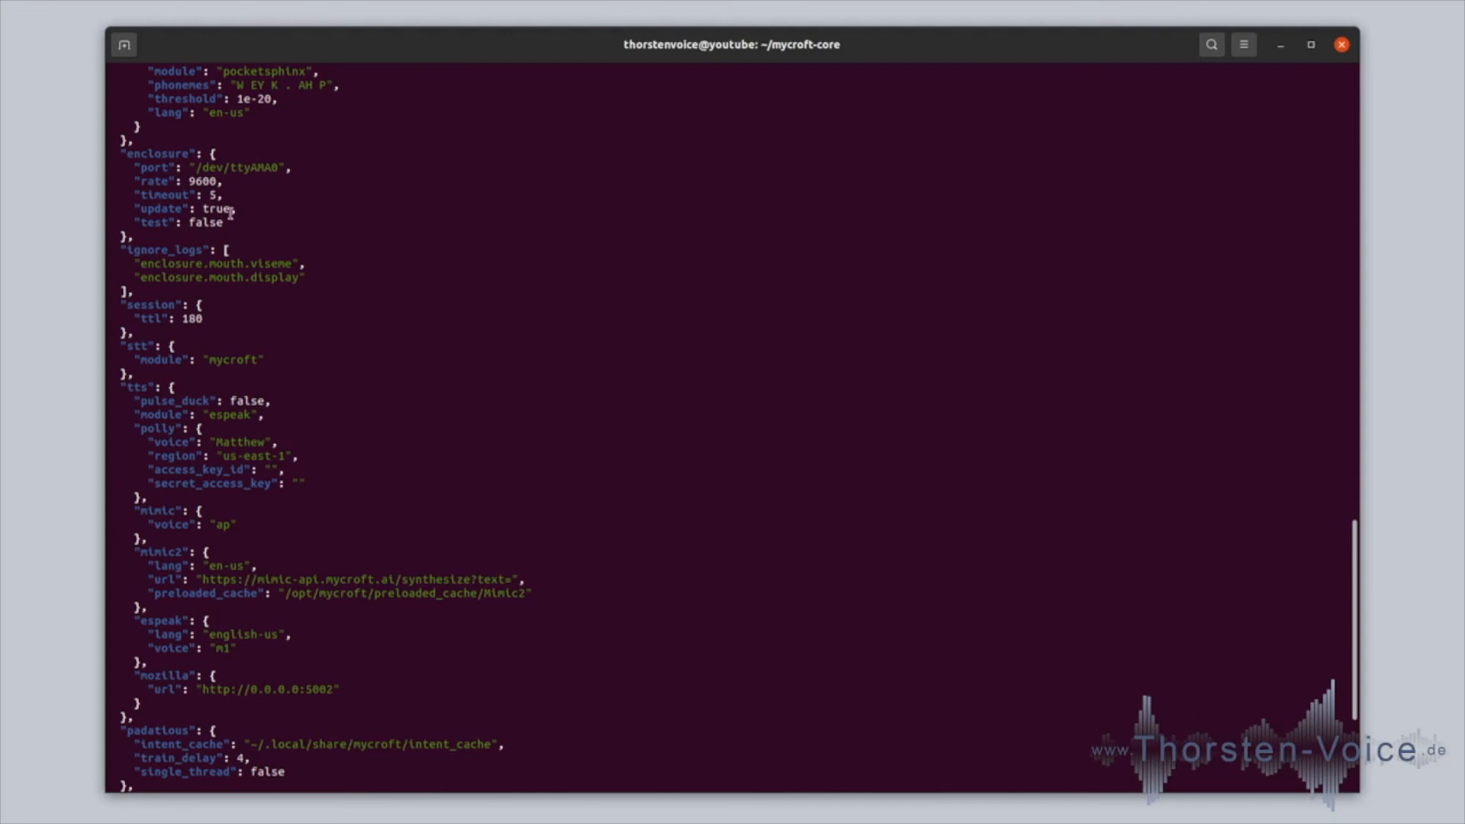
mouse_move(224, 295)
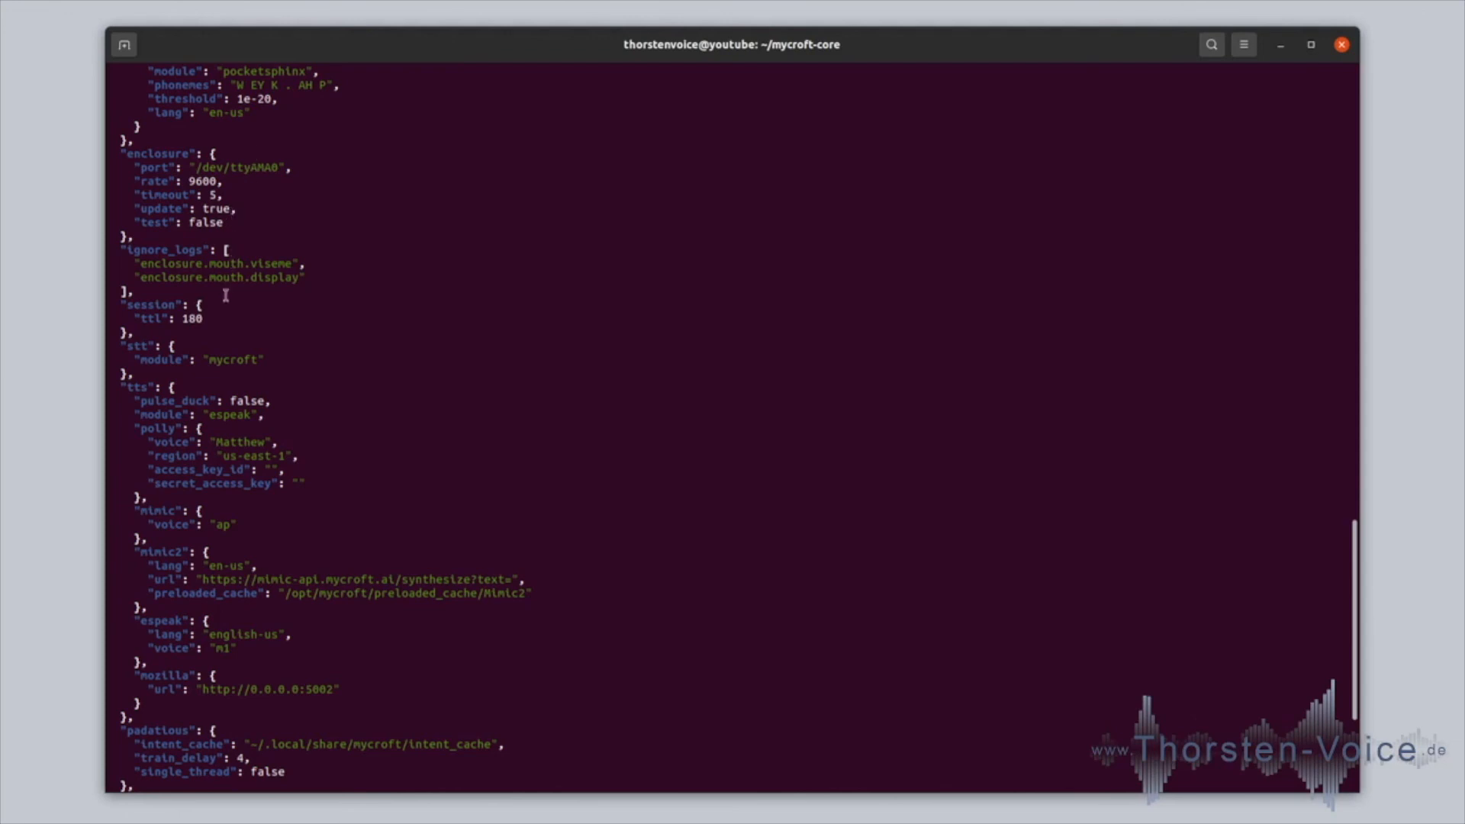
mouse_move(215, 358)
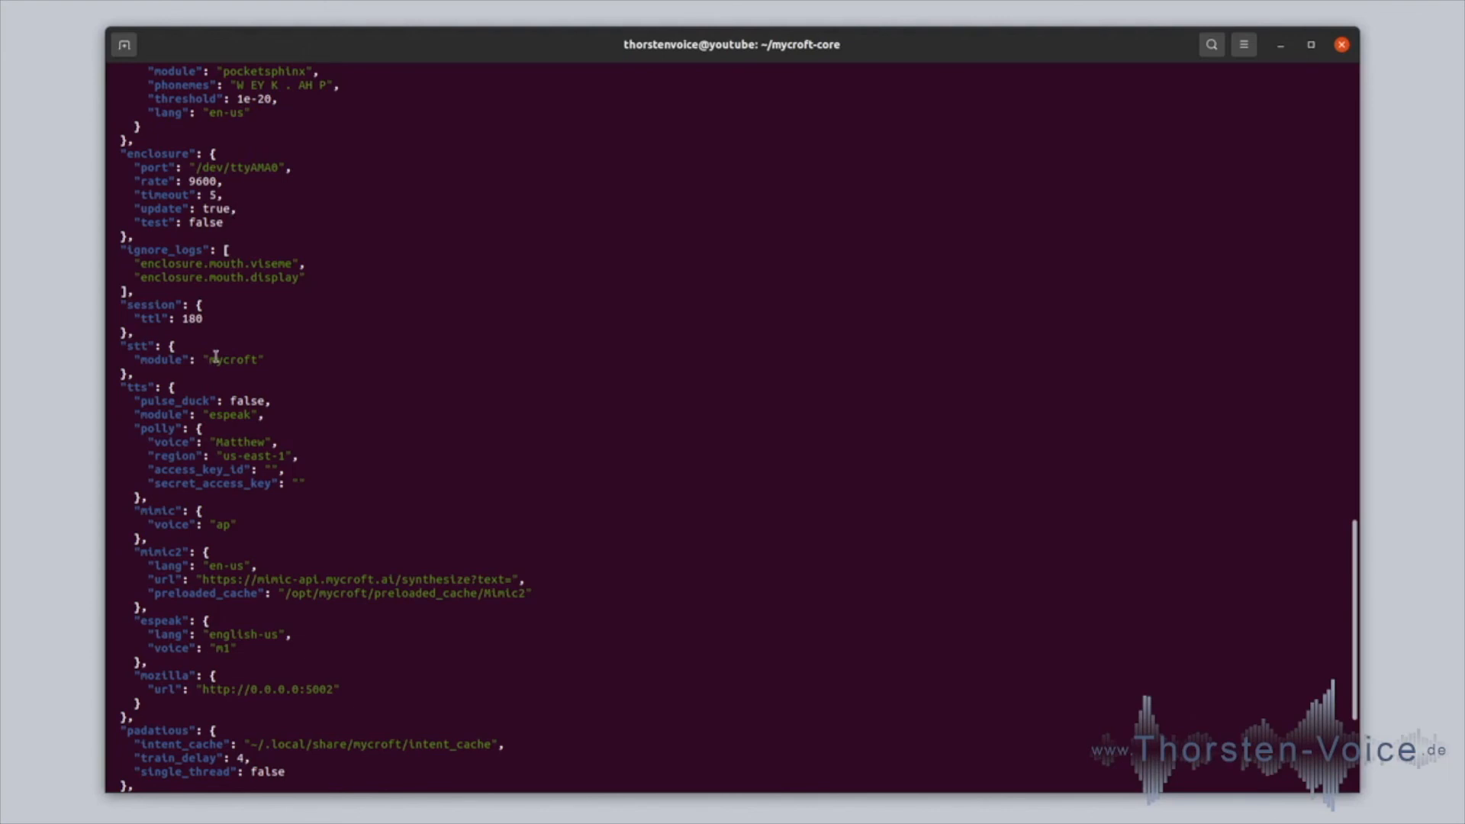
scroll(down, 3)
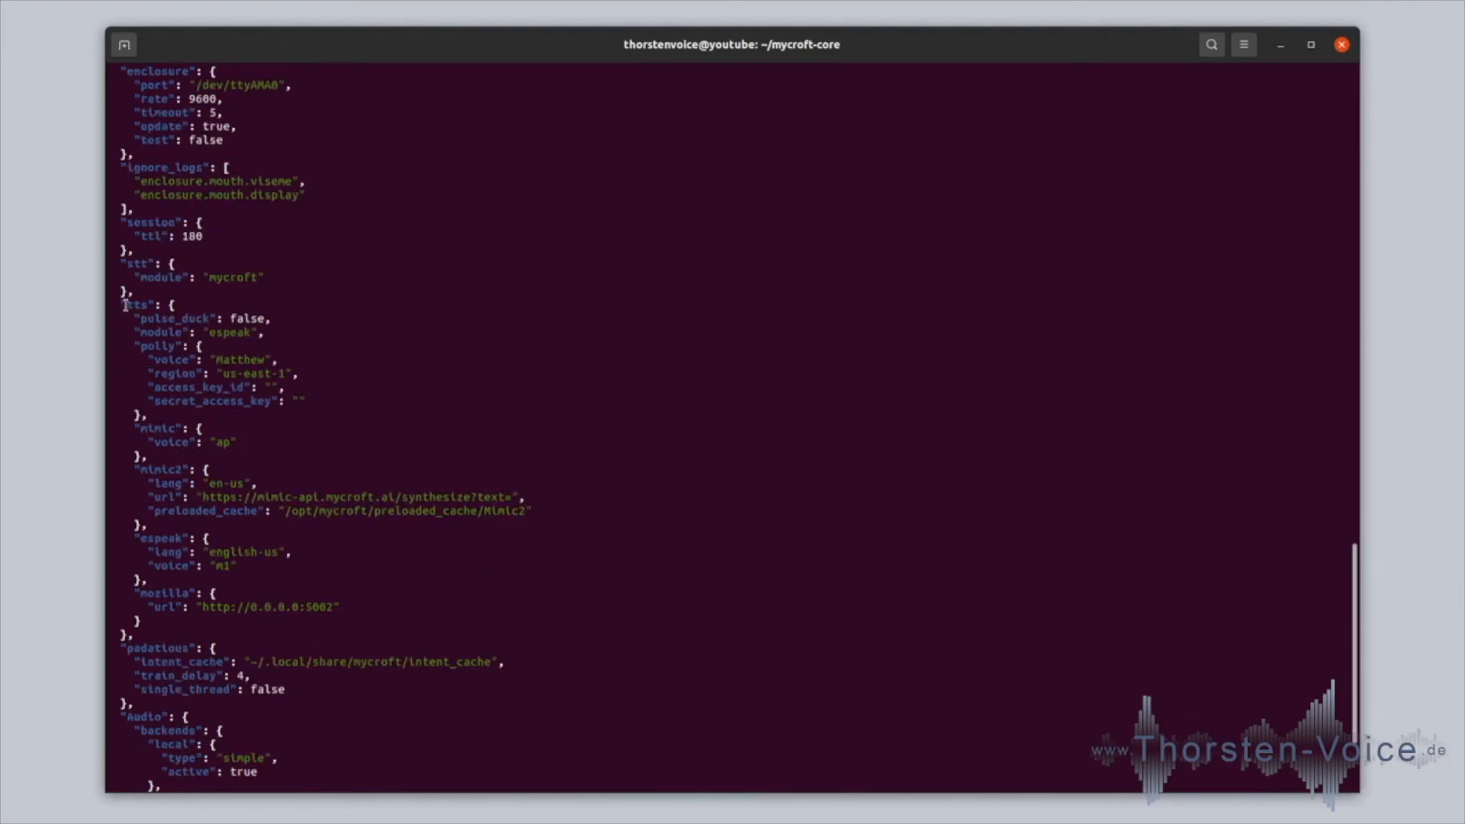
double_click(138, 304)
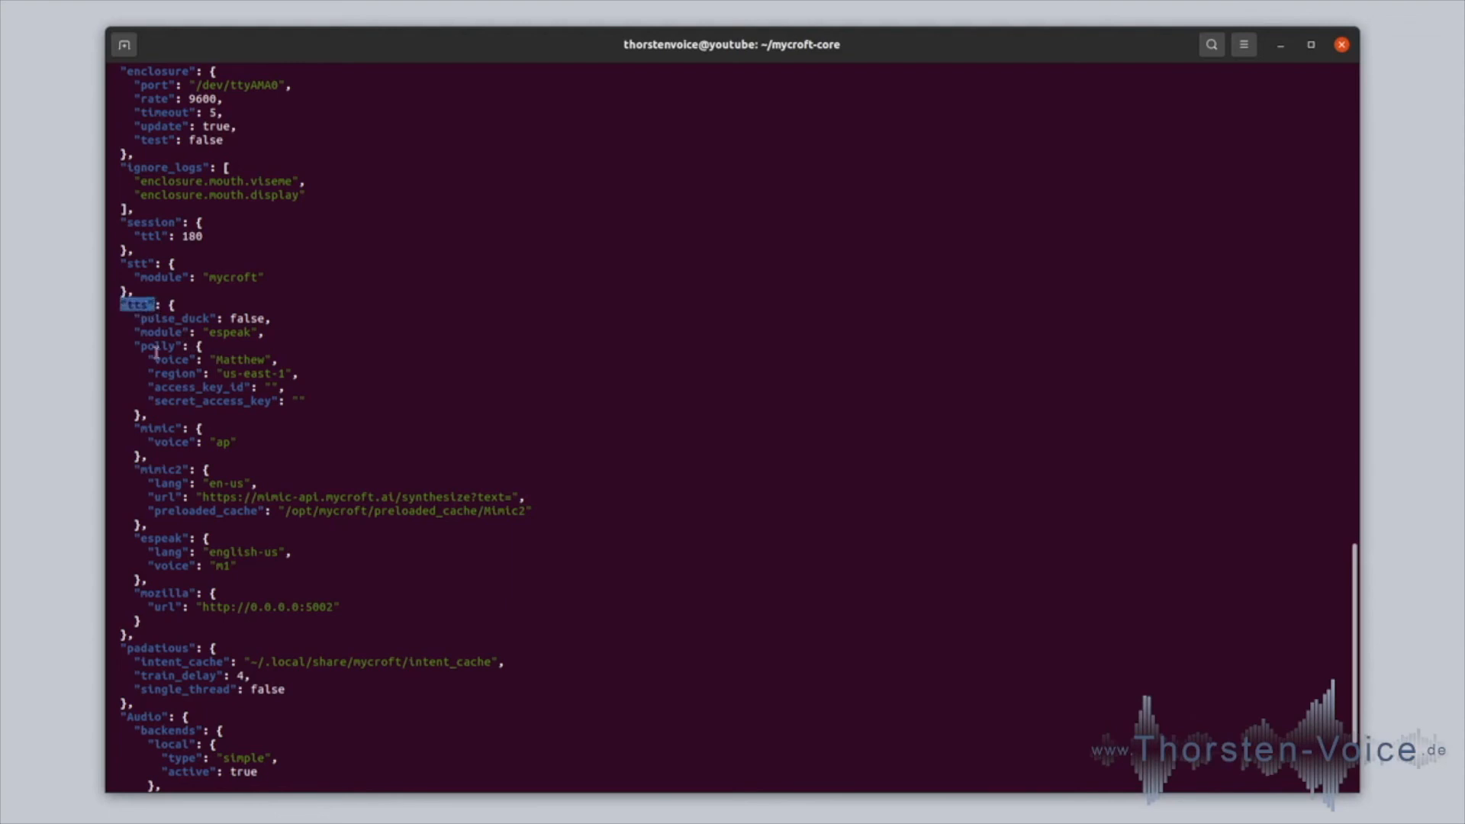
double_click(229, 332)
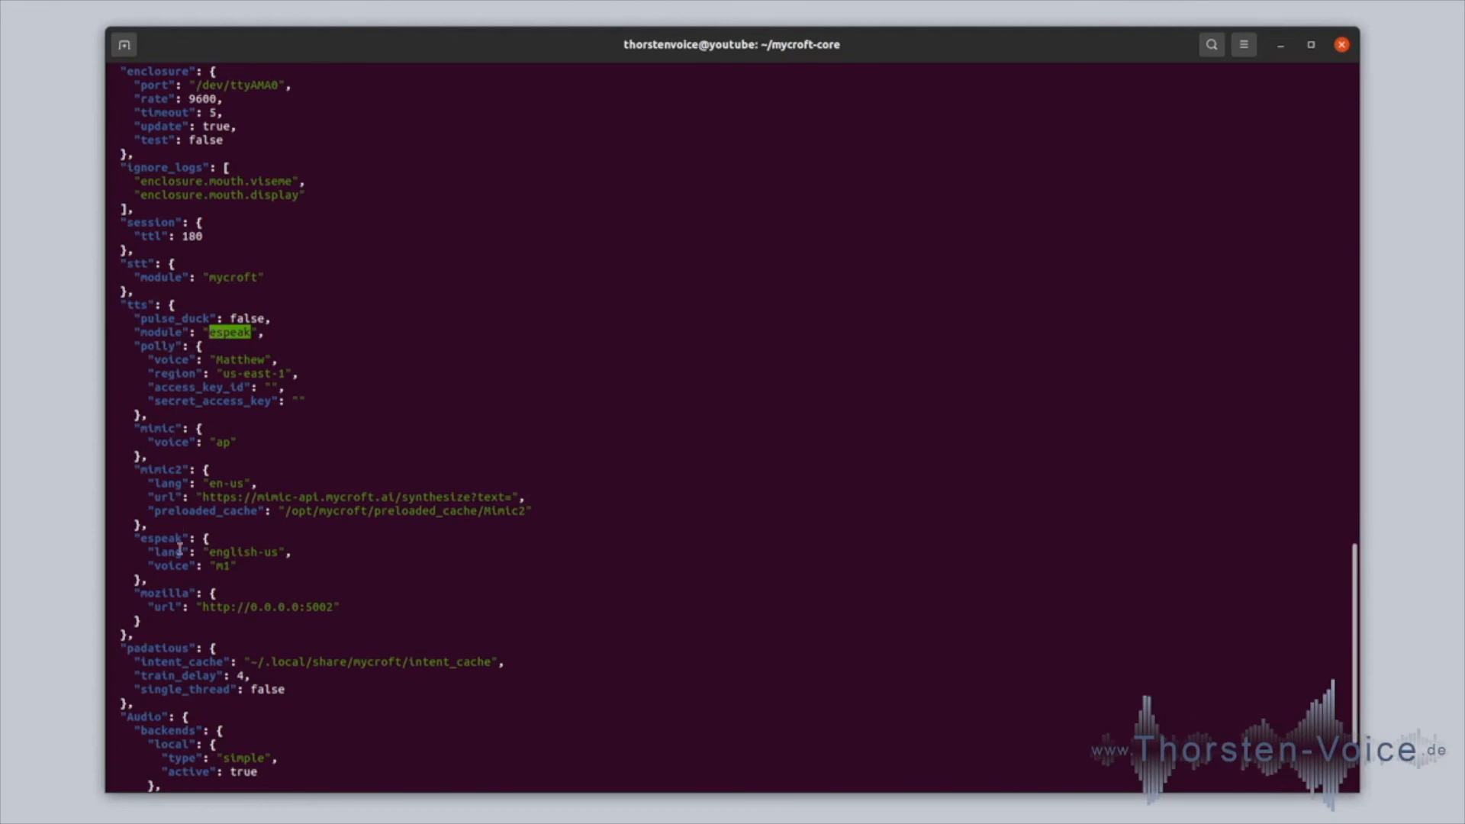
mouse_move(156, 422)
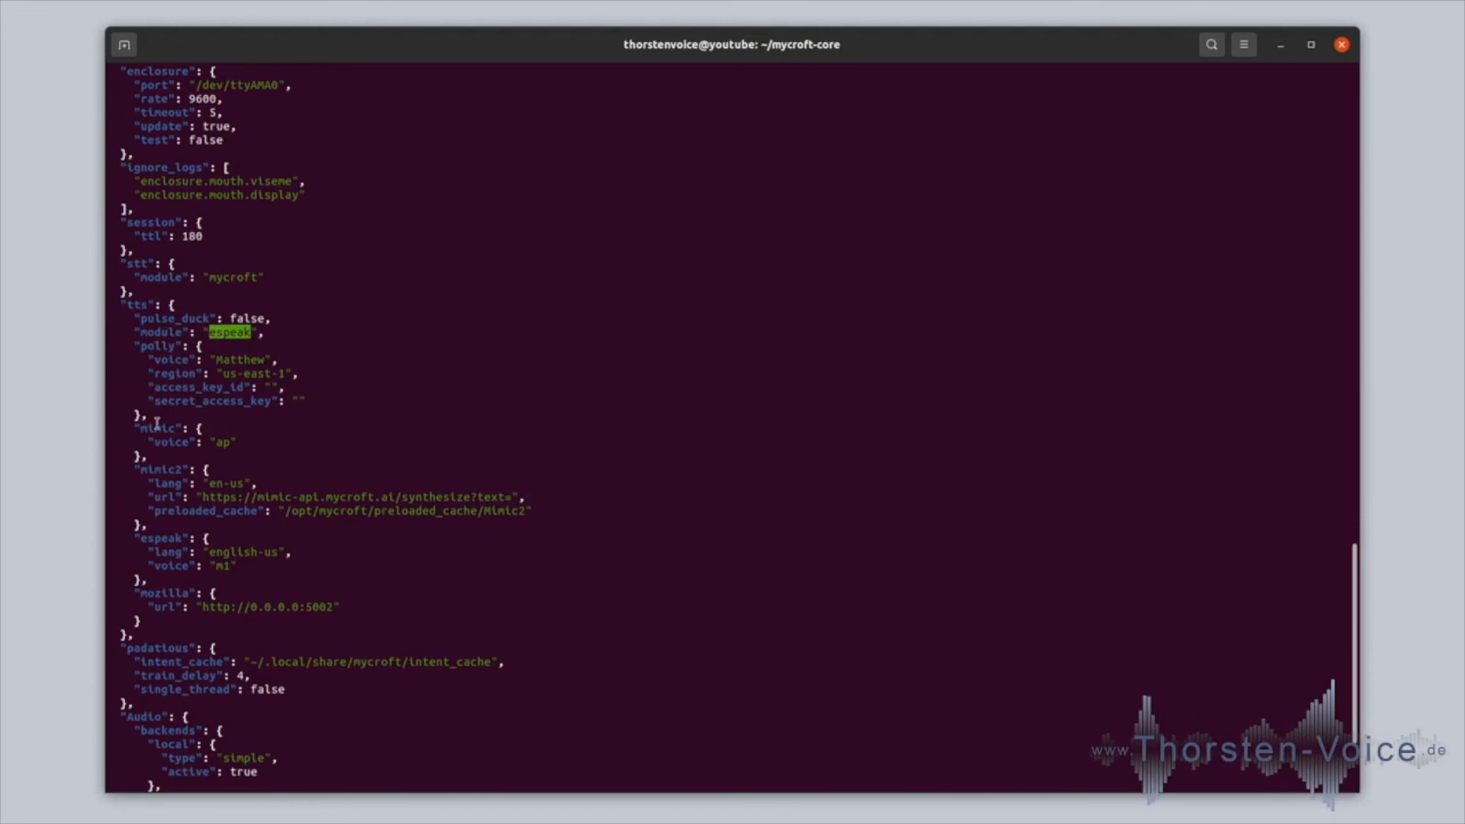
double_click(158, 428)
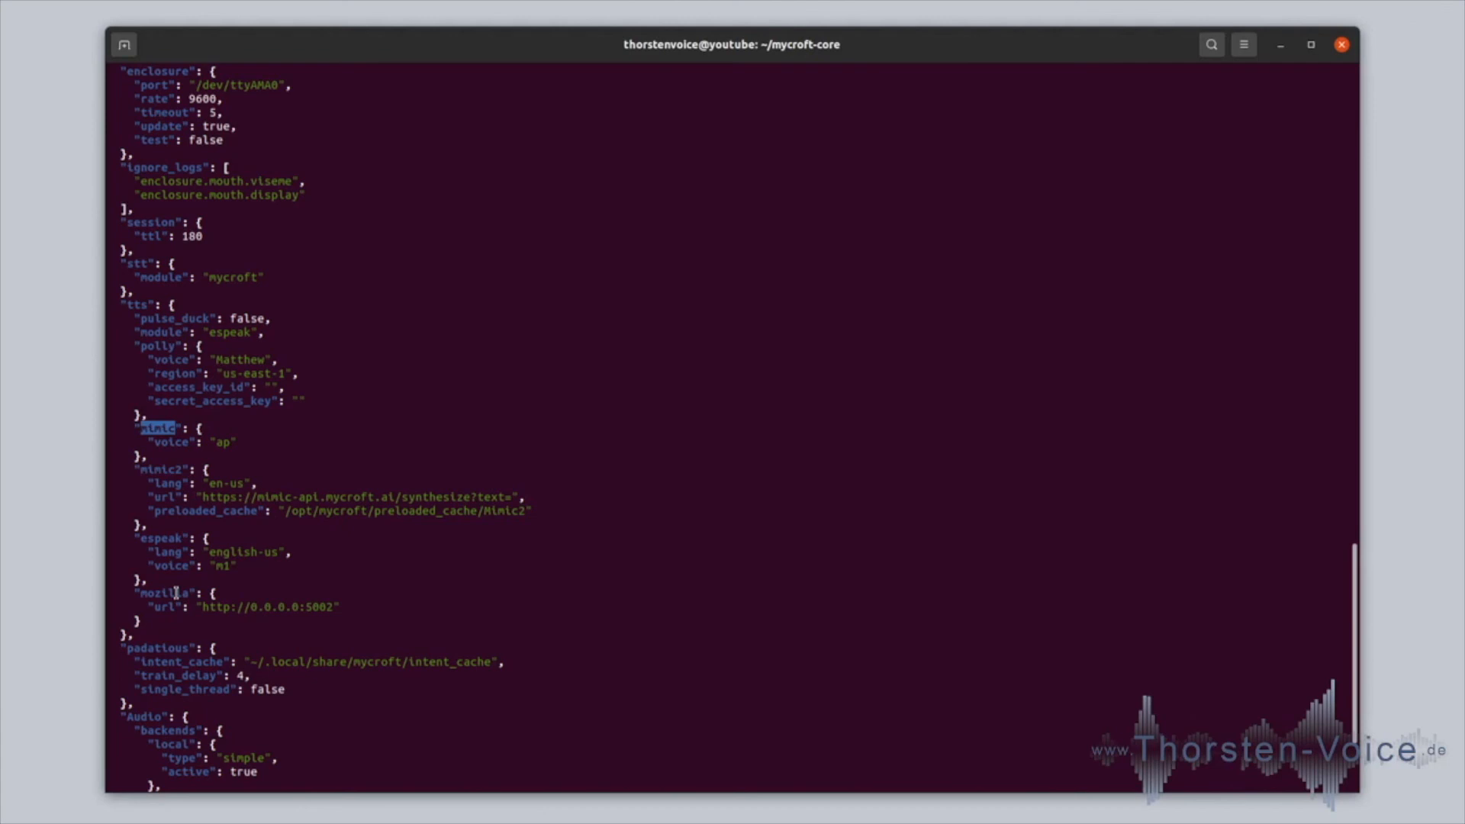
scroll(down, 3)
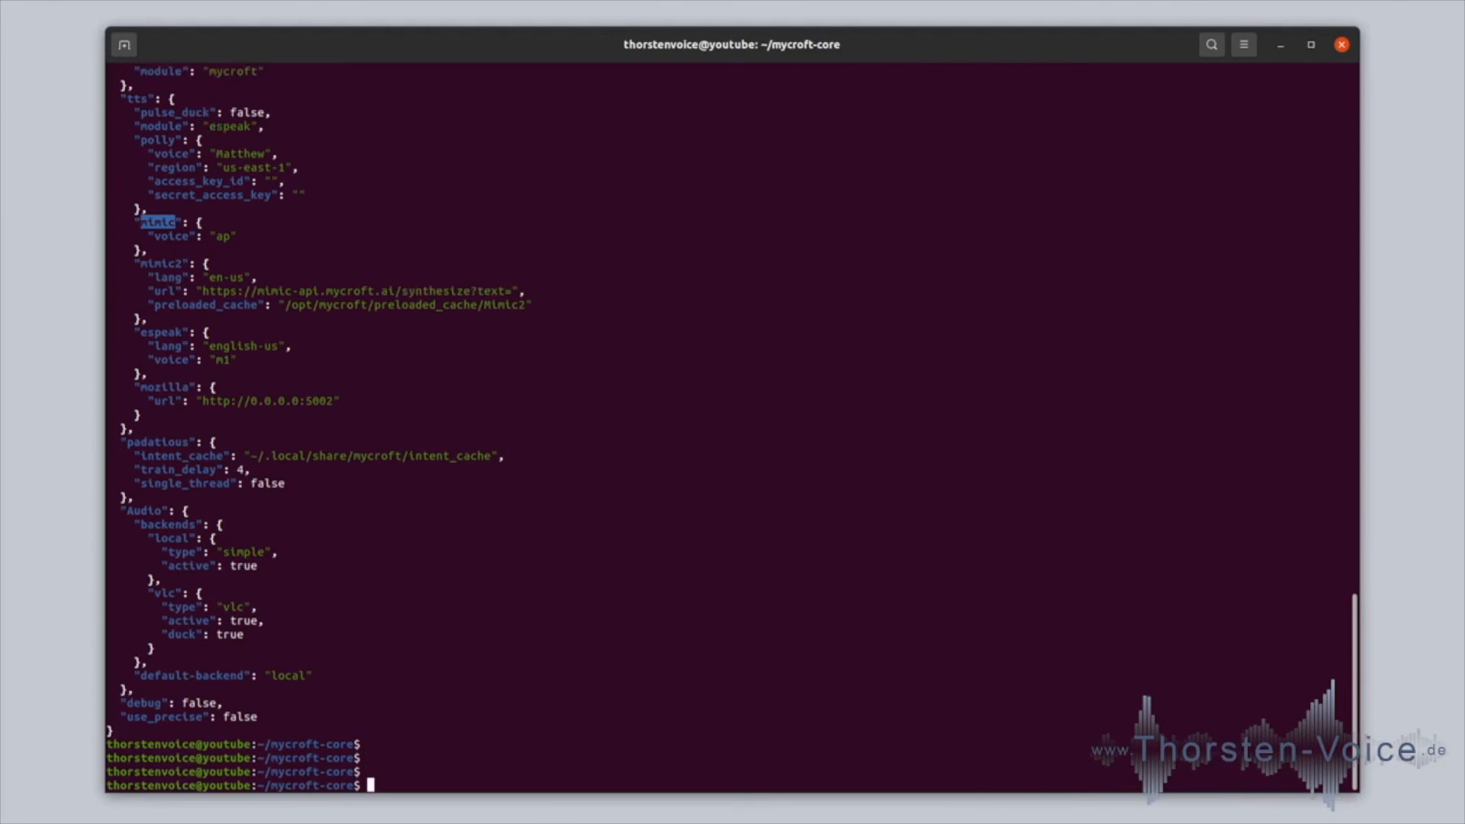
Run 'mycroft-config get tts', highlight the espeak module value, and retype the command
text(mycroft-config get)
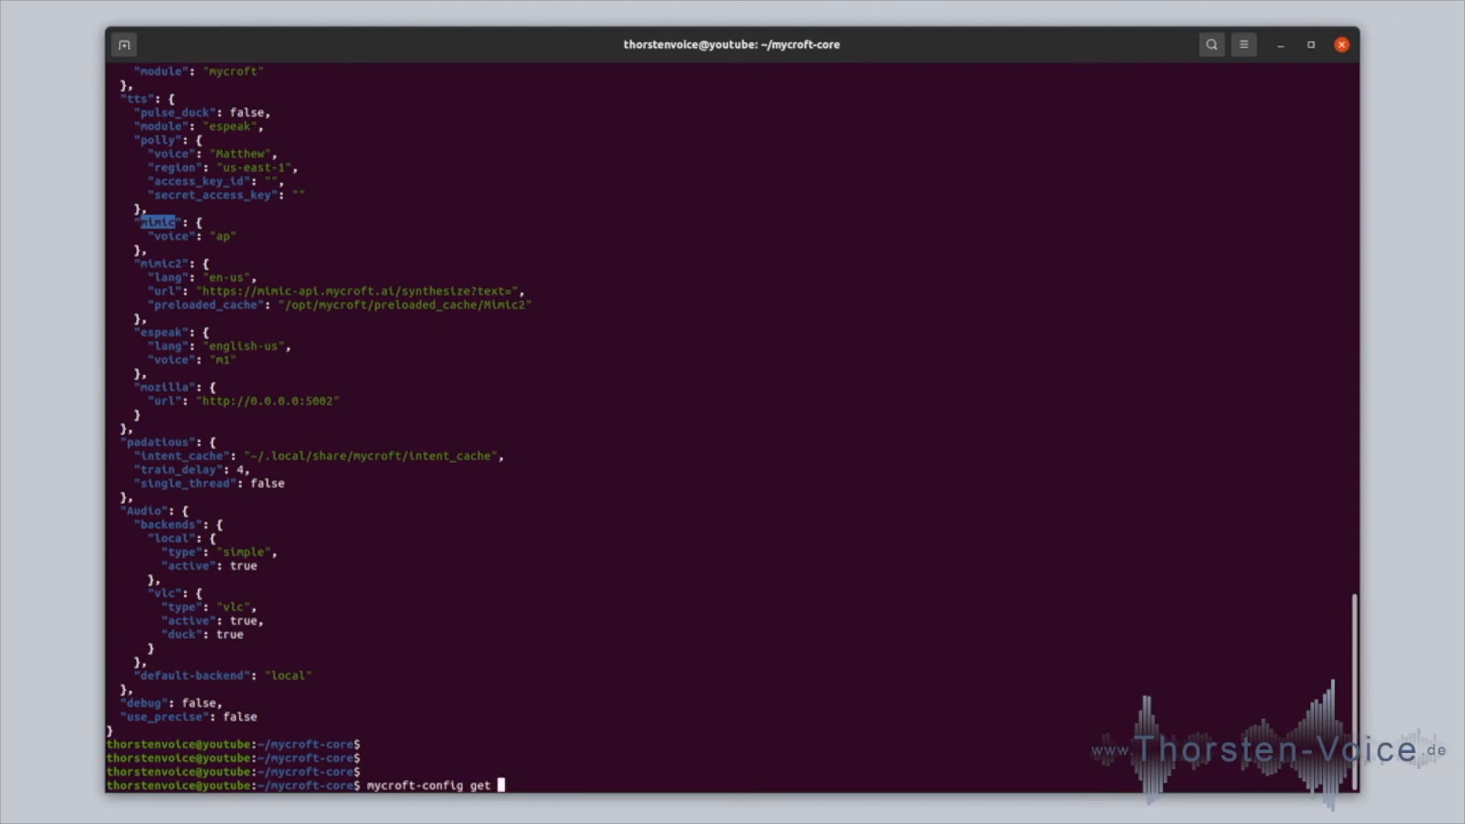
text(tts)
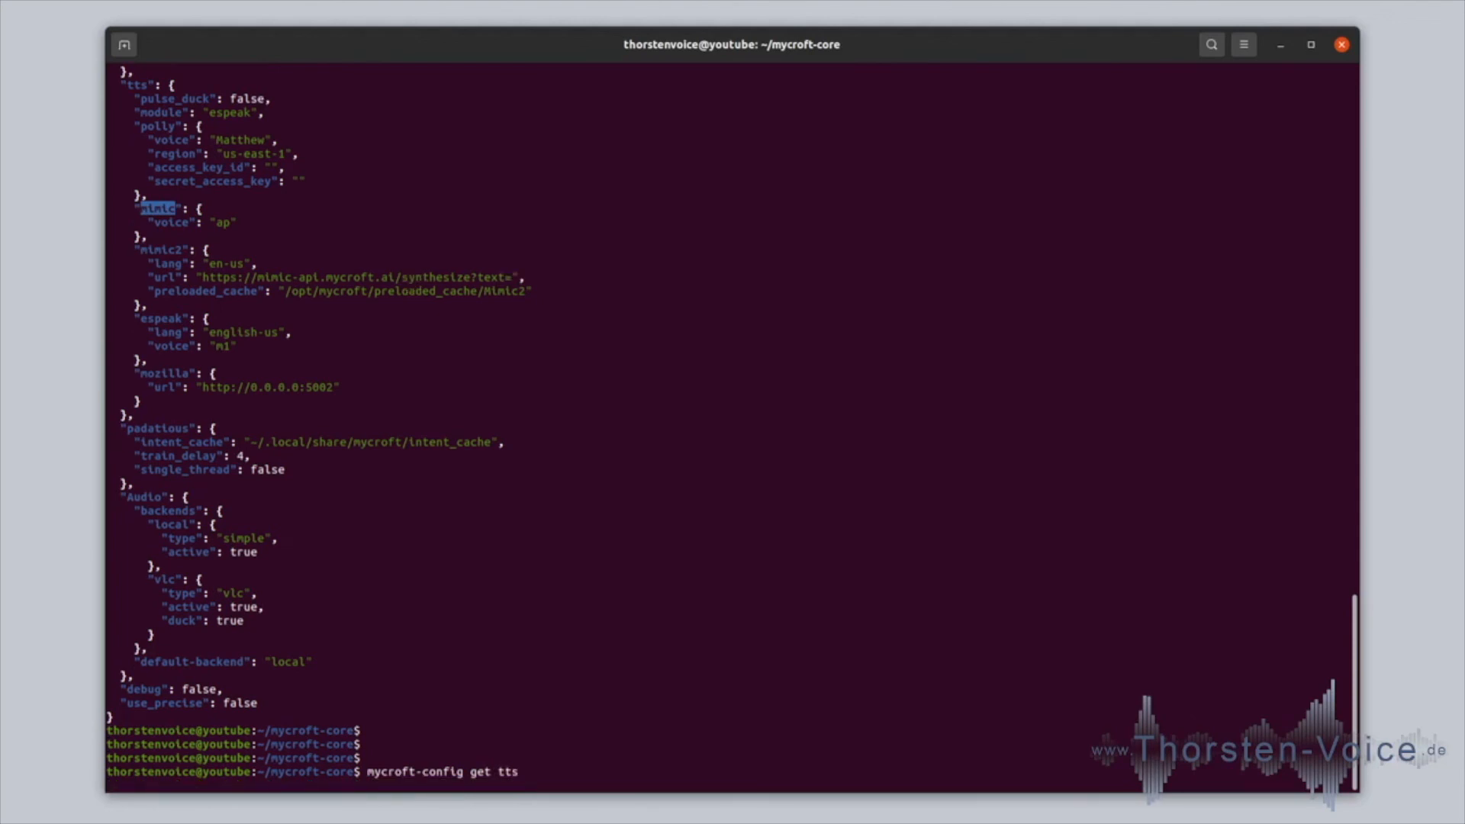
key(Return)
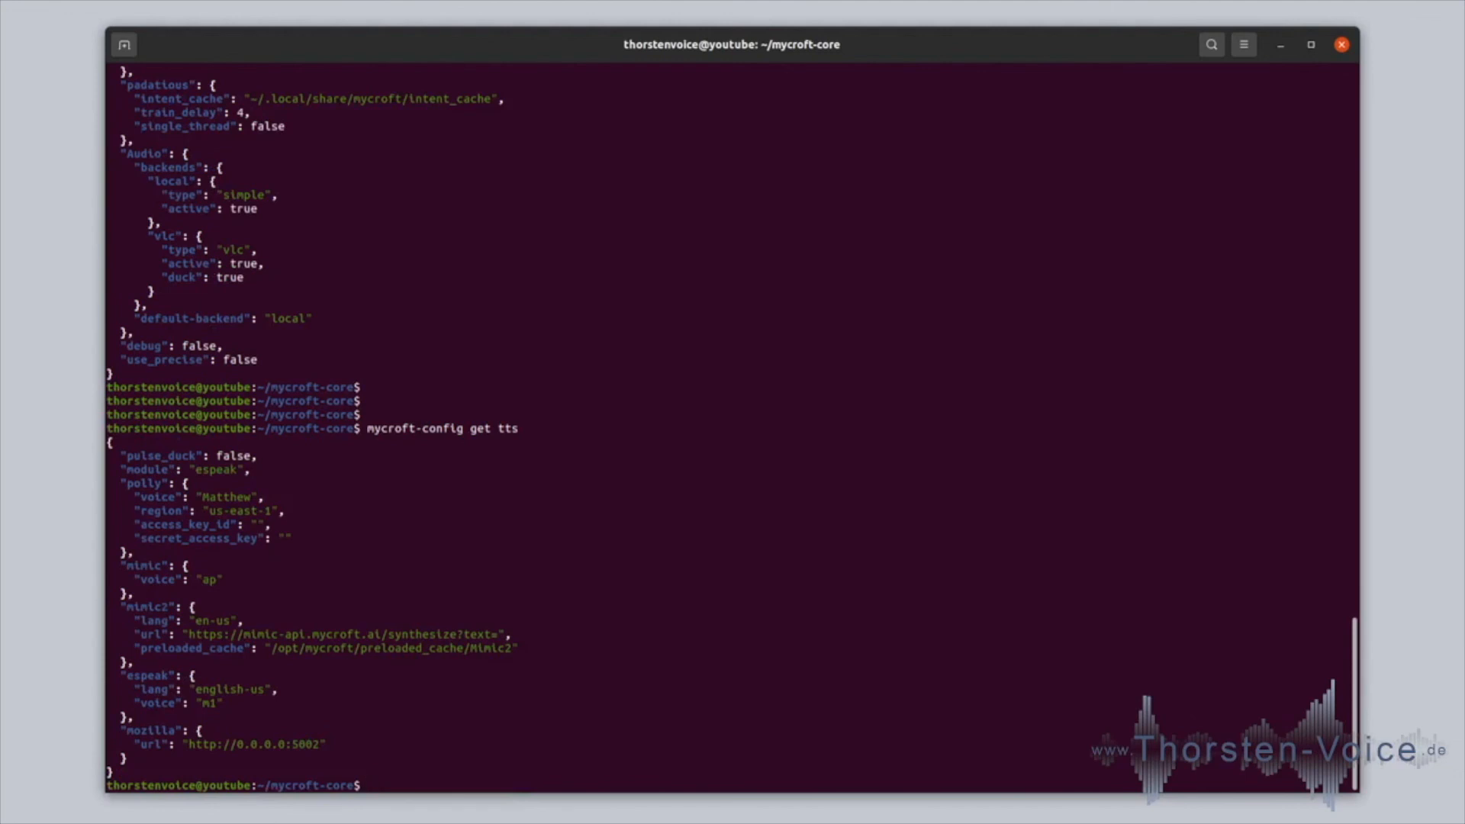
double_click(217, 468)
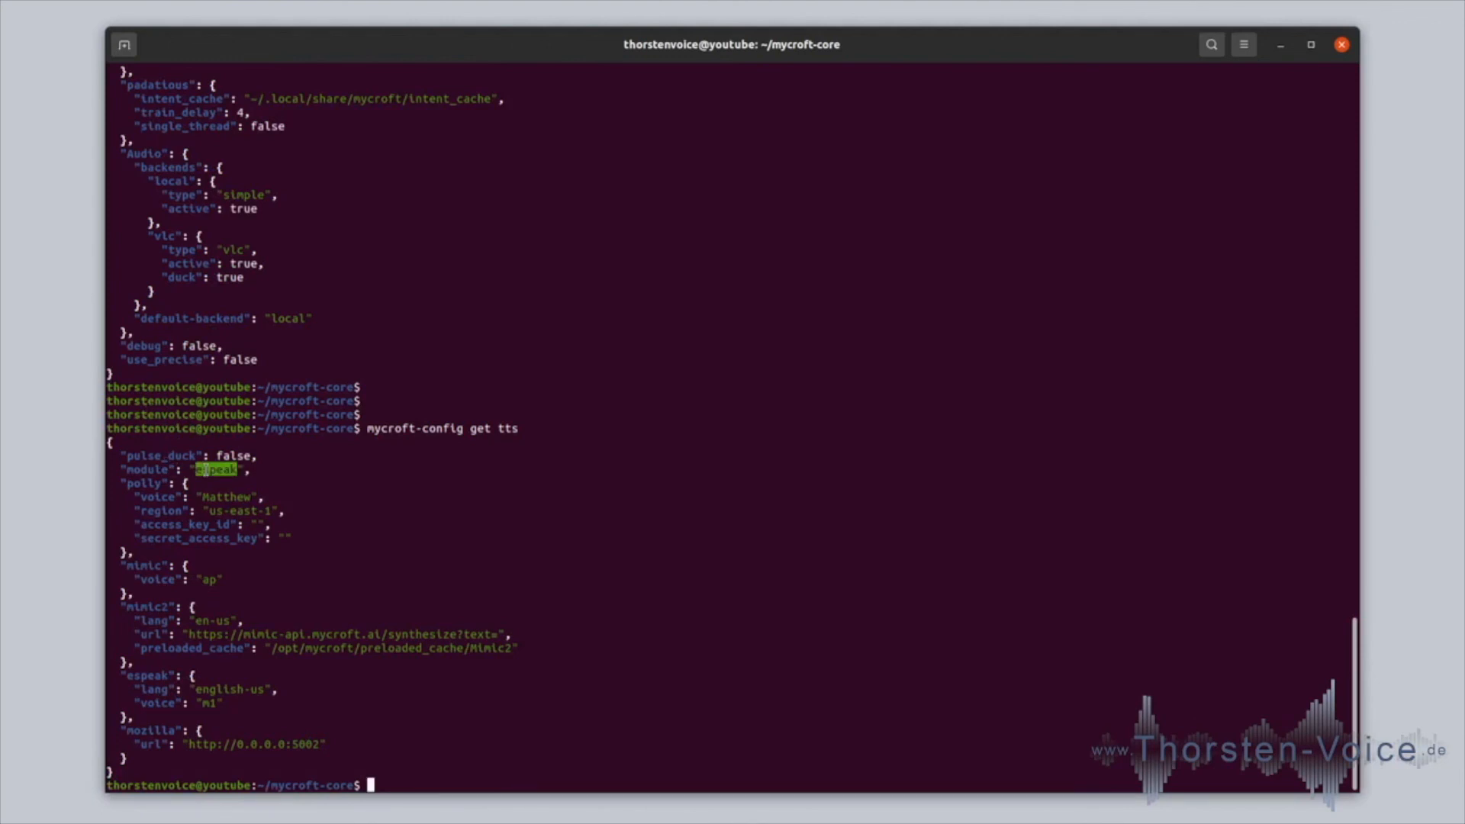
text(mycroft-config get tts)
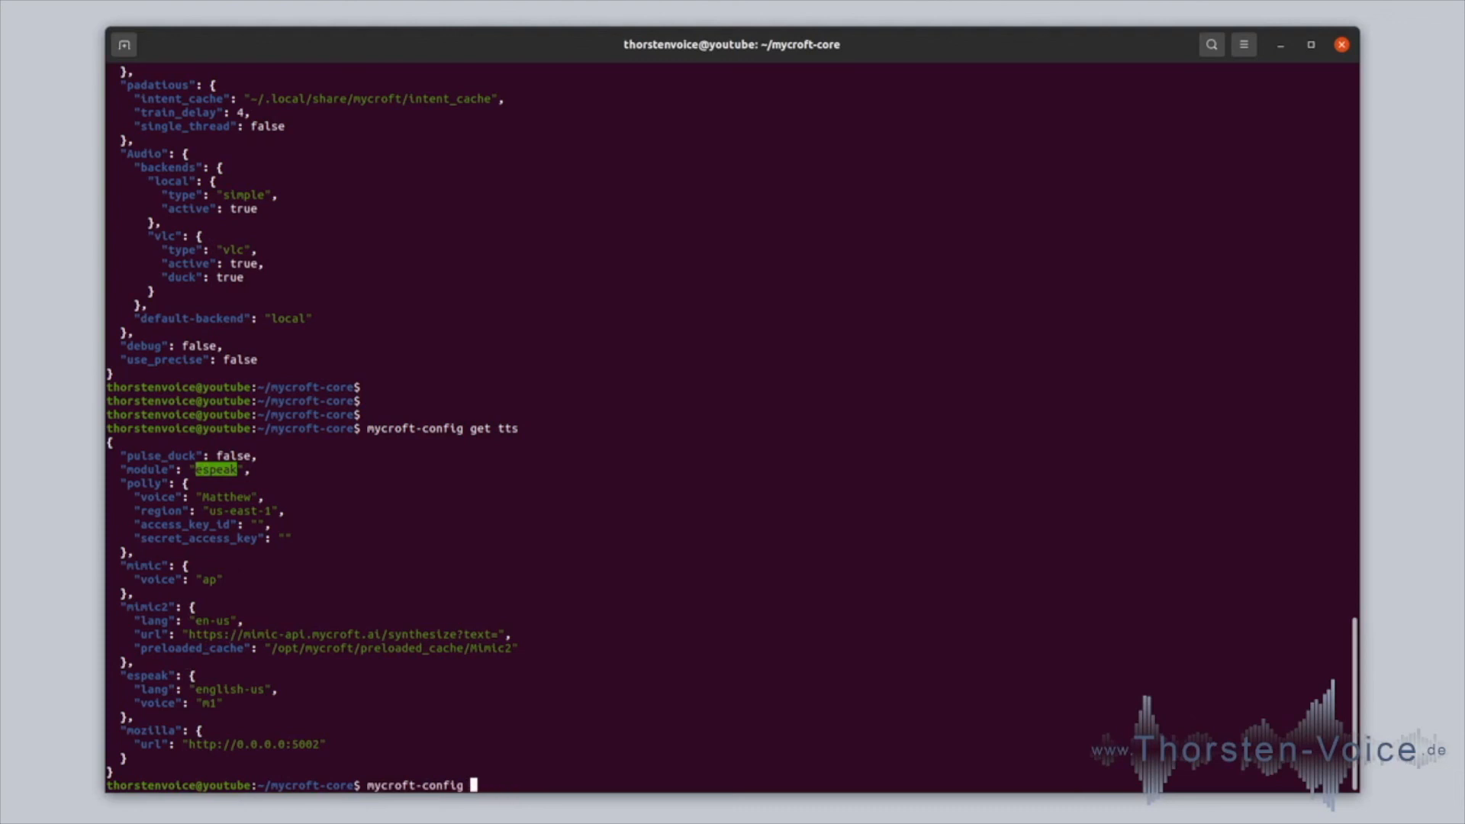
Run mycroft-config set tts.module "mozilla", then re-run get tts to confirm "module": "mozilla"
text(set)
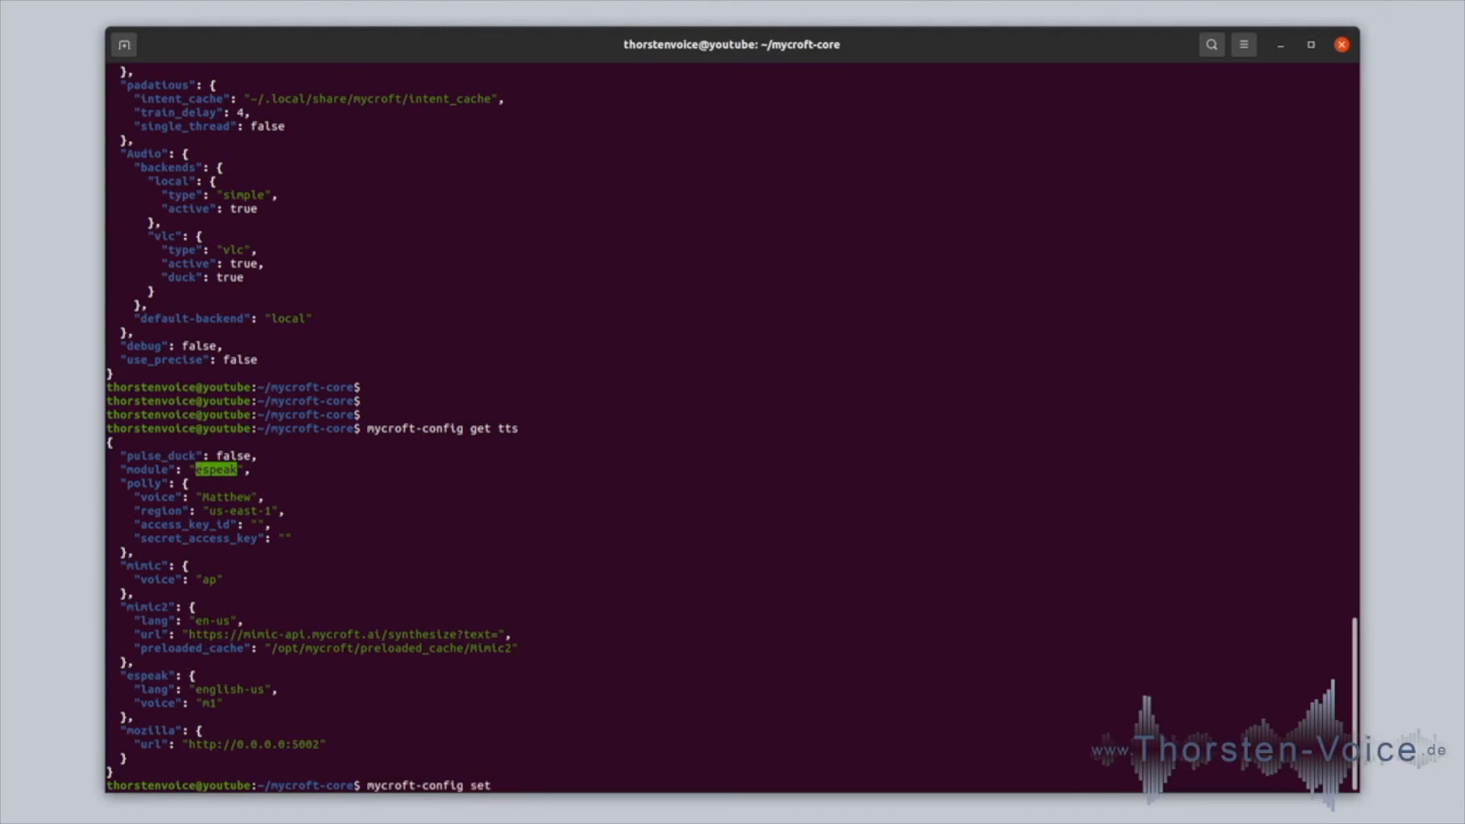
text(tts.mo)
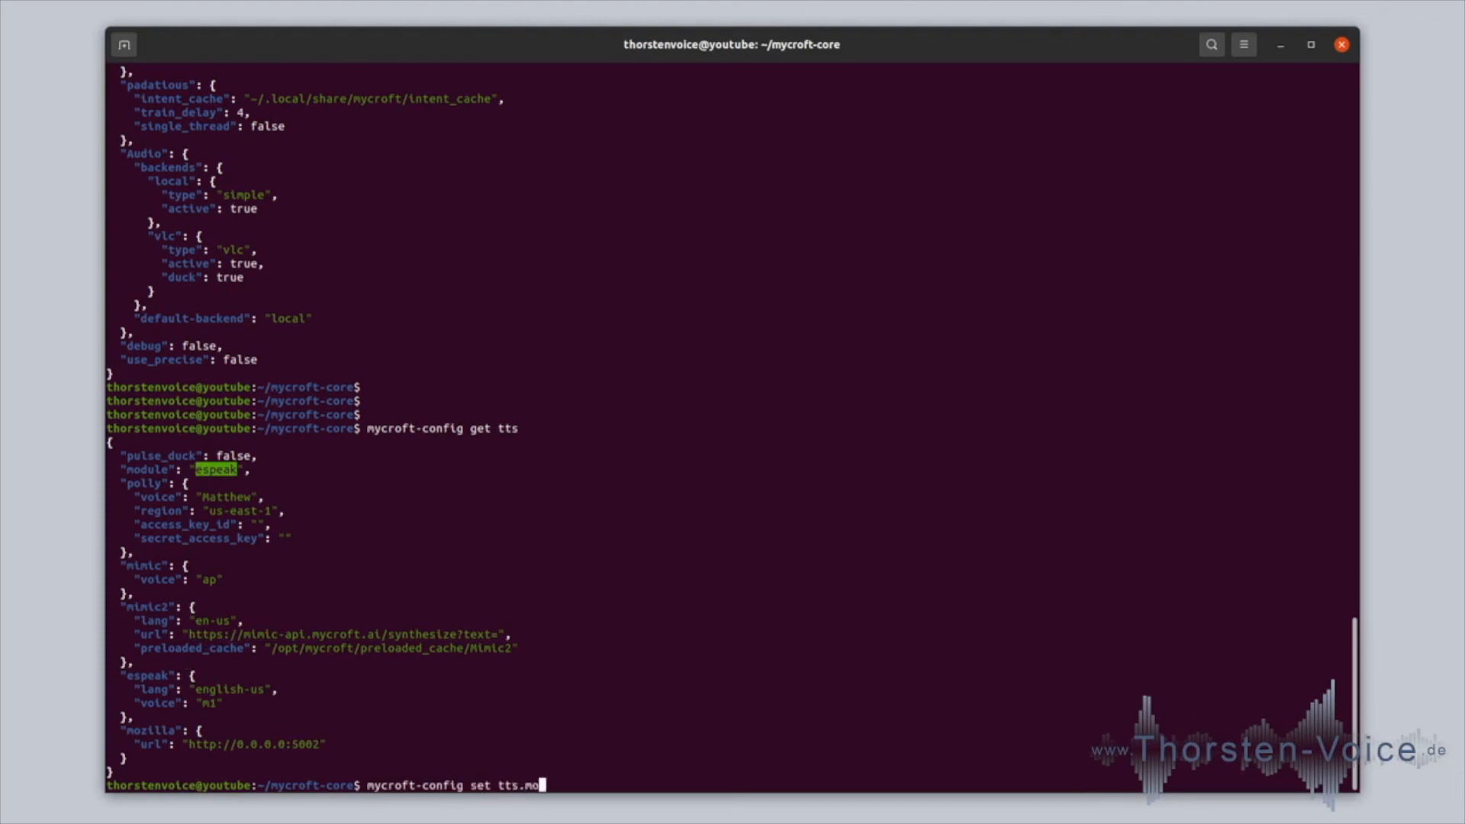
text(dule "mozilla)
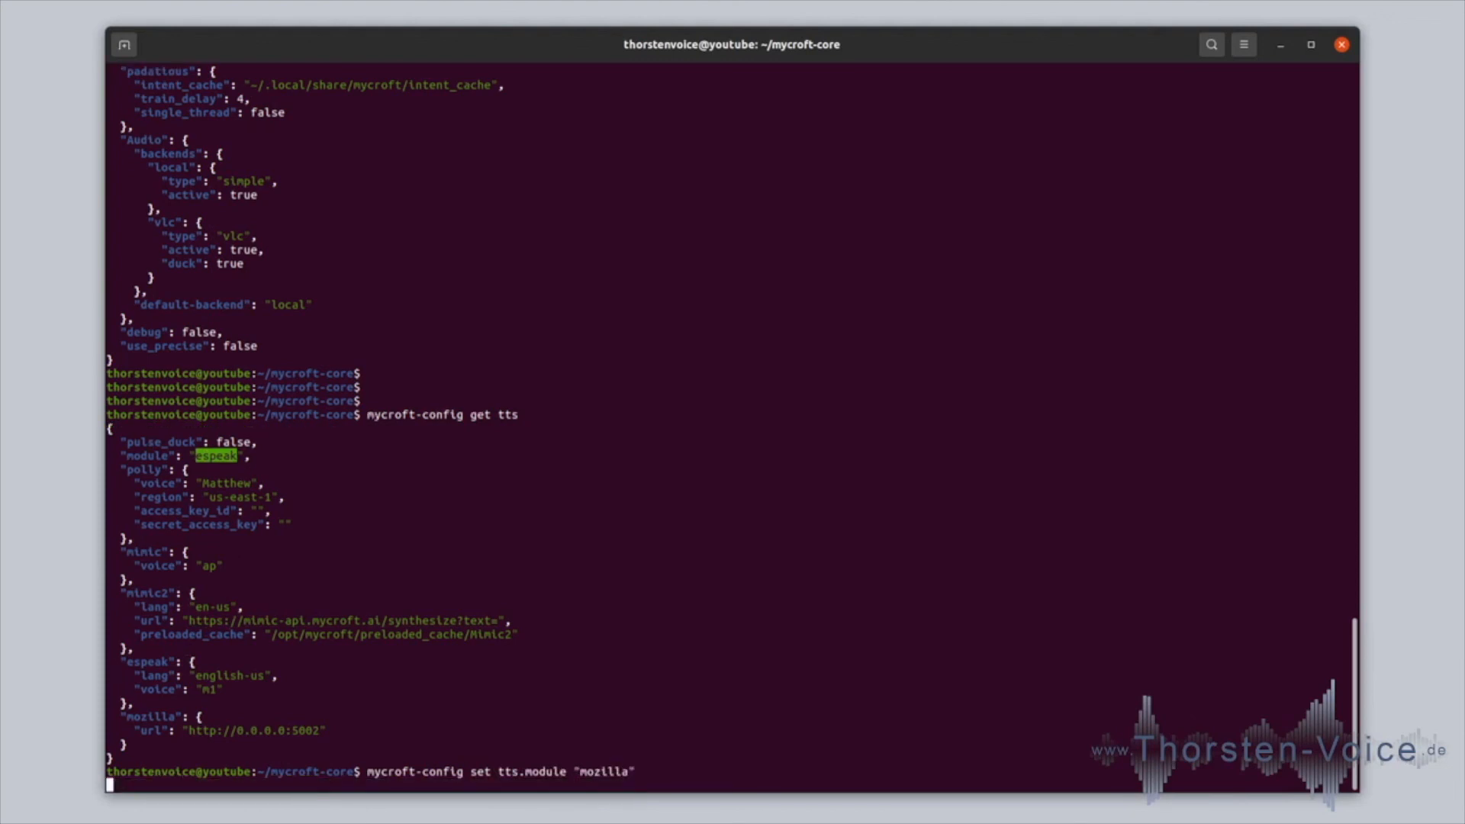
key(Return)
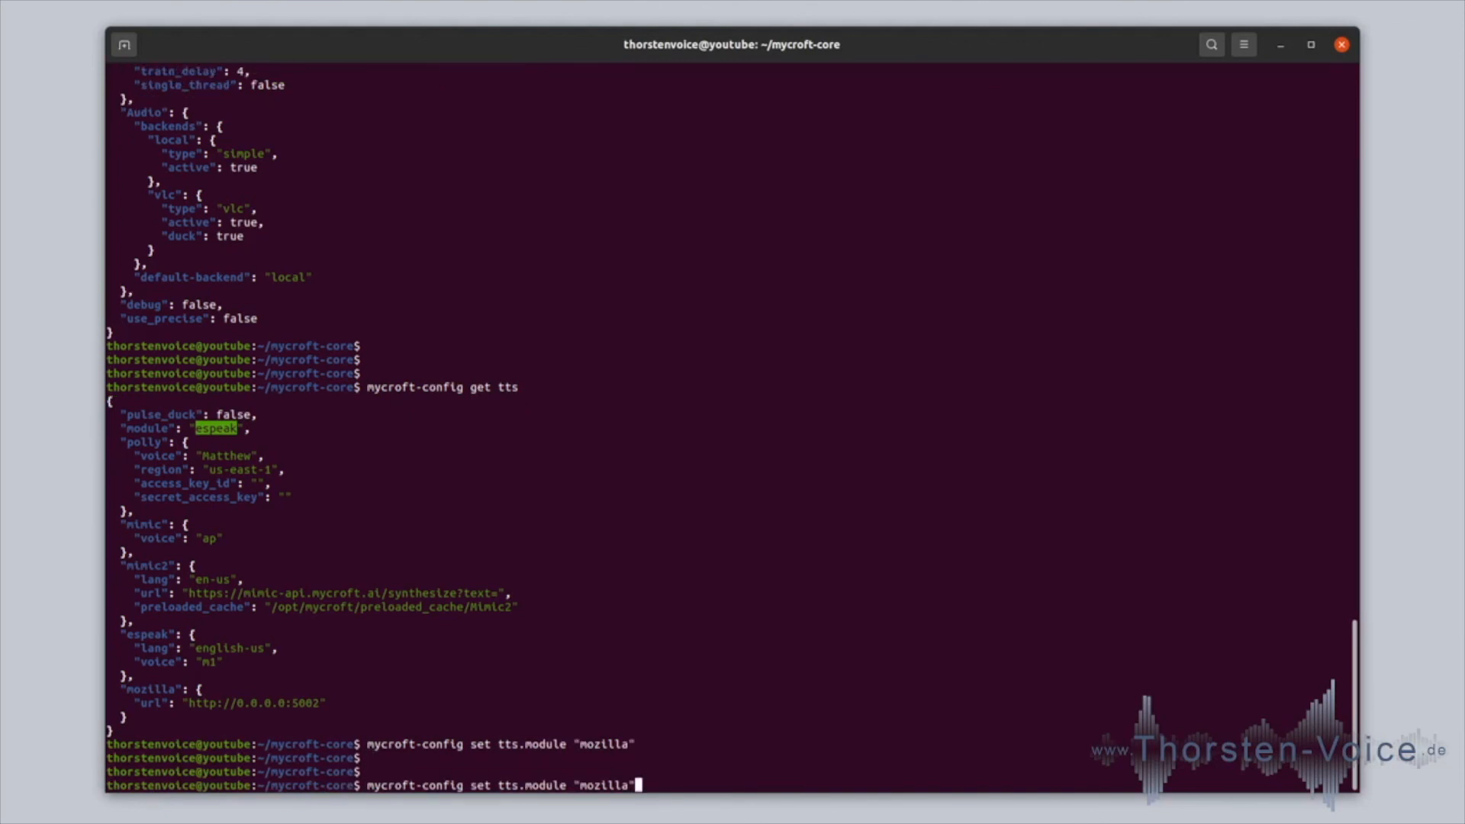
key(Return)
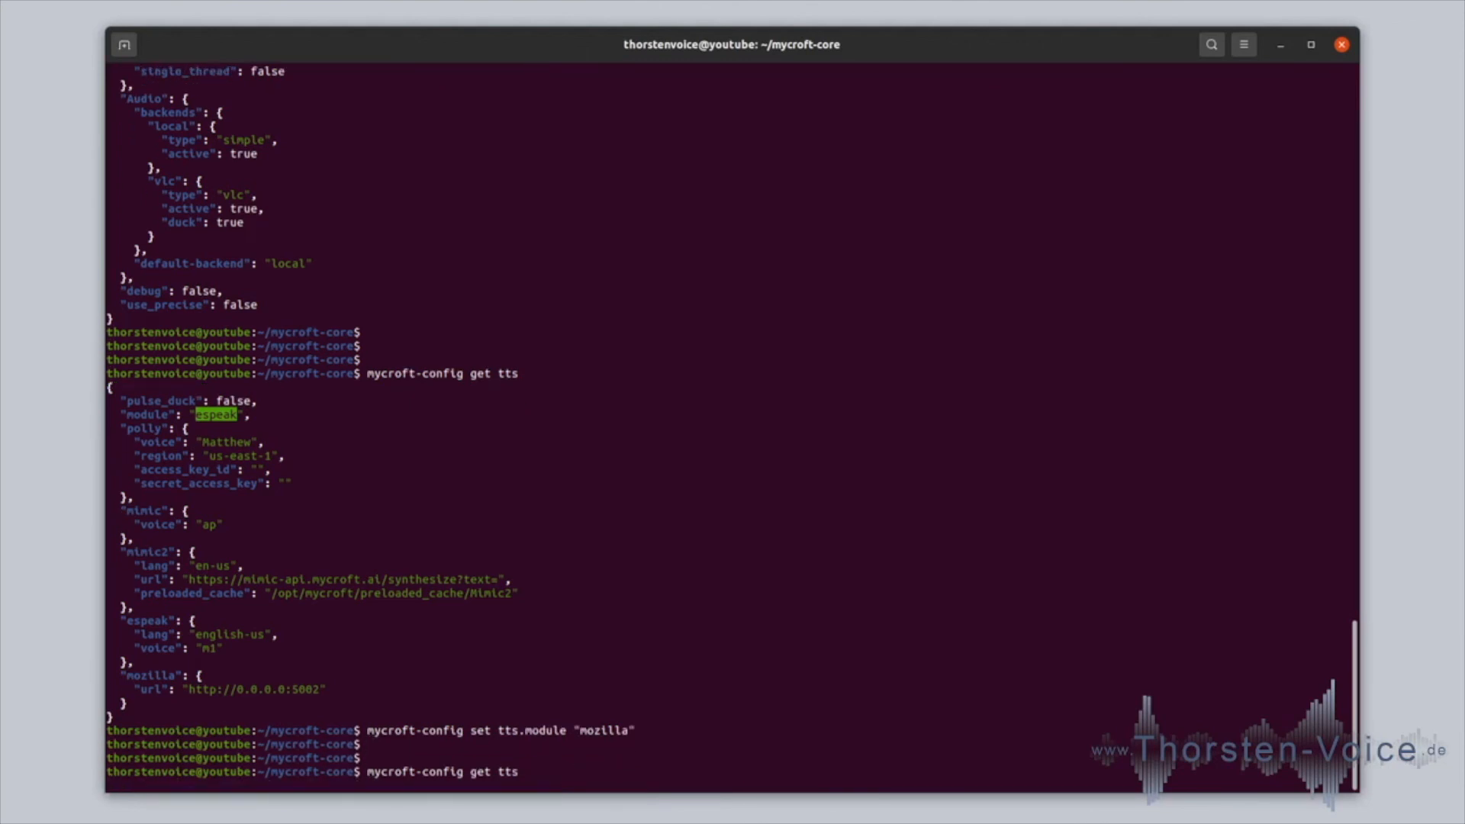
key(Return)
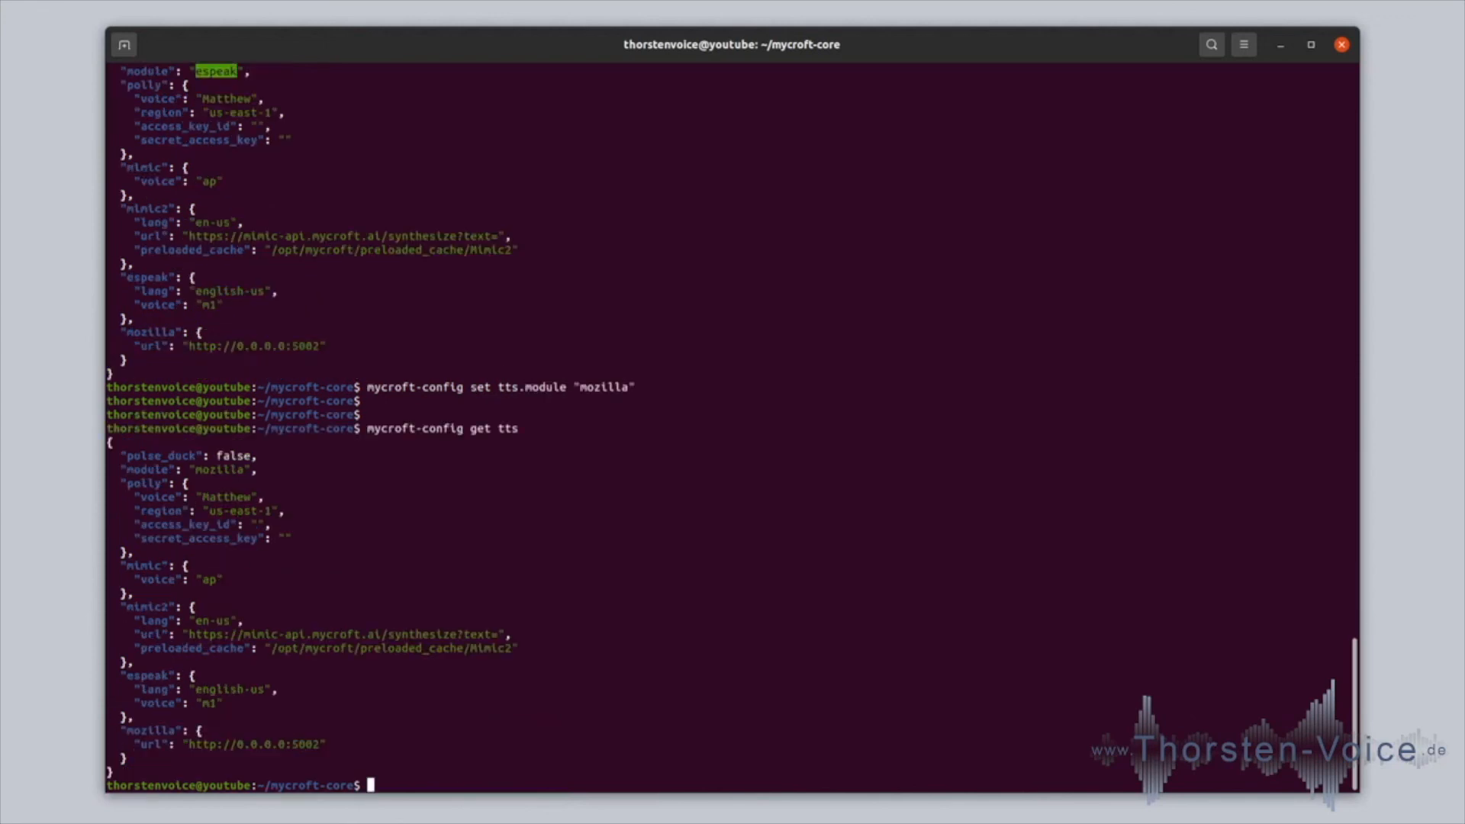